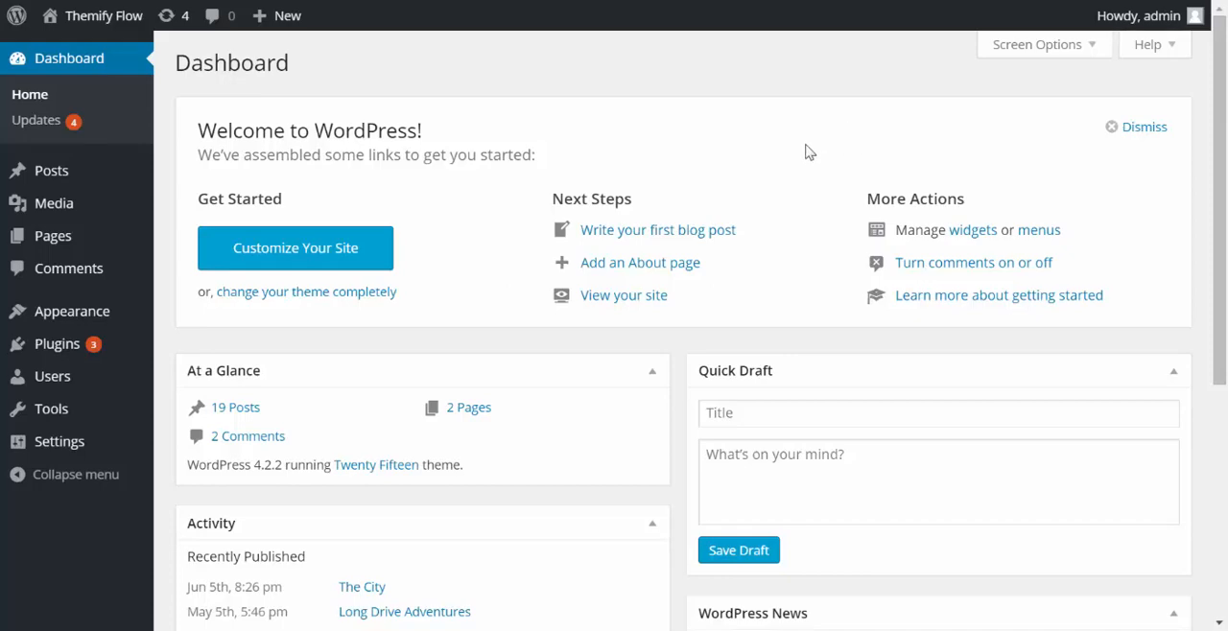
{"action": "mouse_move", "coordinate": [740, 134]}
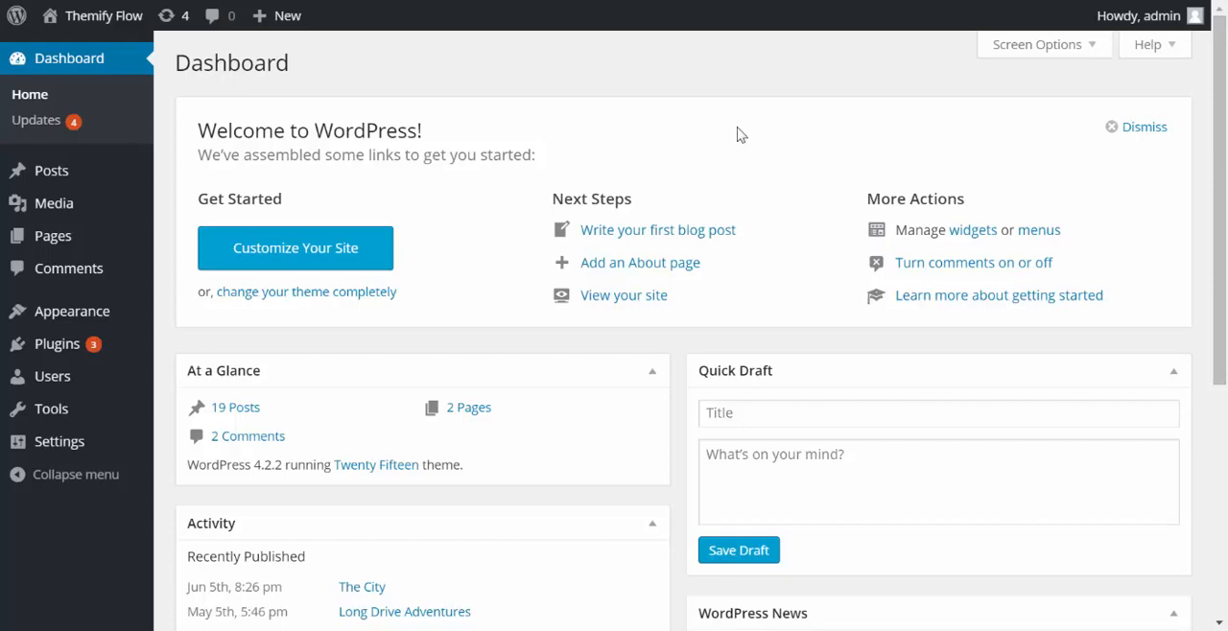
{"action": "mouse_move", "coordinate": [608, 81]}
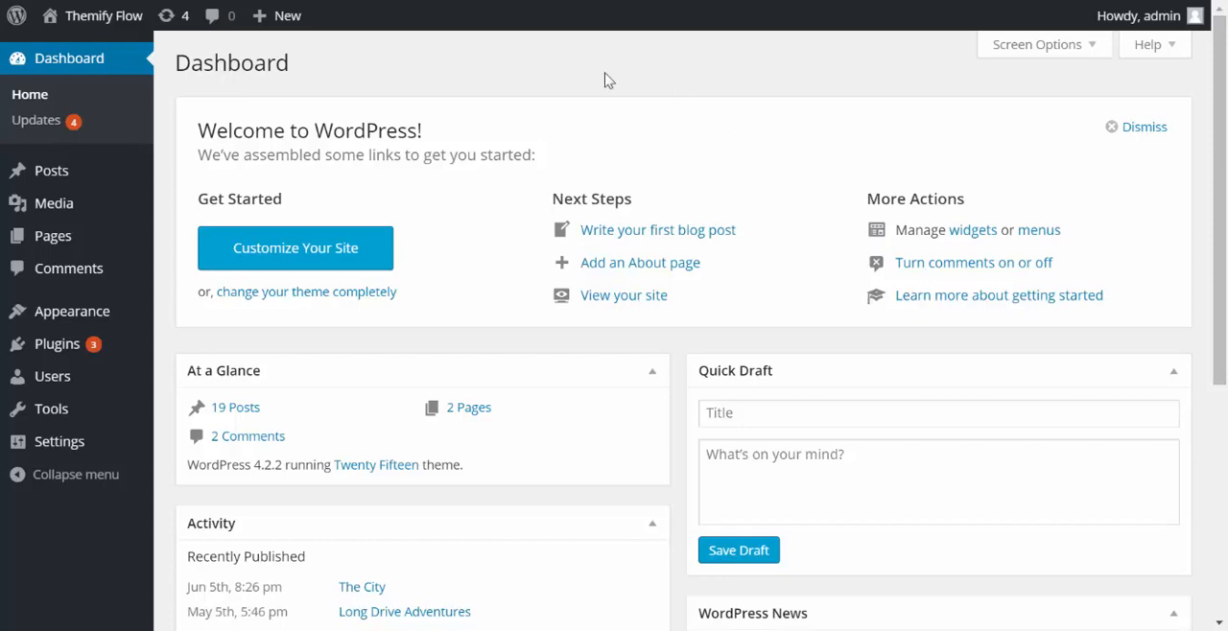
{"action": "mouse_move", "coordinate": [397, 92]}
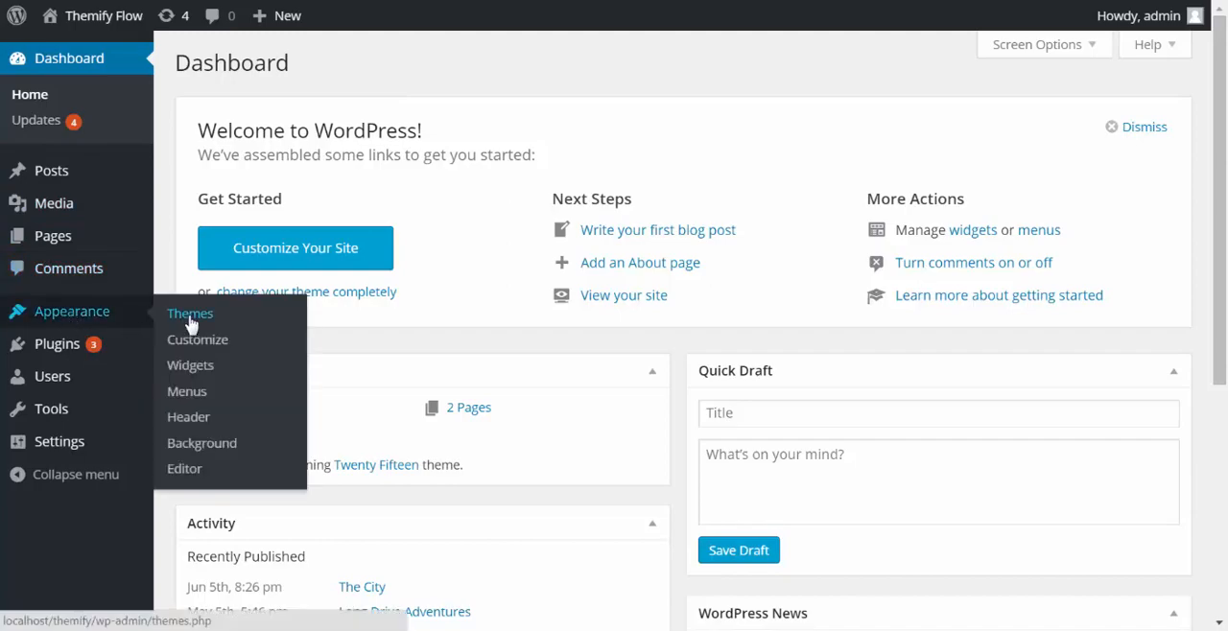
Go to the Upload Theme screen from Appearance > Themes > Add New
{"action": "left_click", "coordinate": [190, 315]}
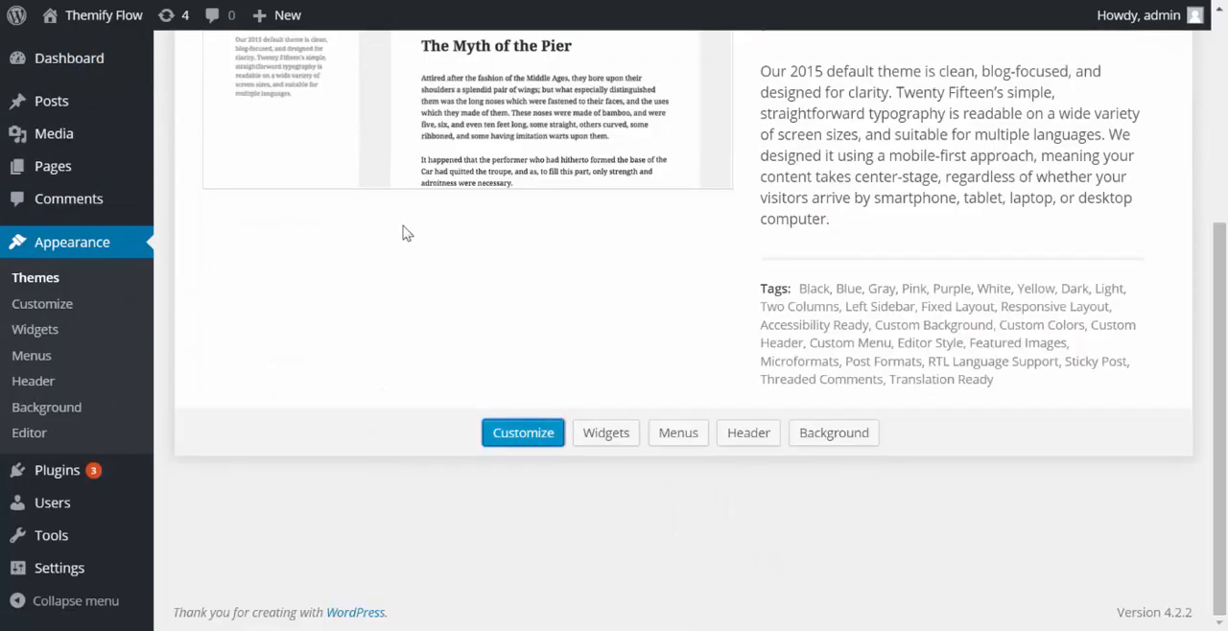
{"action": "scroll", "scroll_direction": "up", "scroll_amount": 3}
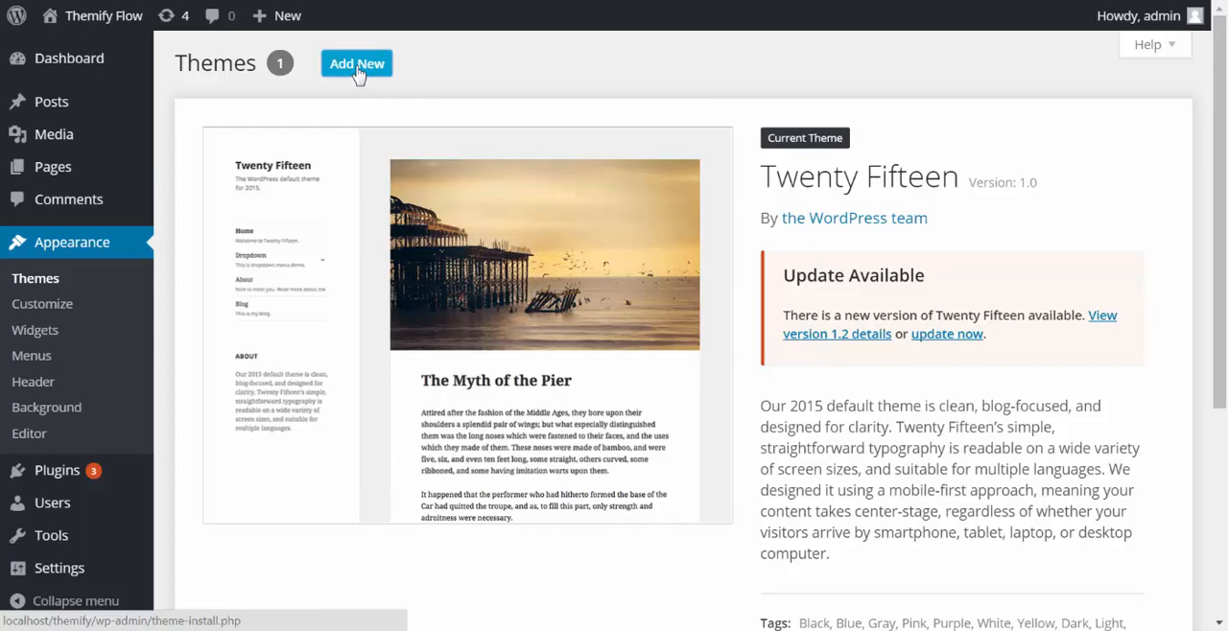
{"action": "left_click", "coordinate": [357, 63]}
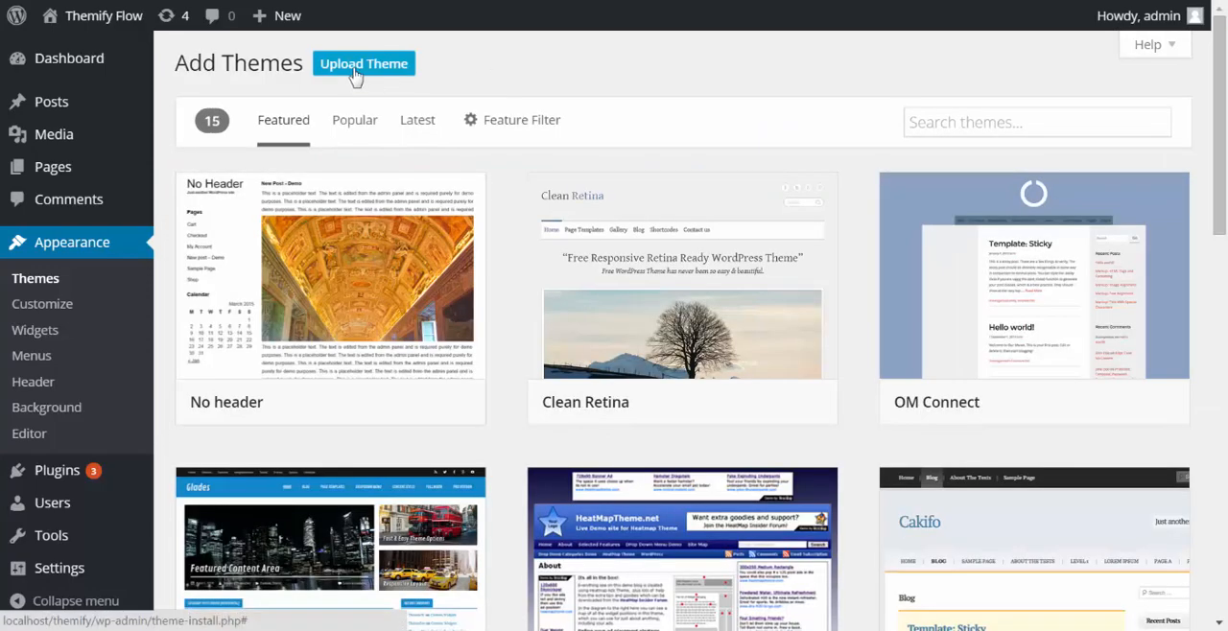
{"action": "left_click", "coordinate": [365, 63]}
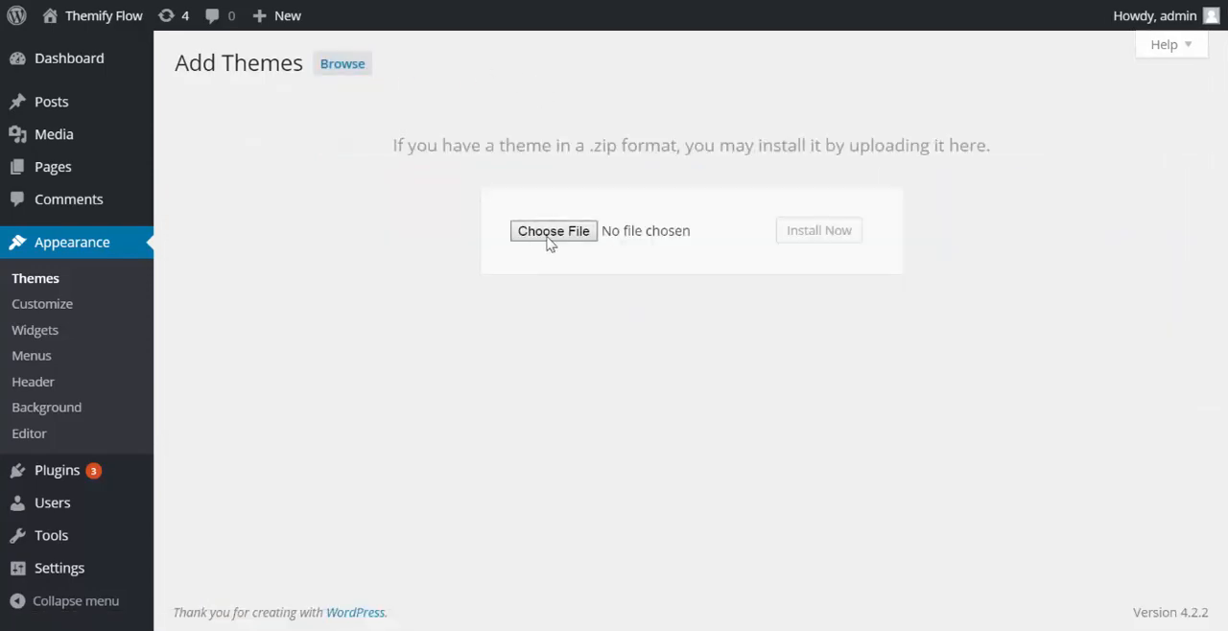
Upload themifyflow.zip, install it and activate the Themify Flow theme
{"action": "left_click", "coordinate": [552, 231]}
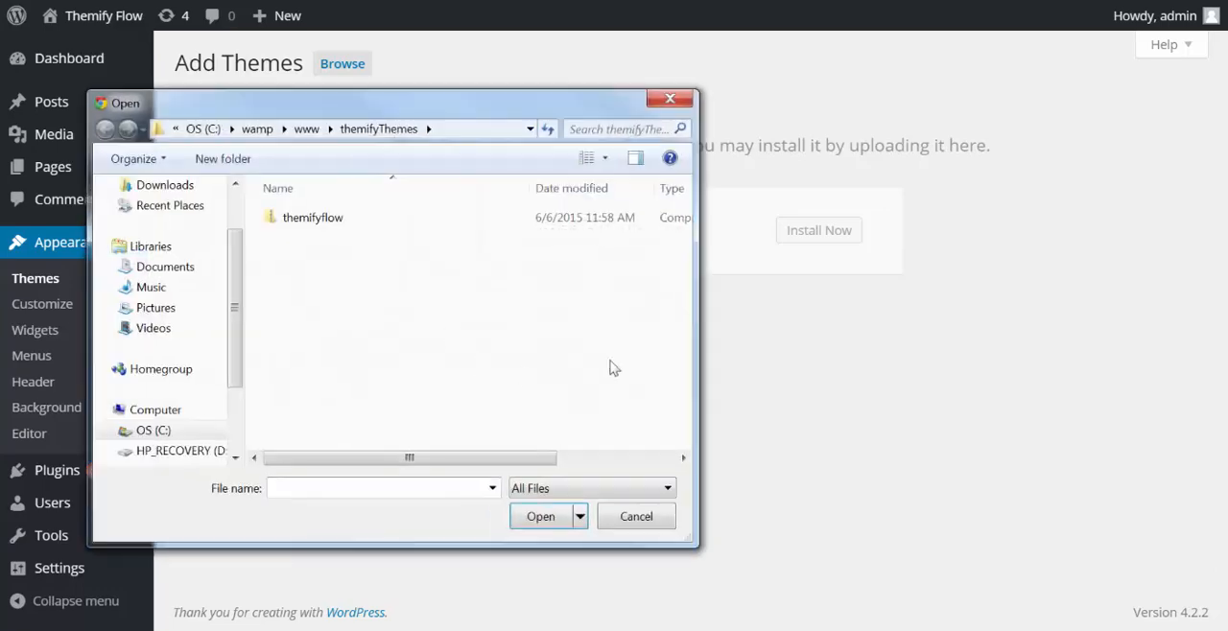
{"action": "left_click", "coordinate": [311, 217]}
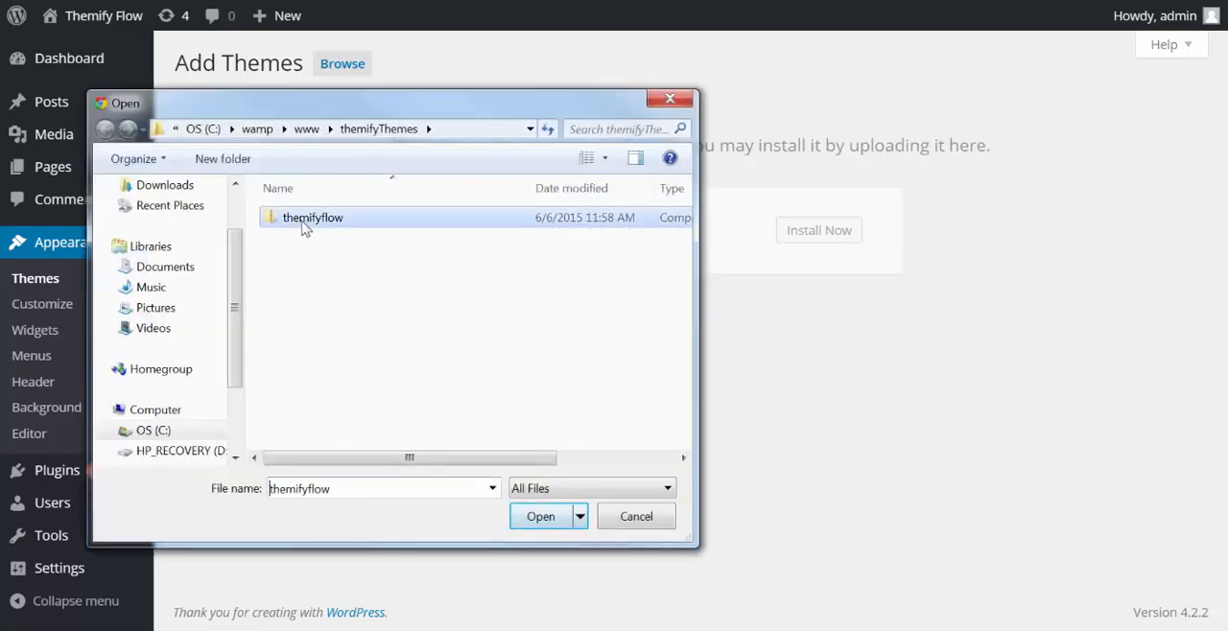
{"action": "left_click", "coordinate": [541, 516]}
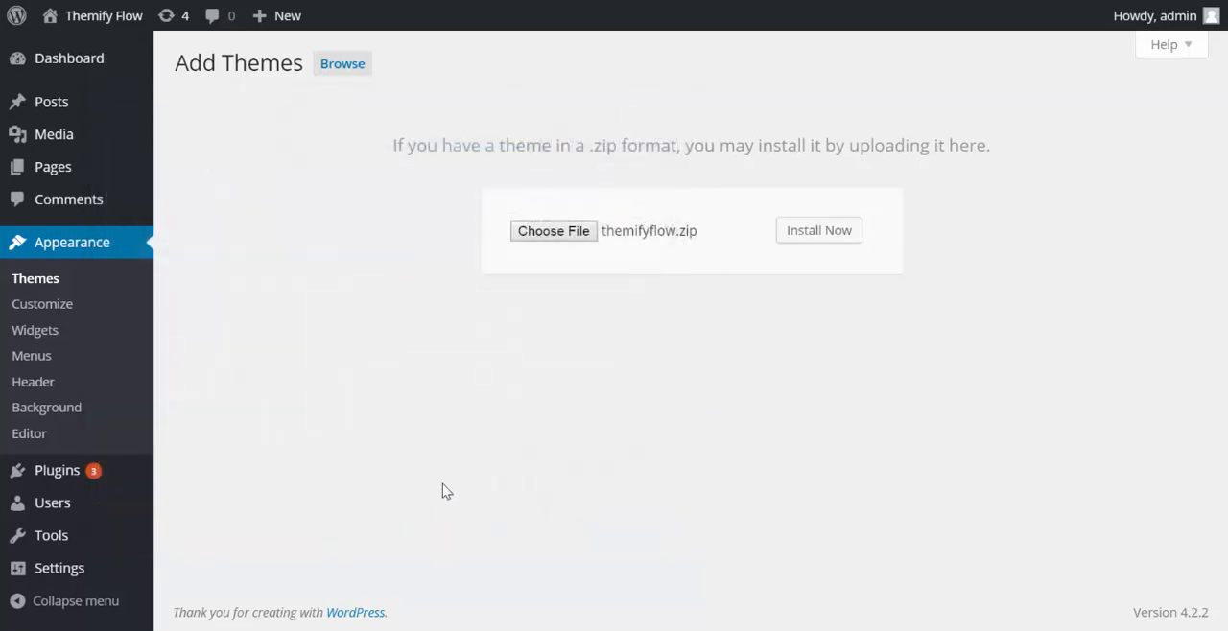
{"action": "left_click", "coordinate": [818, 230]}
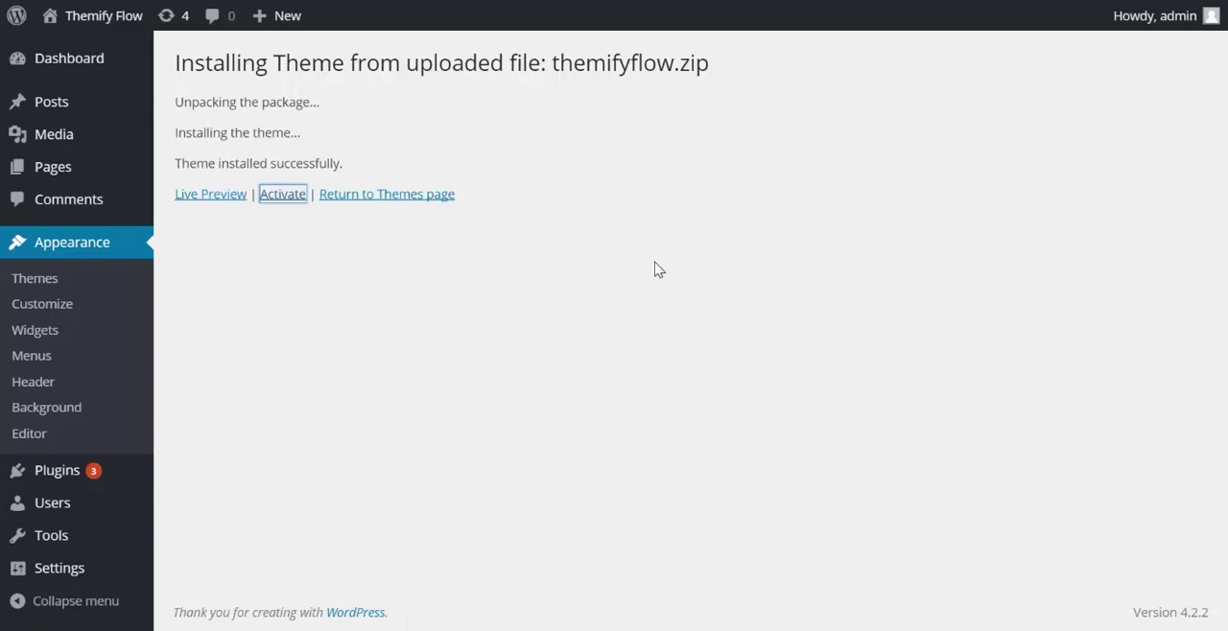
{"action": "left_click", "coordinate": [284, 194]}
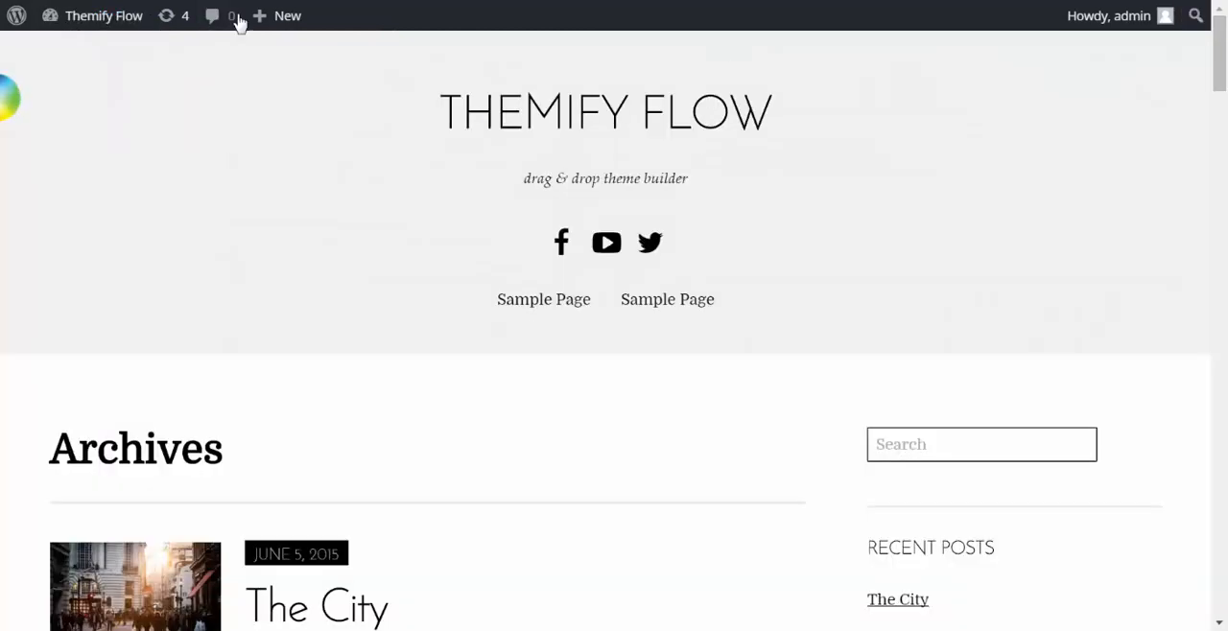
{"action": "mouse_move", "coordinate": [875, 250]}
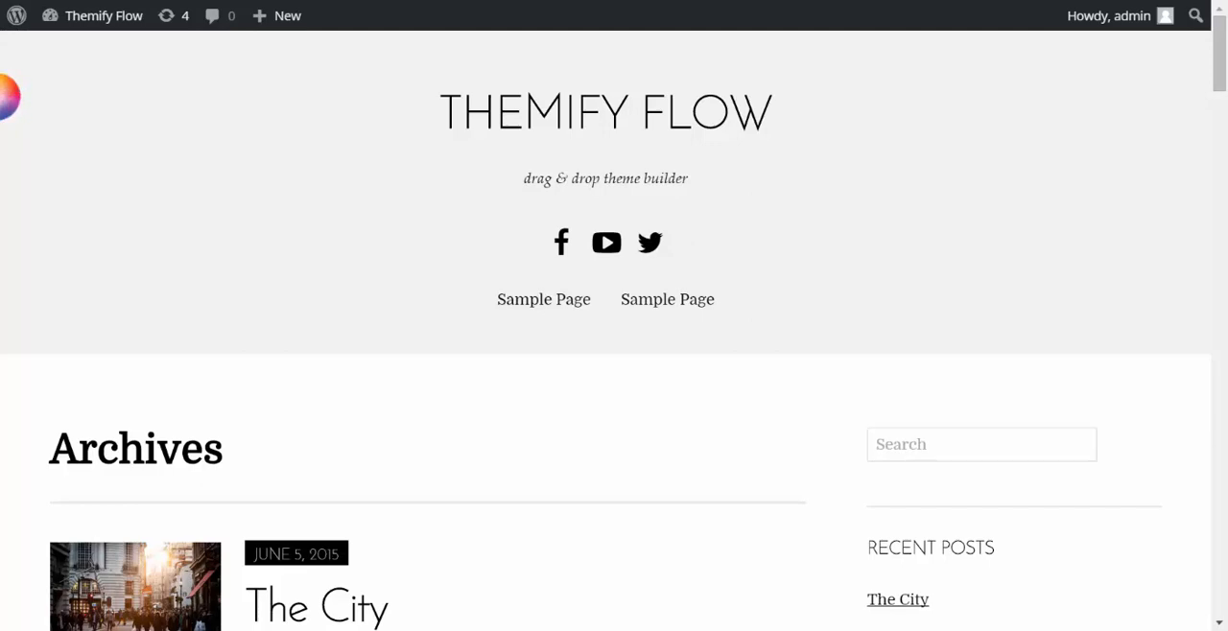
{"action": "mouse_move", "coordinate": [92, 44]}
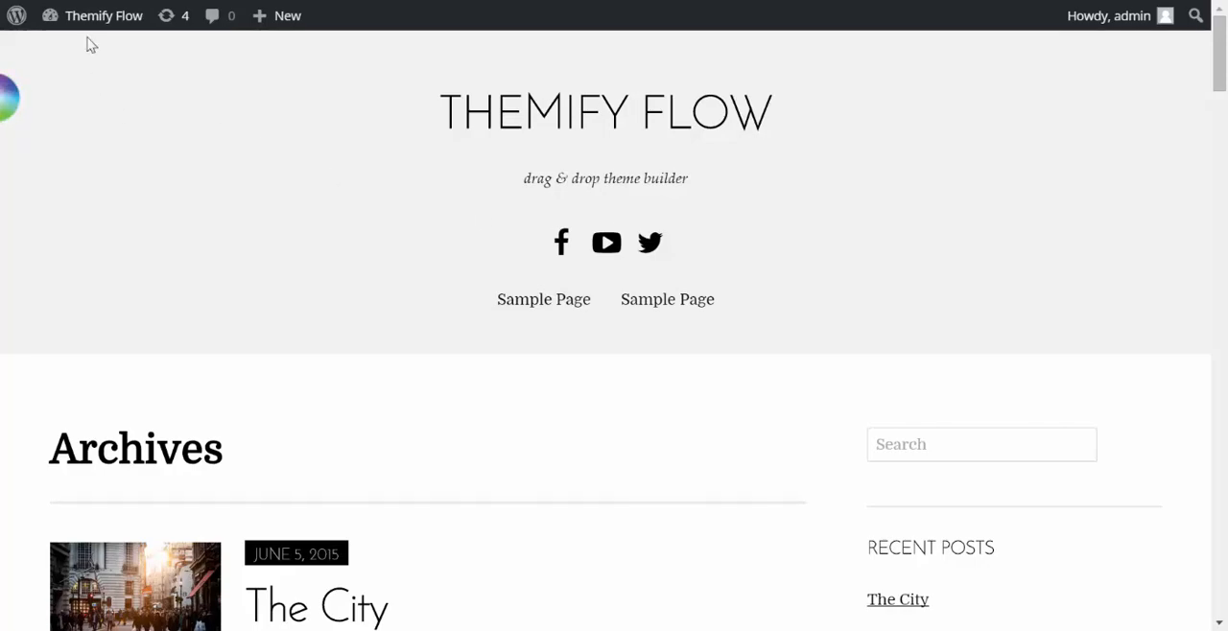
Return to the dashboard and launch Themify Flow's Global Styling editor
{"action": "left_click", "coordinate": [104, 15]}
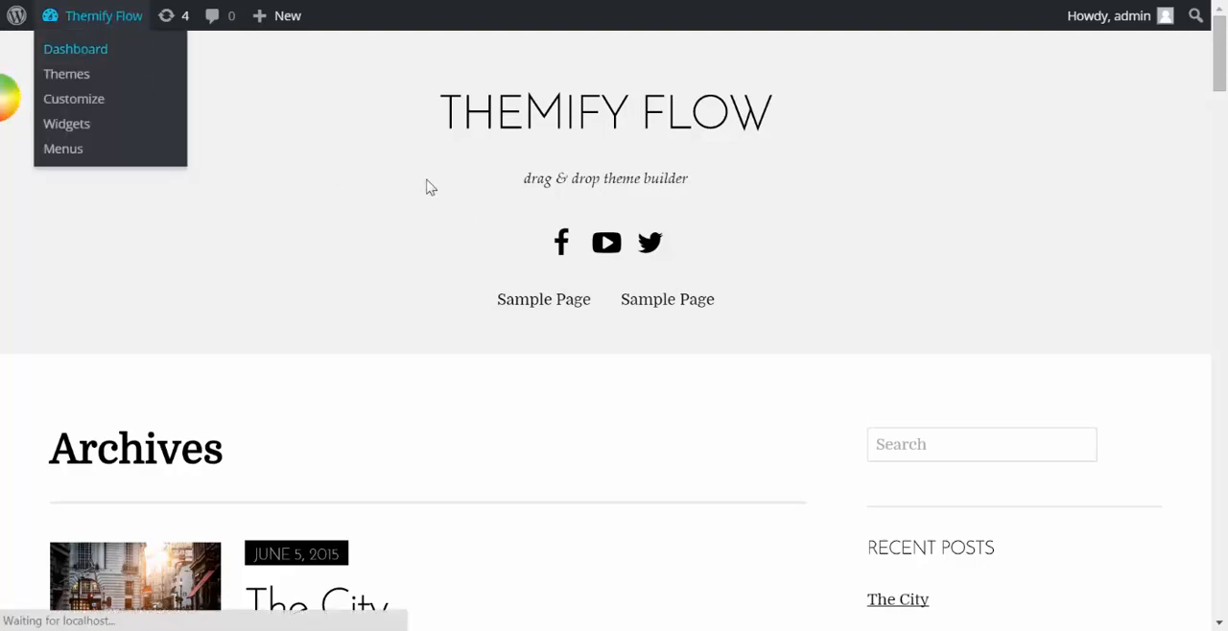
{"action": "left_click", "coordinate": [75, 48]}
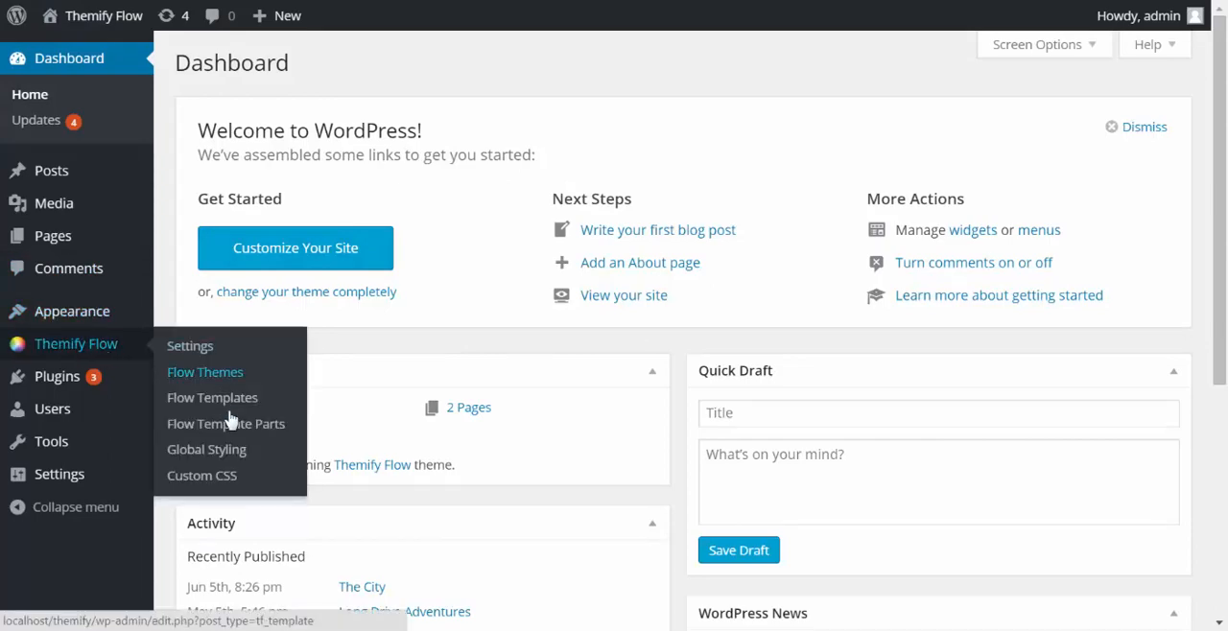
{"action": "mouse_move", "coordinate": [207, 449]}
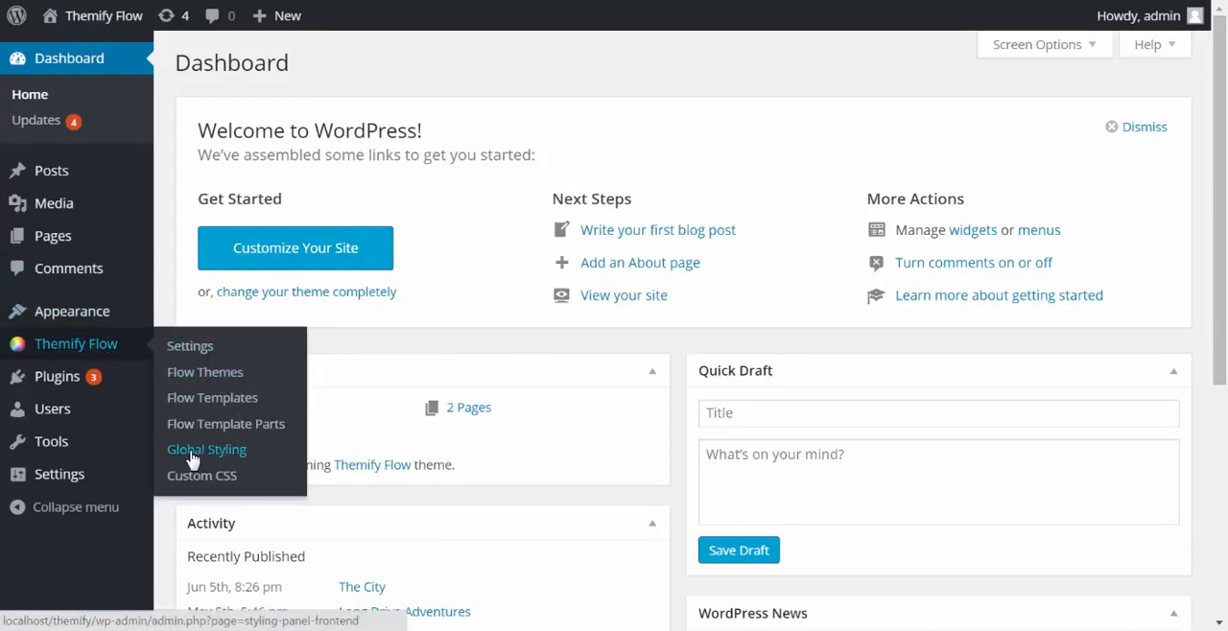
{"action": "left_click", "coordinate": [208, 449]}
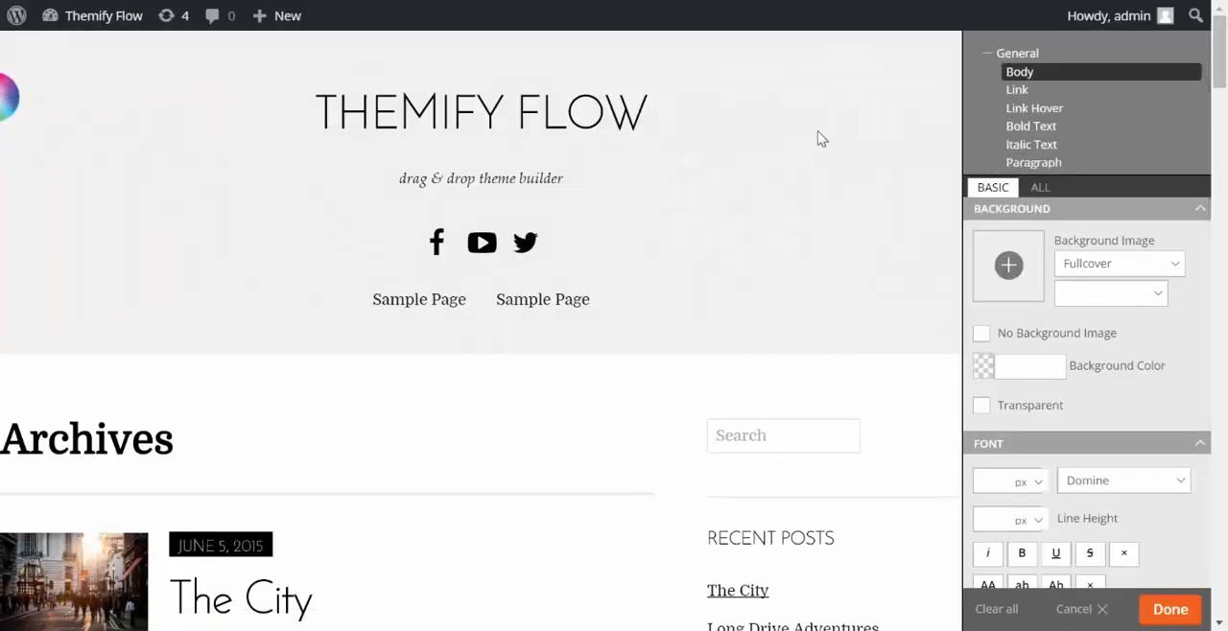
{"action": "mouse_move", "coordinate": [1028, 88]}
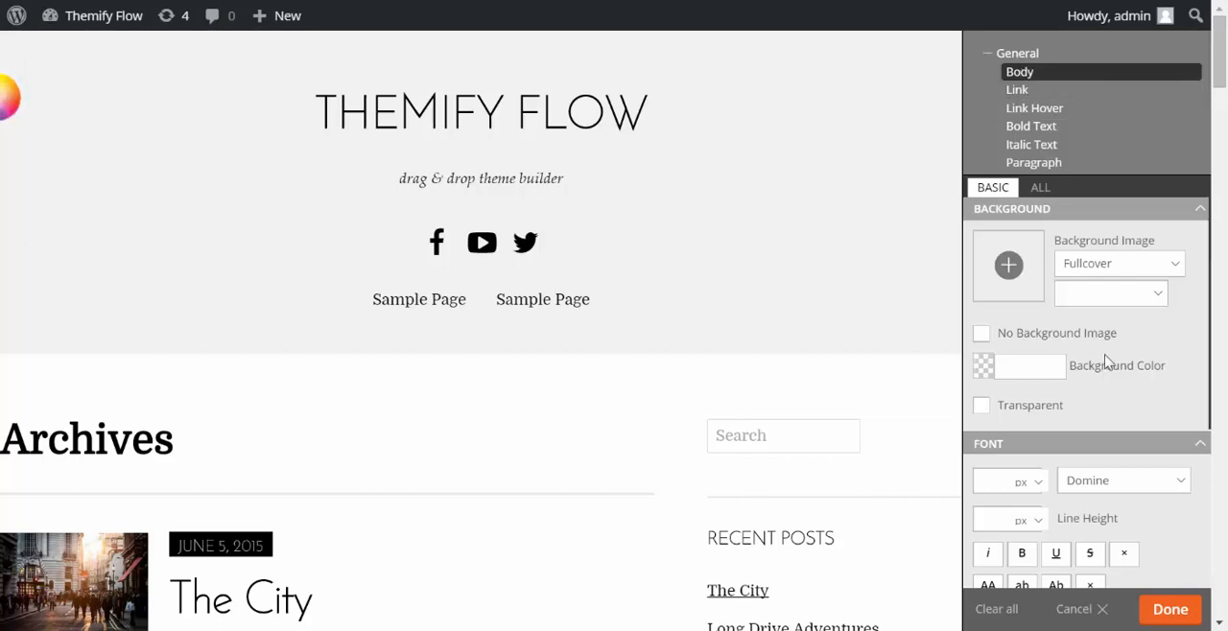
Set the Body font family to Alfa Slab One
{"action": "scroll", "scroll_direction": "down", "scroll_amount": 3}
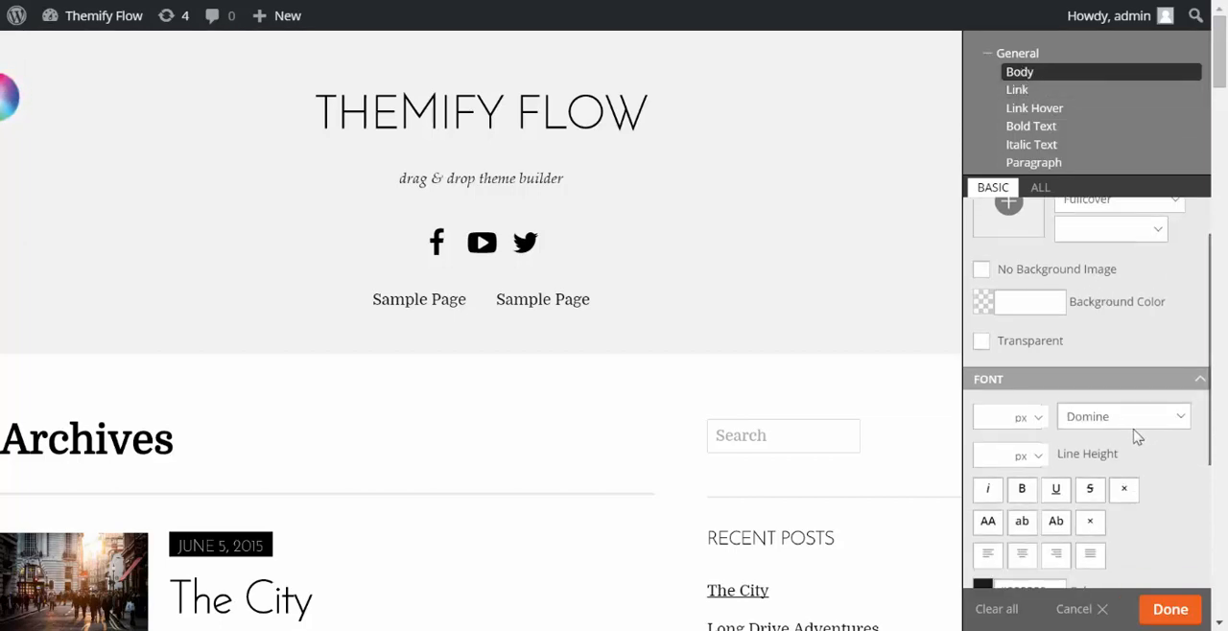
{"action": "left_click", "coordinate": [1180, 416]}
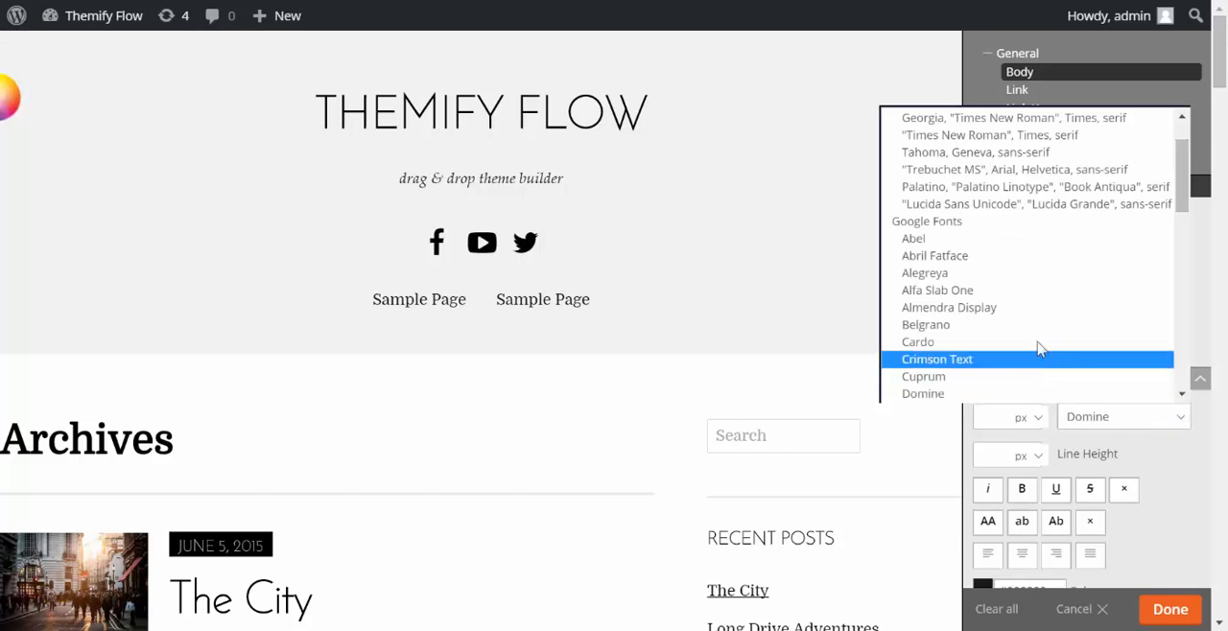
{"action": "left_click", "coordinate": [936, 290]}
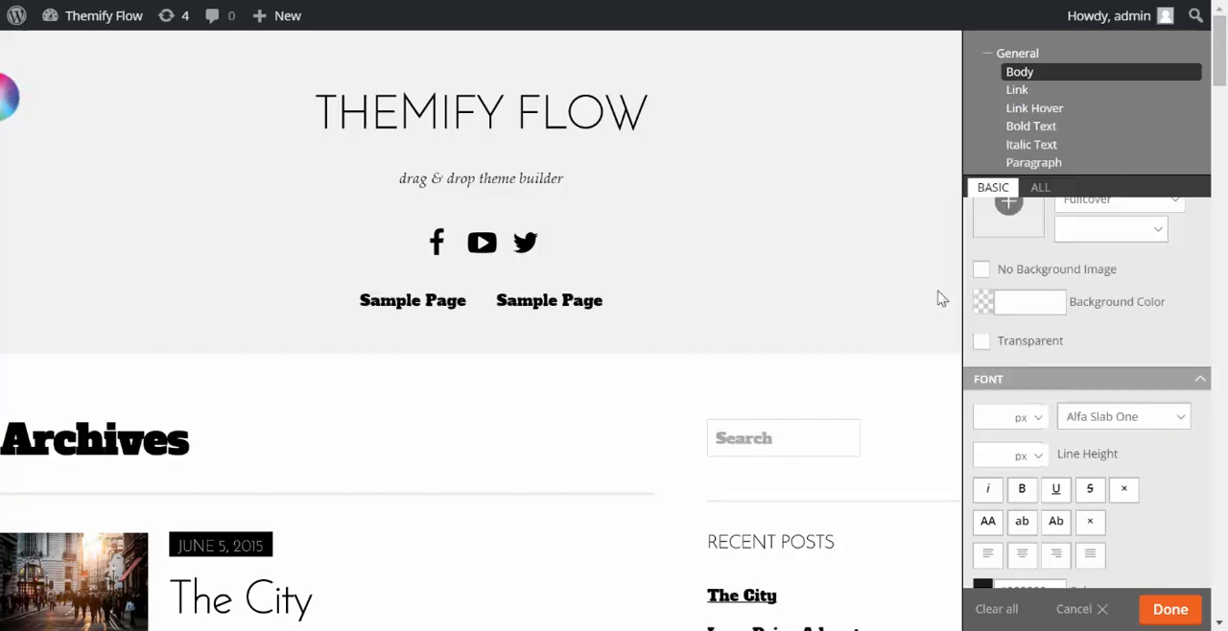
{"action": "mouse_move", "coordinate": [548, 360]}
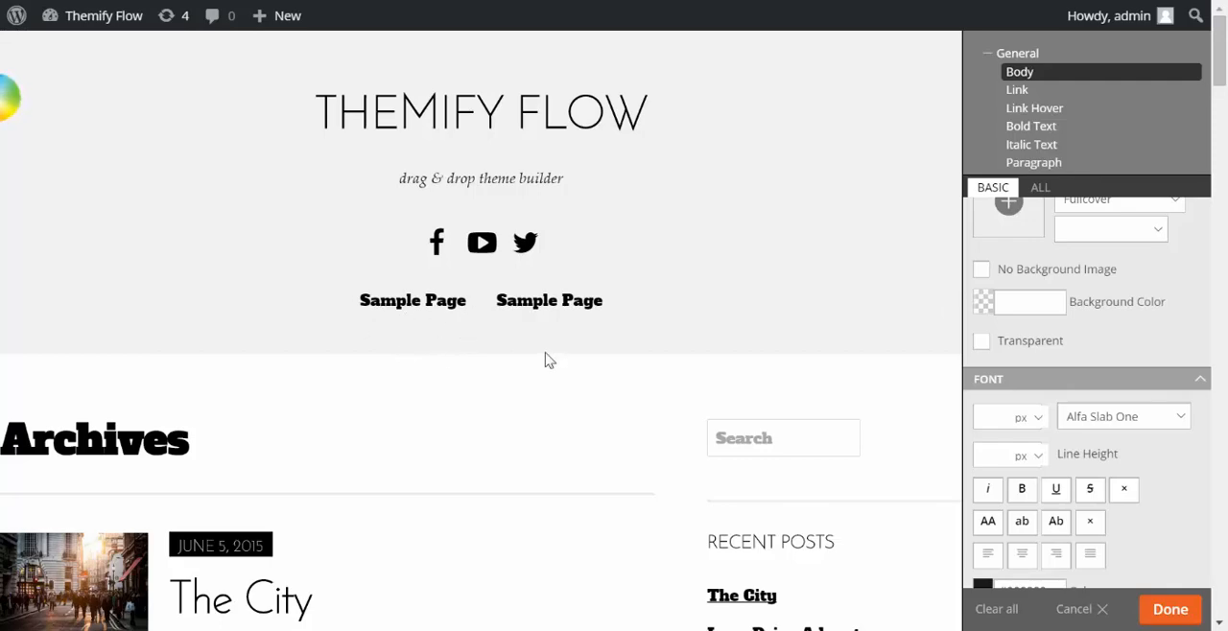
{"action": "mouse_move", "coordinate": [1174, 490]}
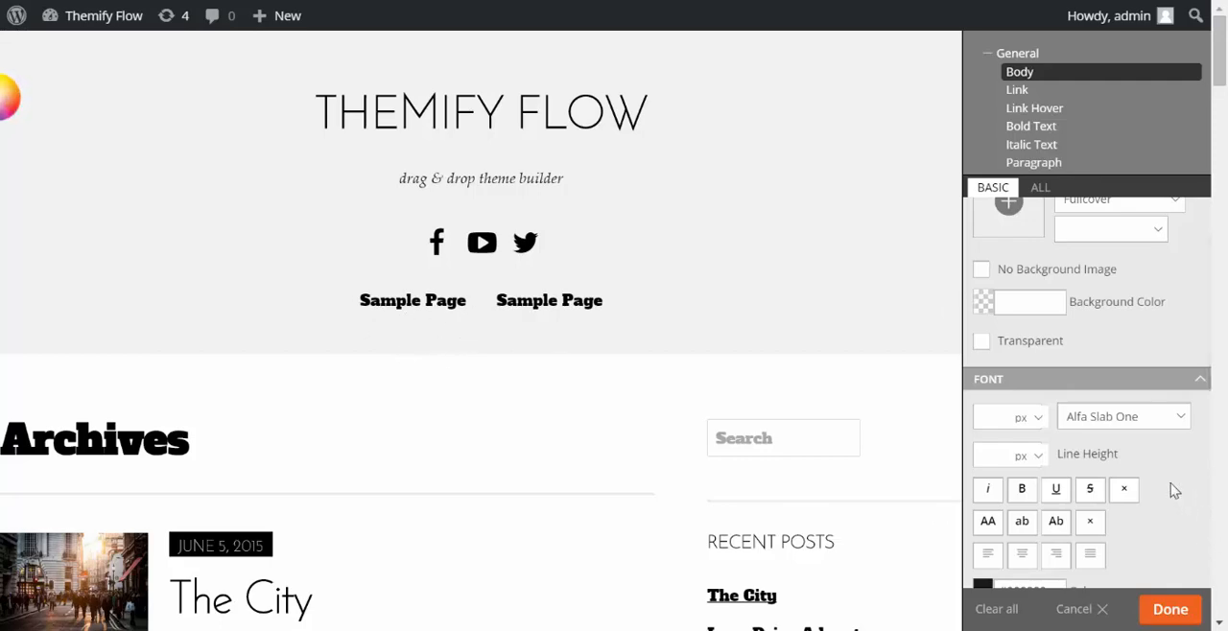
Set the Body font colour to blue-violet #4b44d4
{"action": "scroll", "scroll_direction": "down", "scroll_amount": 3}
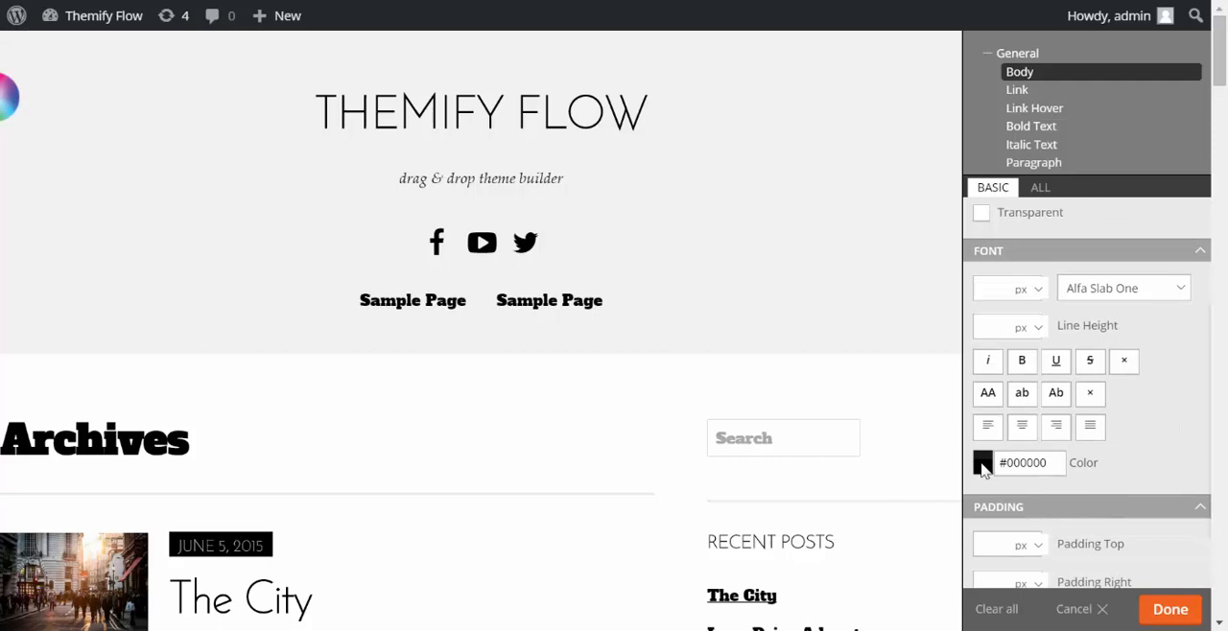
{"action": "left_click", "coordinate": [983, 463]}
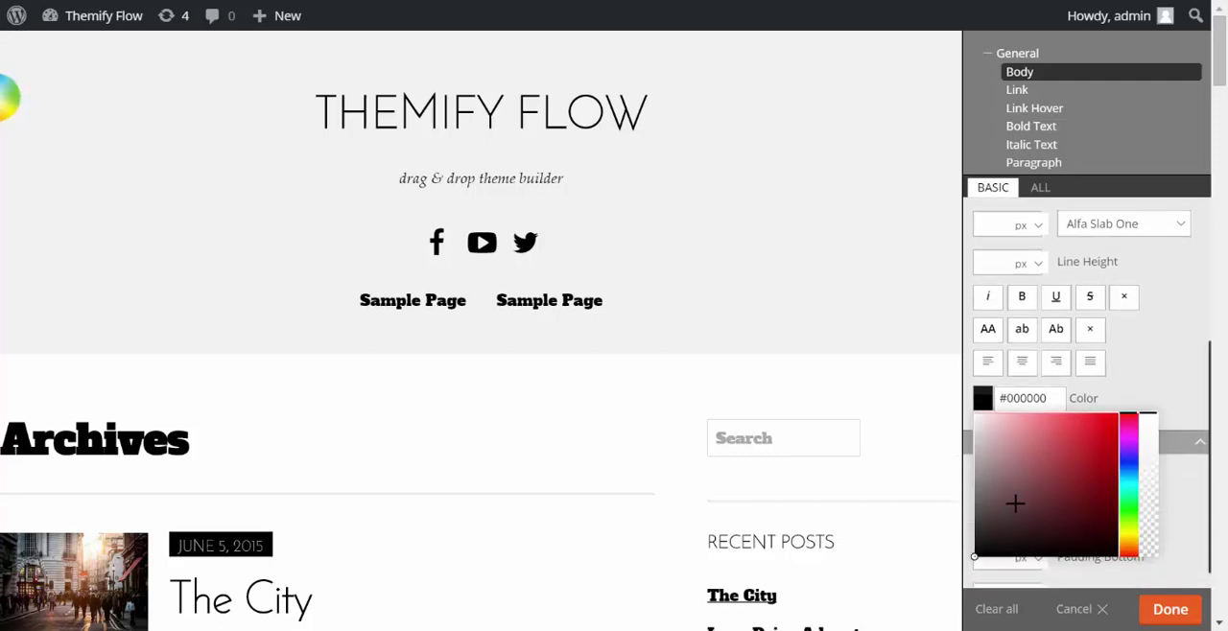
{"action": "left_click", "coordinate": [1128, 461]}
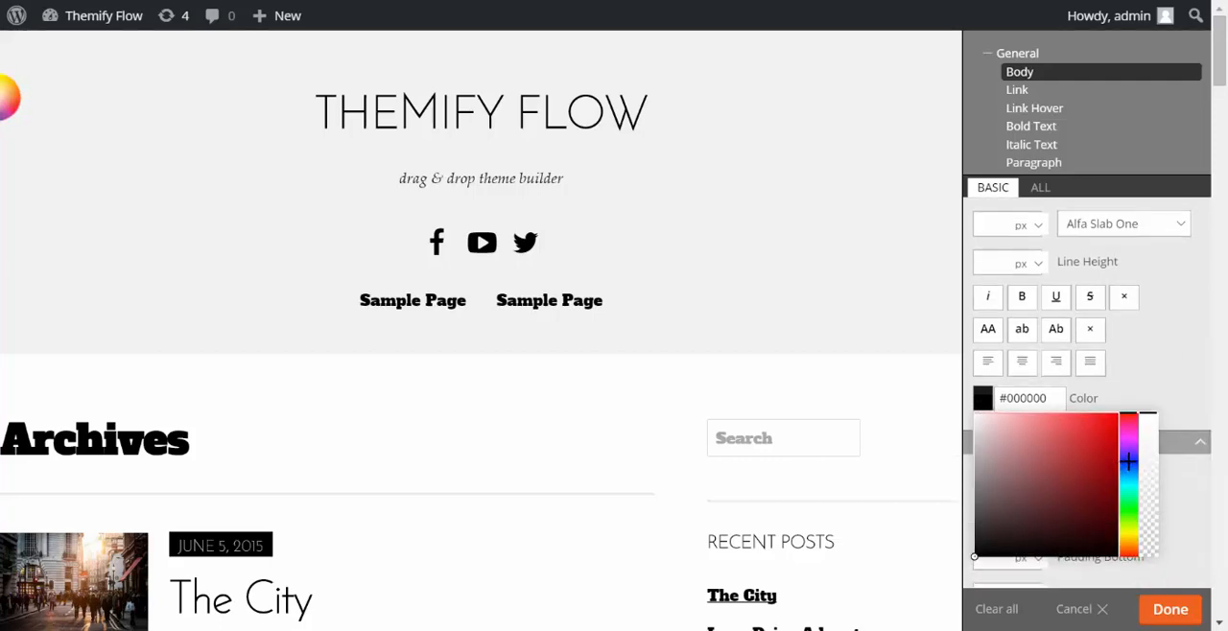
{"action": "left_click", "coordinate": [1052, 431]}
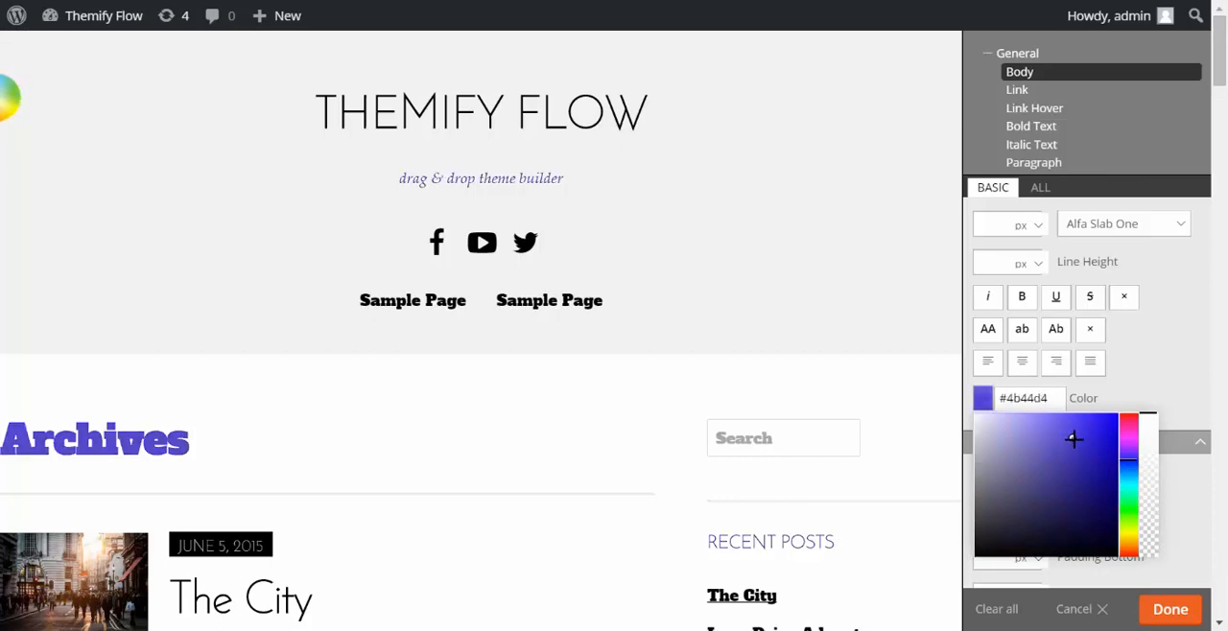
{"action": "left_click", "coordinate": [1086, 441]}
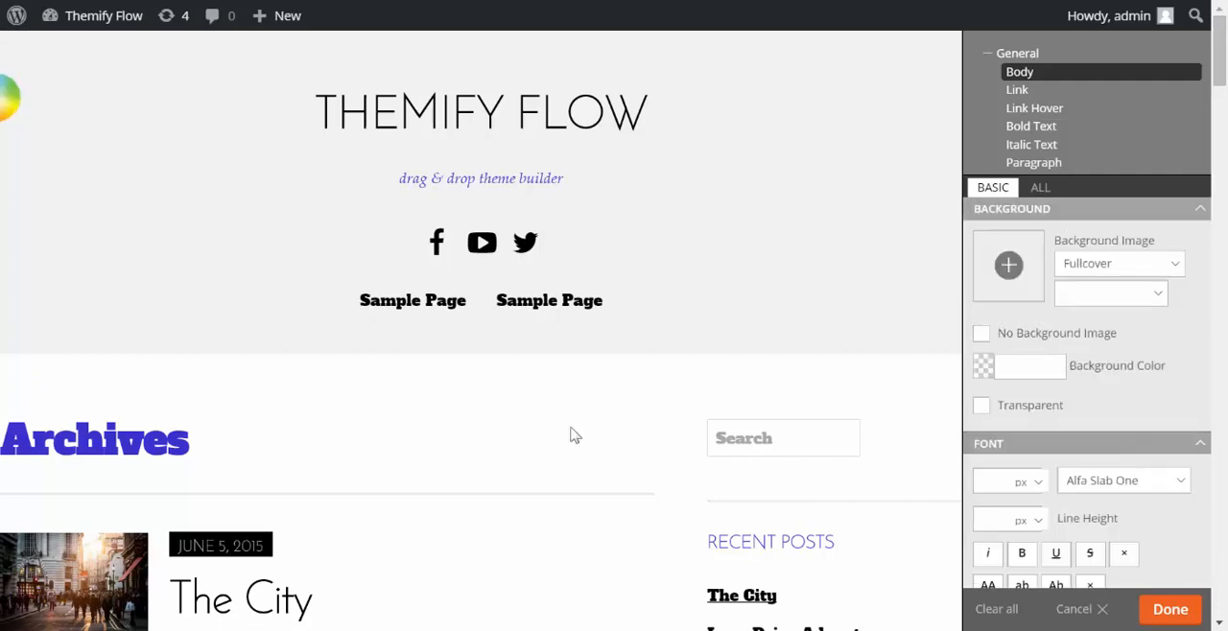
{"action": "mouse_move", "coordinate": [679, 385]}
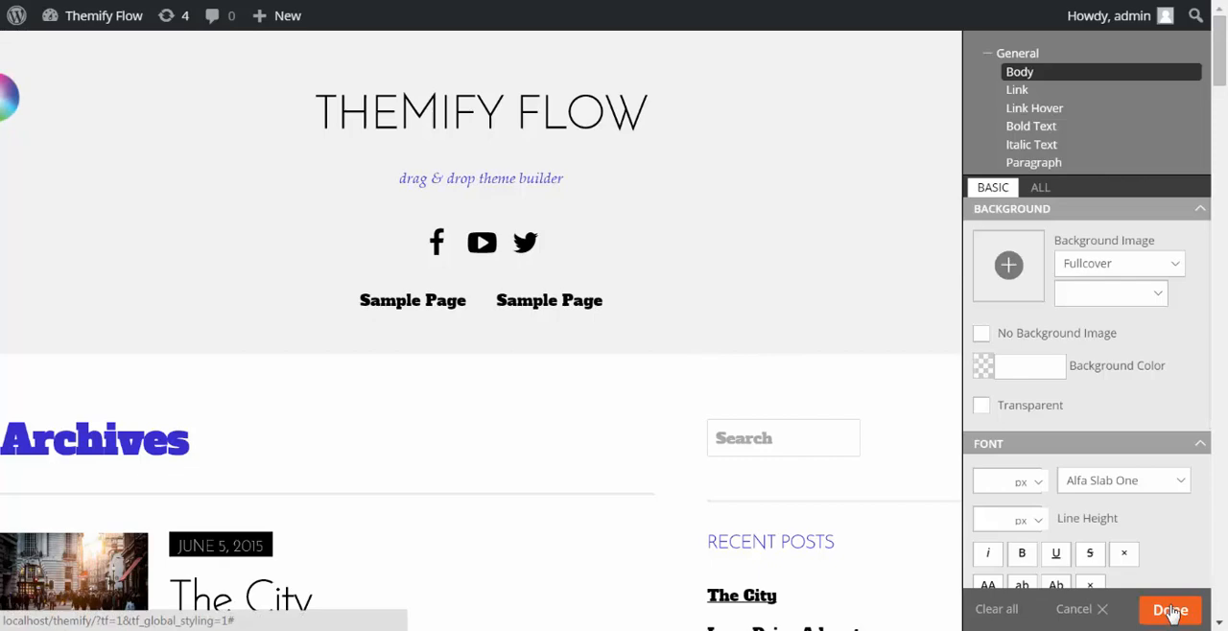
Save the global styling changes, closing the panel over the front page
{"action": "left_click", "coordinate": [1171, 610]}
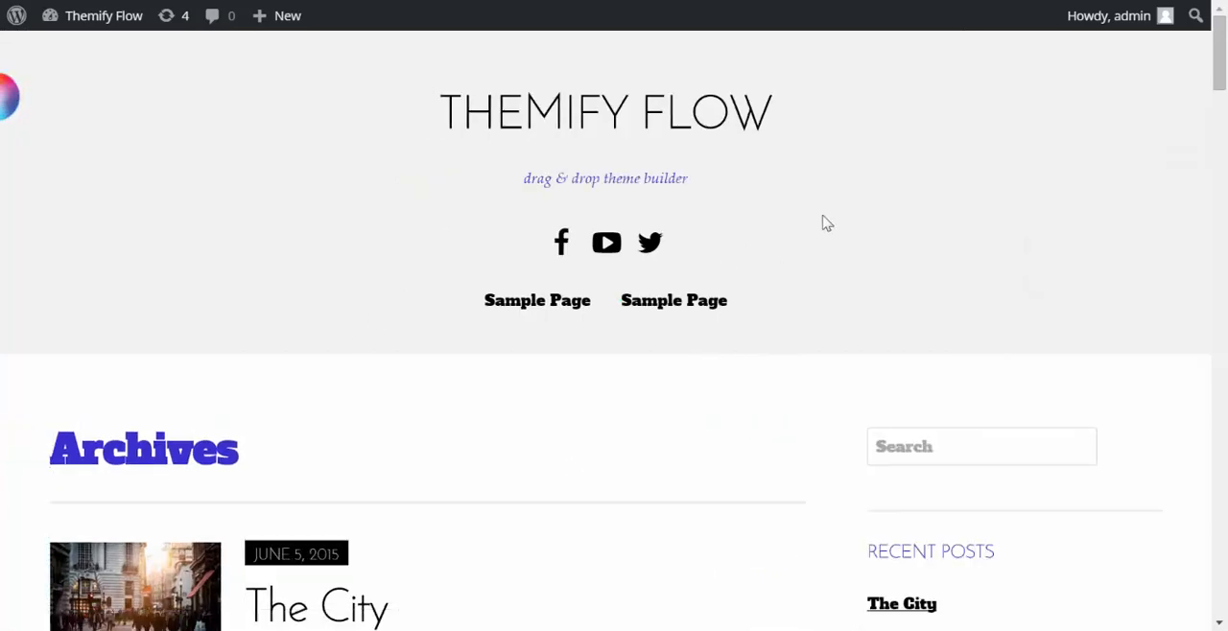
{"action": "mouse_move", "coordinate": [725, 357]}
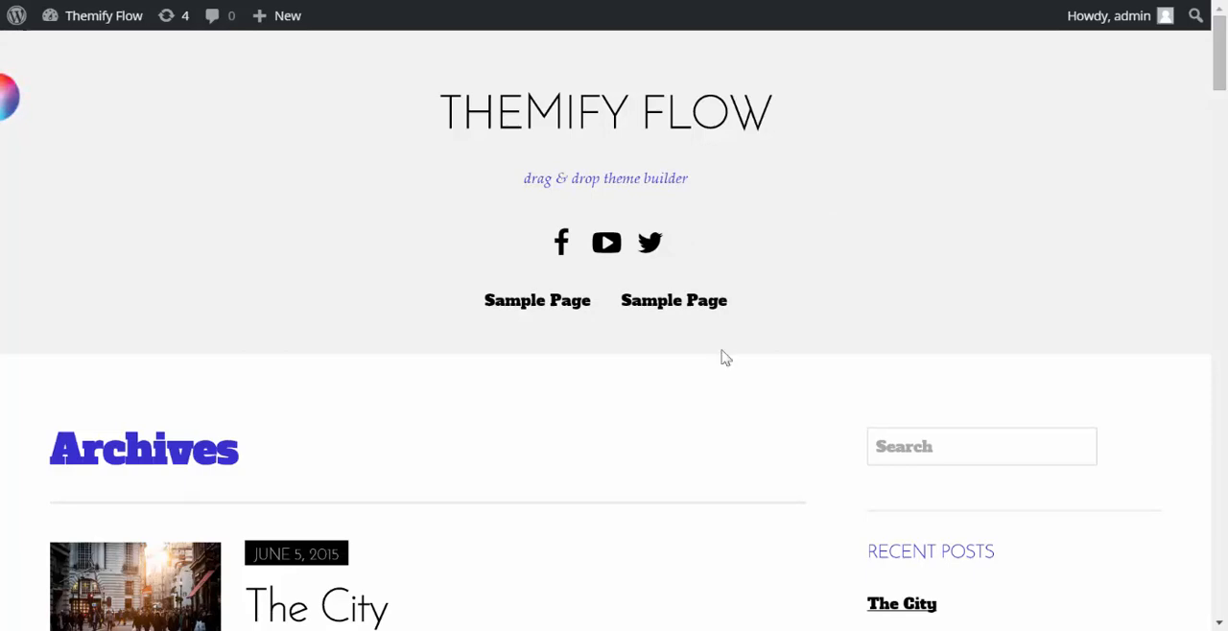
{"action": "mouse_move", "coordinate": [255, 128]}
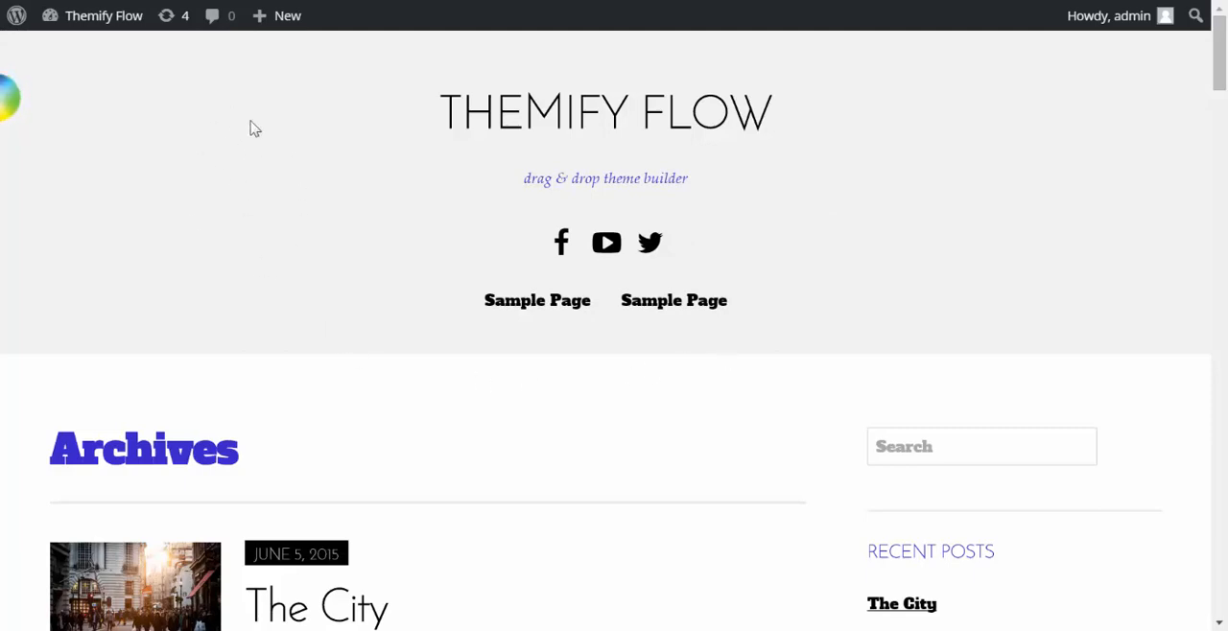
{"action": "mouse_move", "coordinate": [31, 101]}
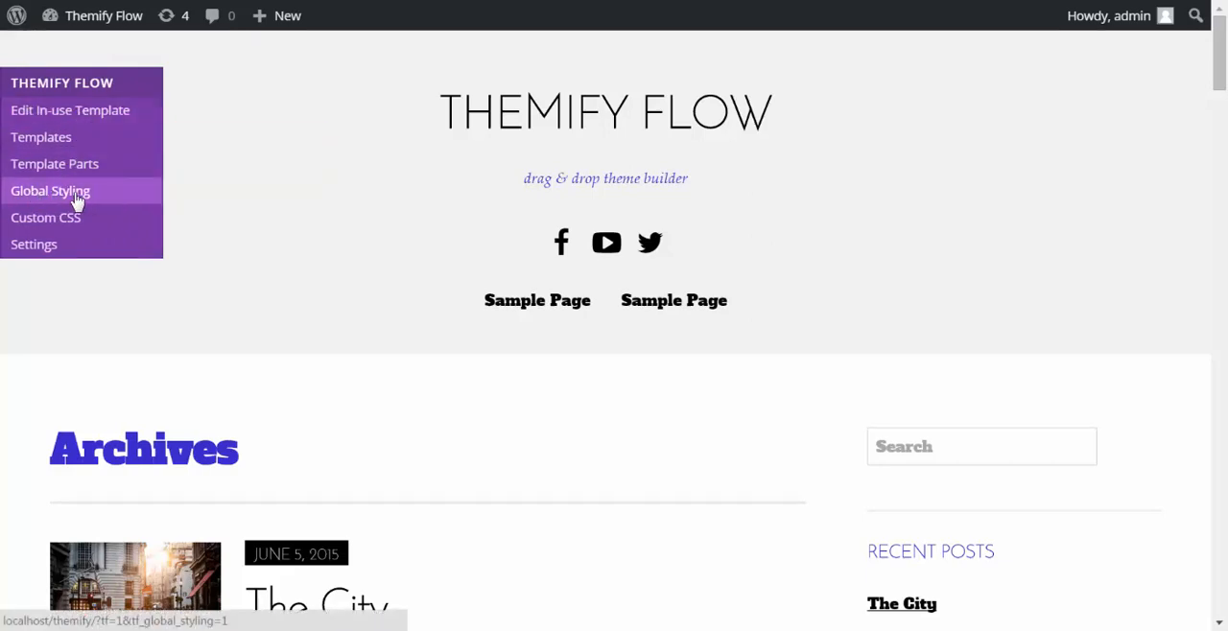
{"action": "mouse_move", "coordinate": [54, 163]}
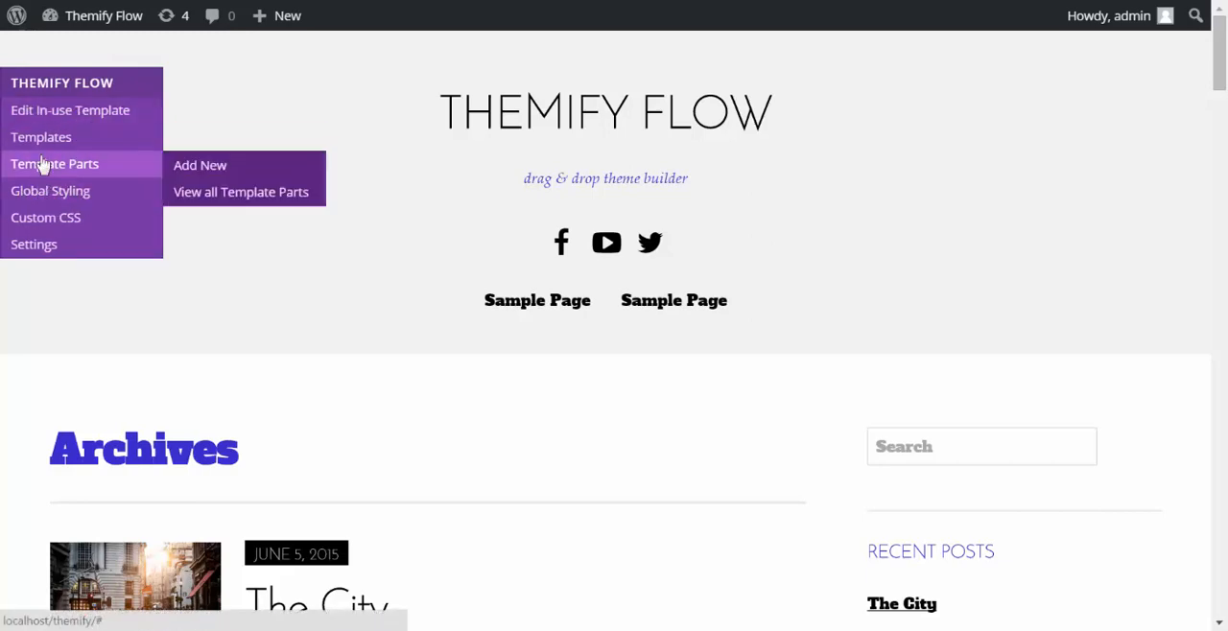
{"action": "mouse_move", "coordinate": [69, 109]}
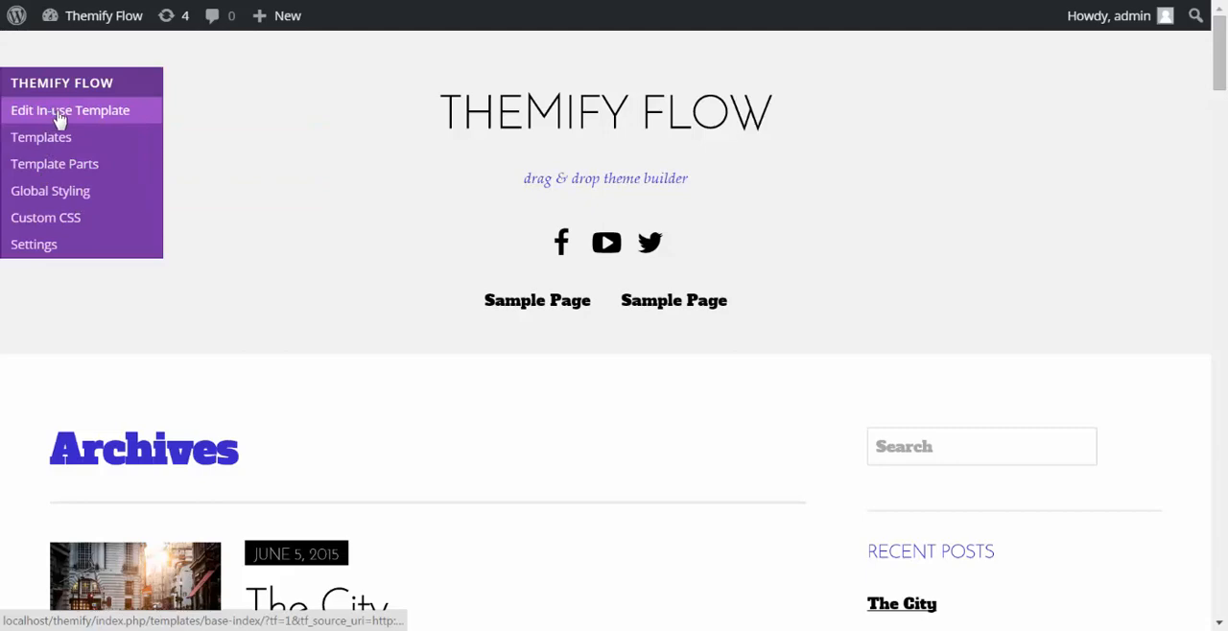
Edit the in-use Archive template and scroll through its header, archive post and sidebar parts
{"action": "left_click", "coordinate": [69, 109]}
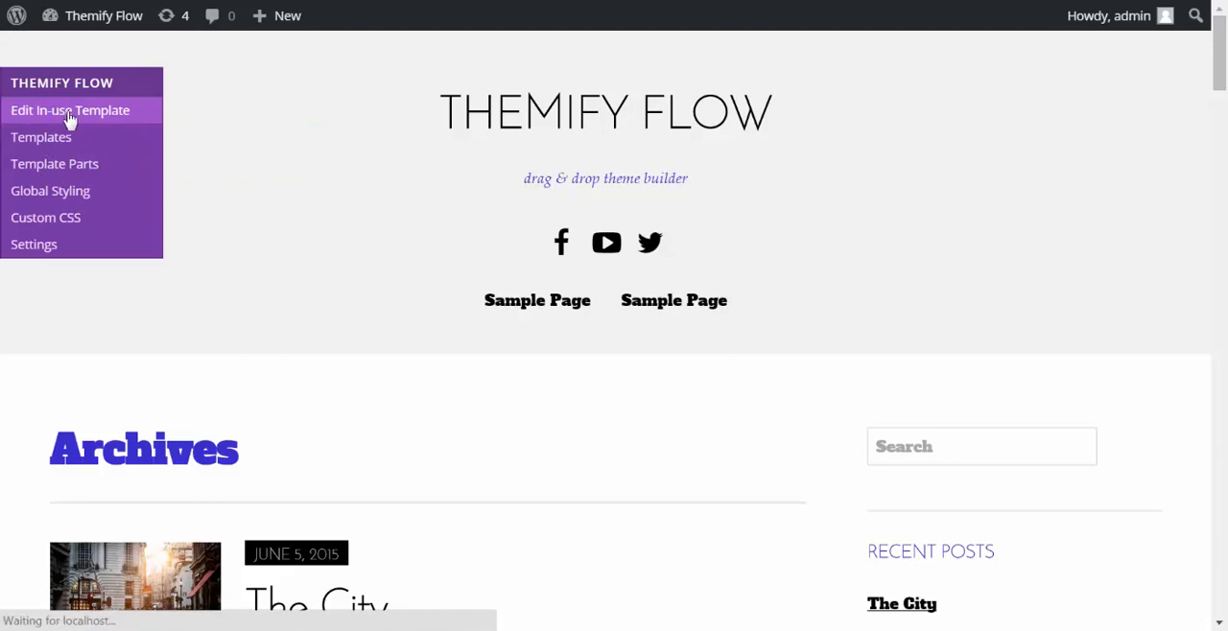
{"action": "left_click", "coordinate": [69, 109]}
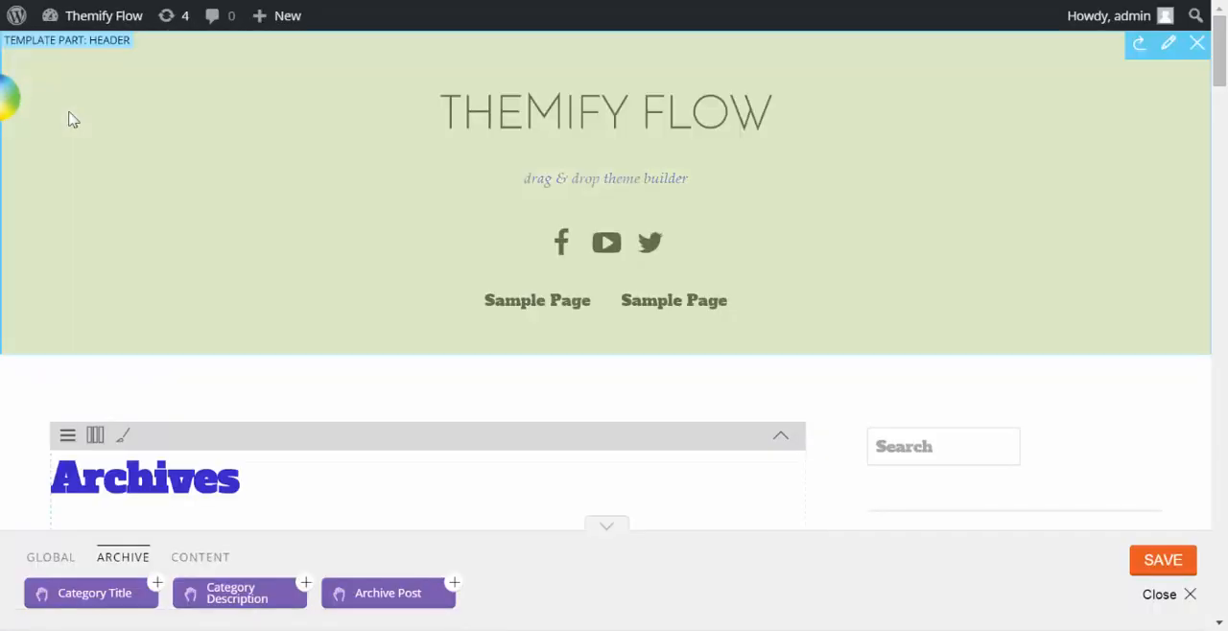
{"action": "mouse_move", "coordinate": [189, 170]}
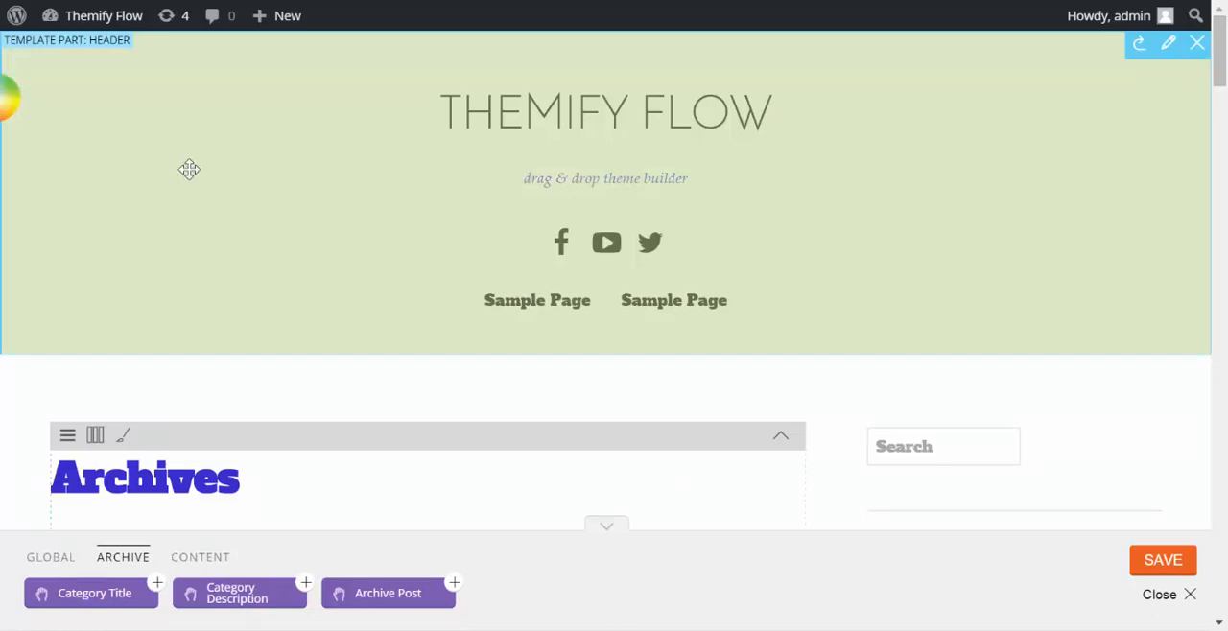
{"action": "mouse_move", "coordinate": [127, 125]}
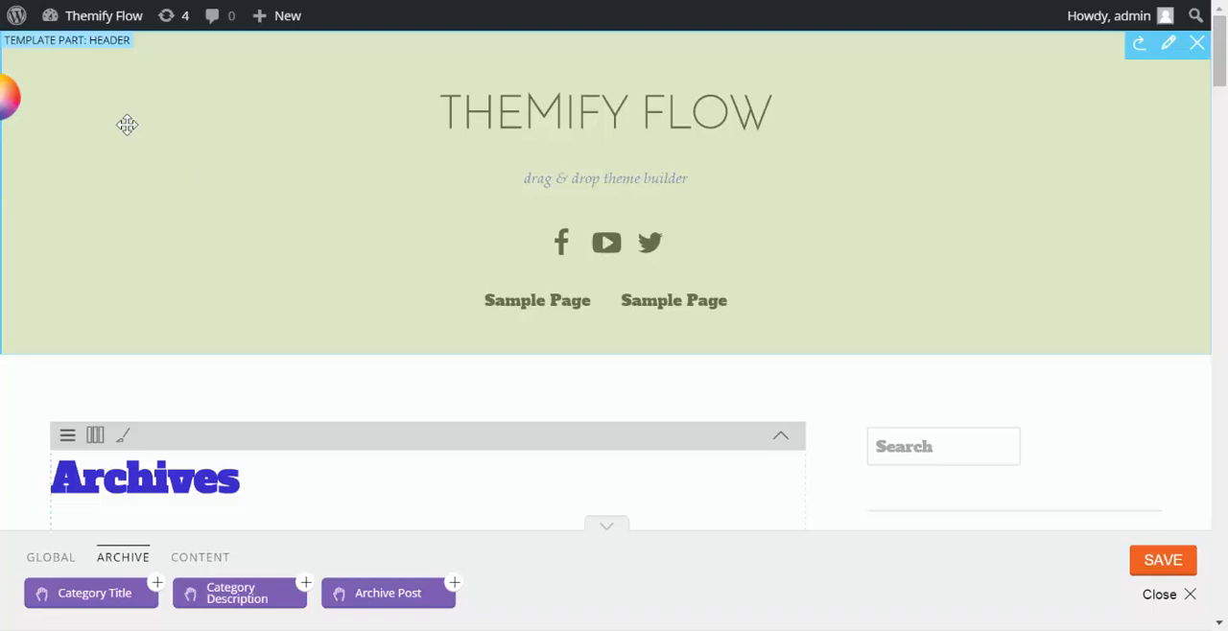
{"action": "mouse_move", "coordinate": [111, 54]}
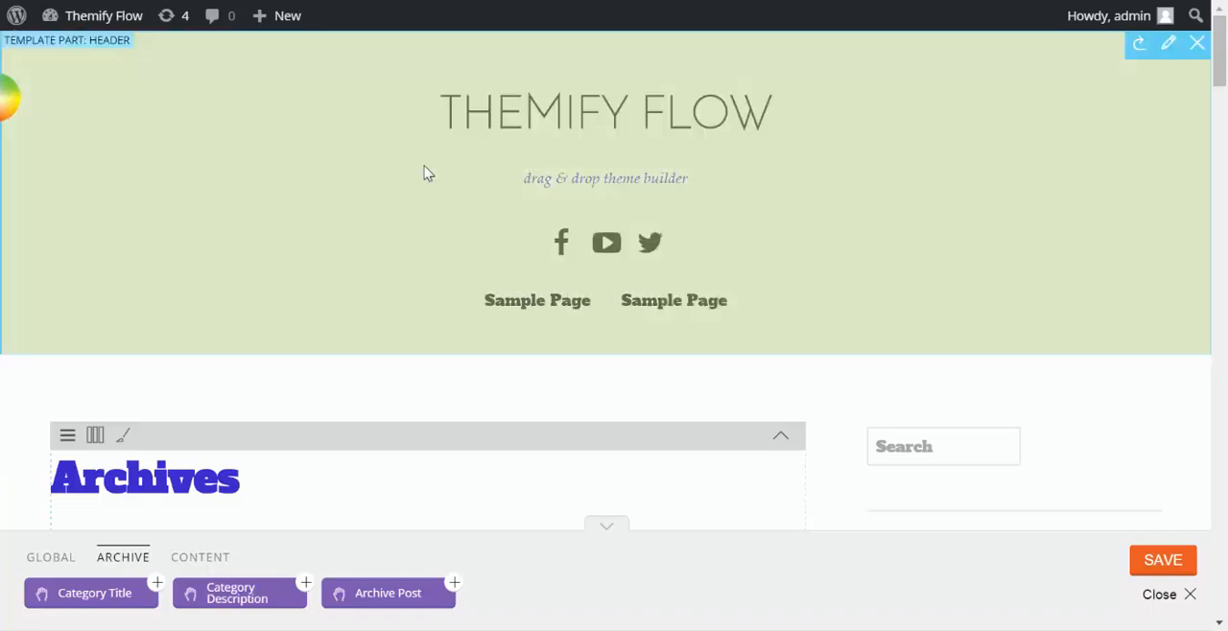
{"action": "scroll", "scroll_direction": "down", "scroll_amount": 3}
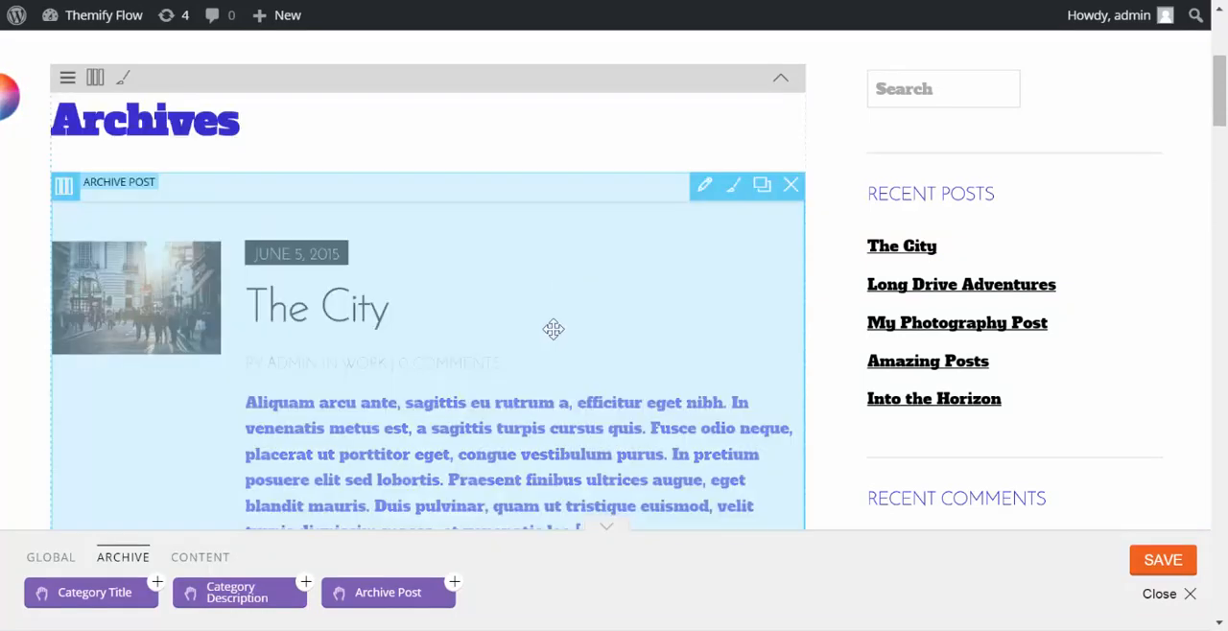
{"action": "mouse_move", "coordinate": [307, 310]}
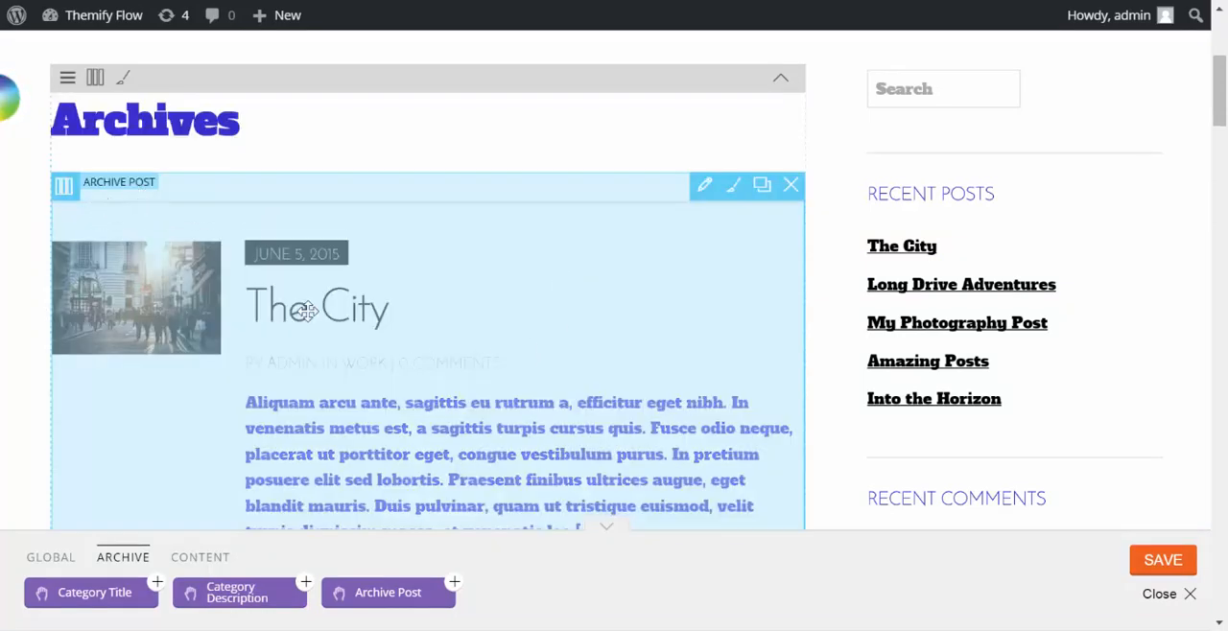
{"action": "scroll", "scroll_direction": "up", "scroll_amount": 3}
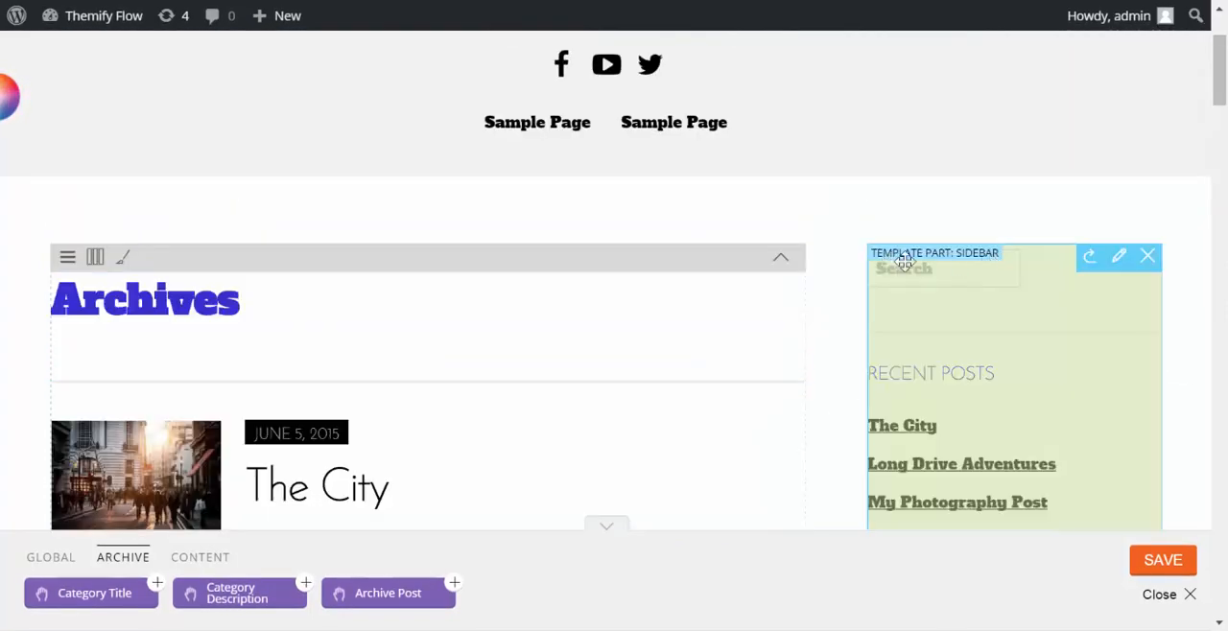
{"action": "scroll", "scroll_direction": "up", "scroll_amount": 3}
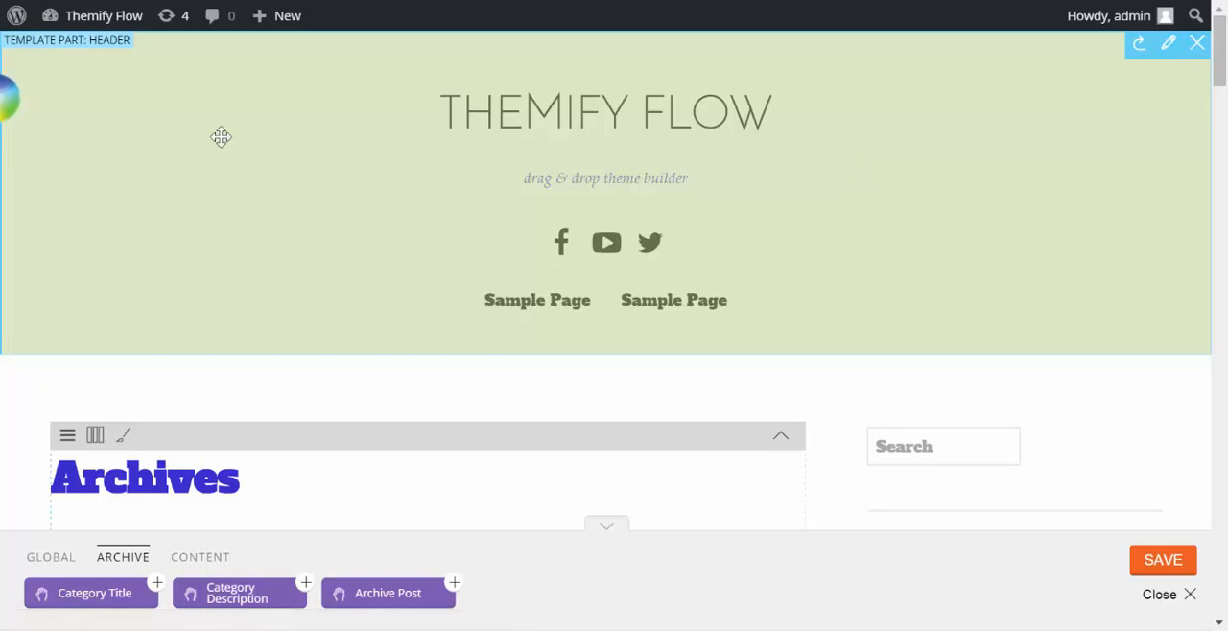
{"action": "mouse_move", "coordinate": [253, 174]}
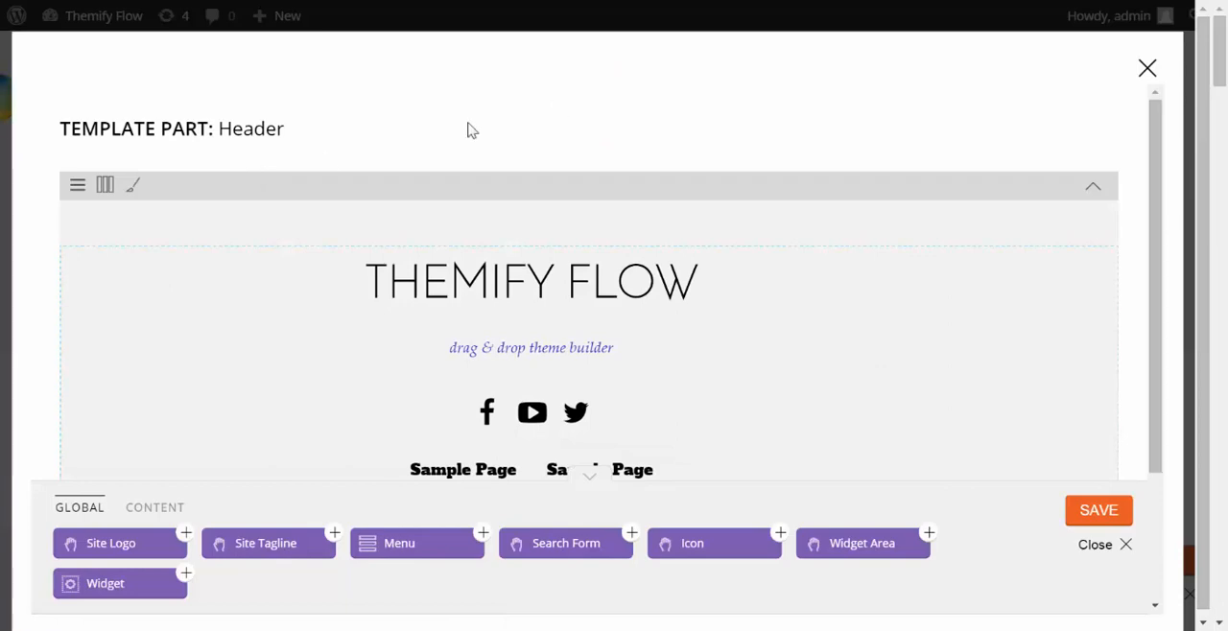
{"action": "mouse_move", "coordinate": [538, 114]}
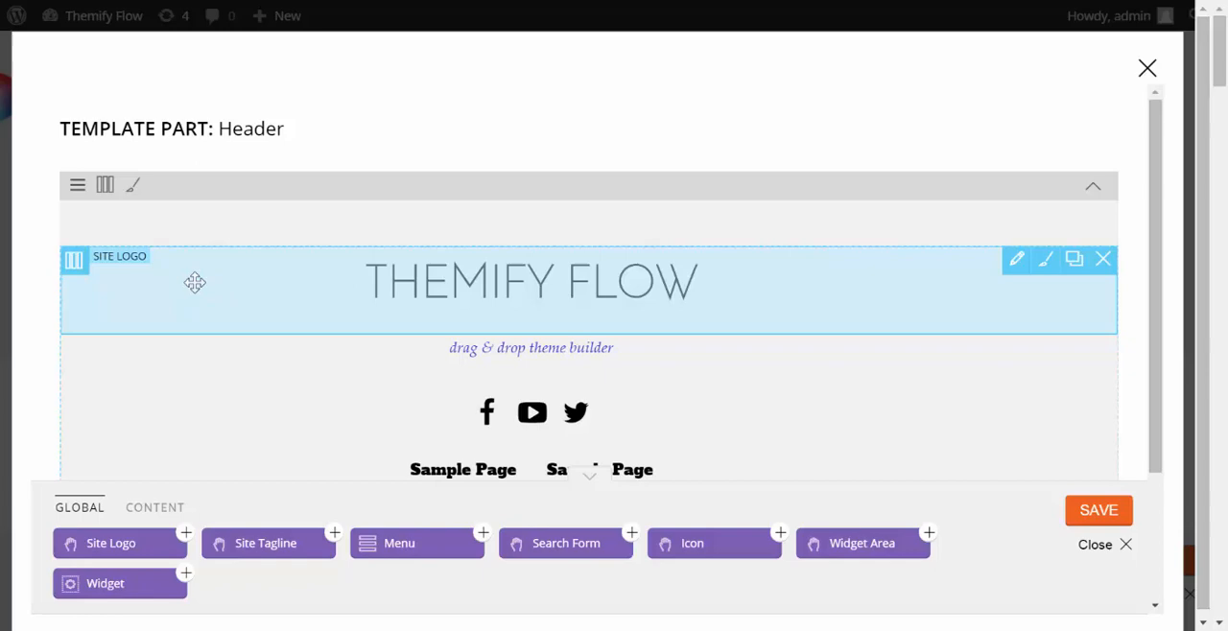
{"action": "mouse_move", "coordinate": [159, 292]}
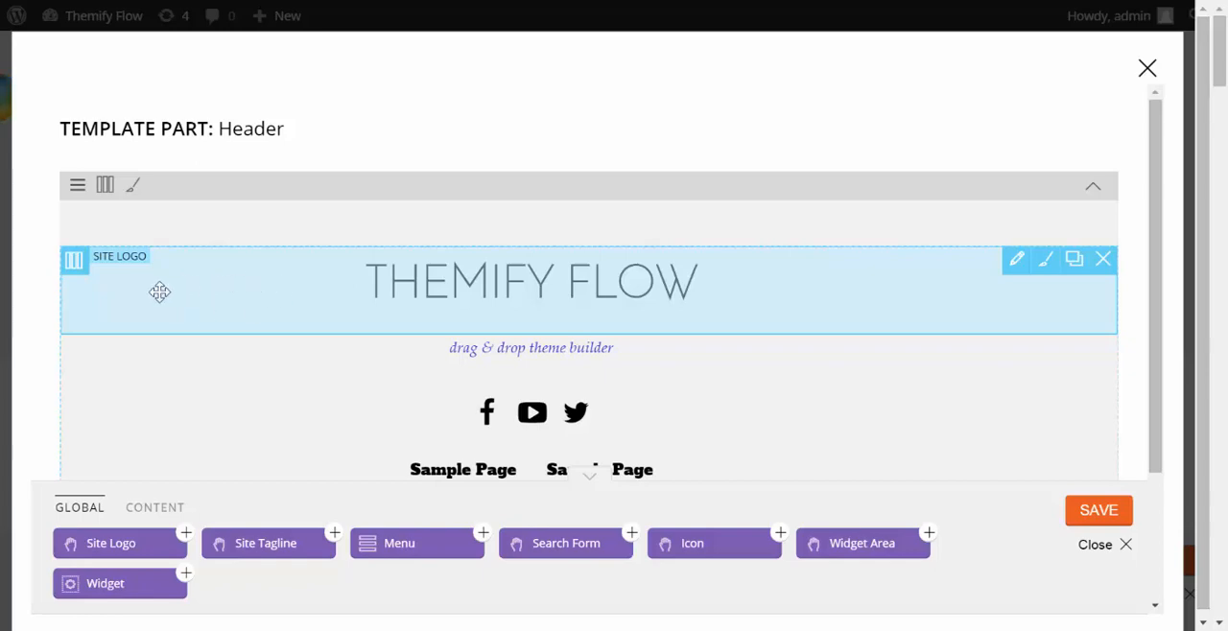
{"action": "mouse_move", "coordinate": [104, 269]}
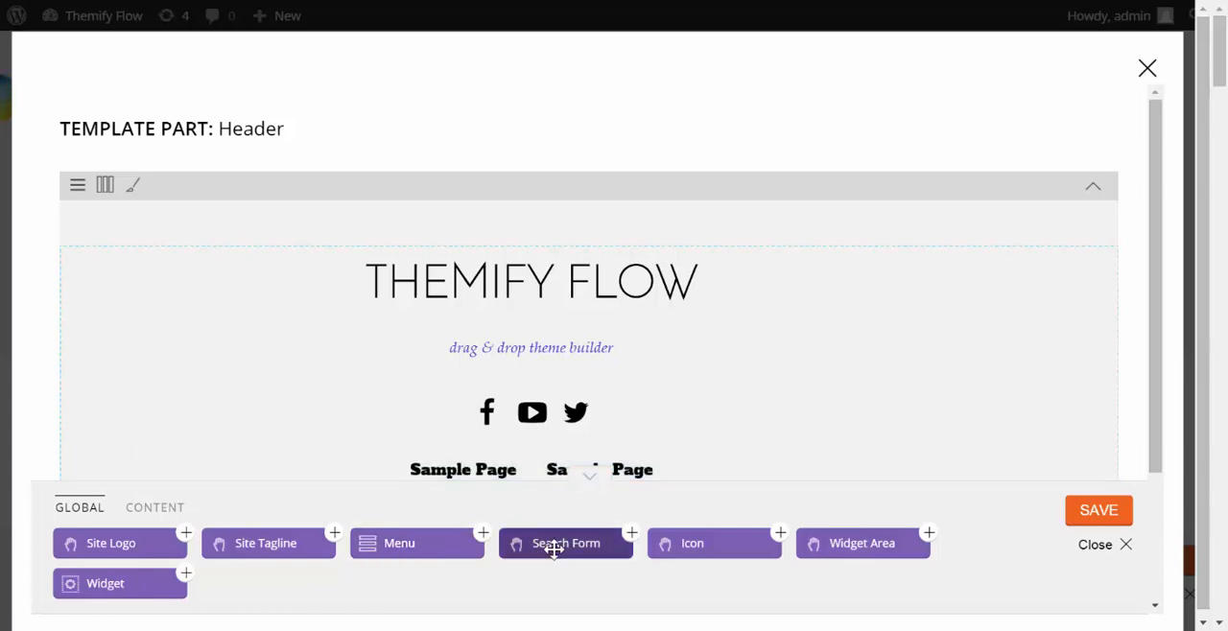
Drag a Search Form module below the tagline in the Header part and update it
{"action": "left_click_drag", "start_coordinate": [566, 543], "coordinate": [547, 376]}
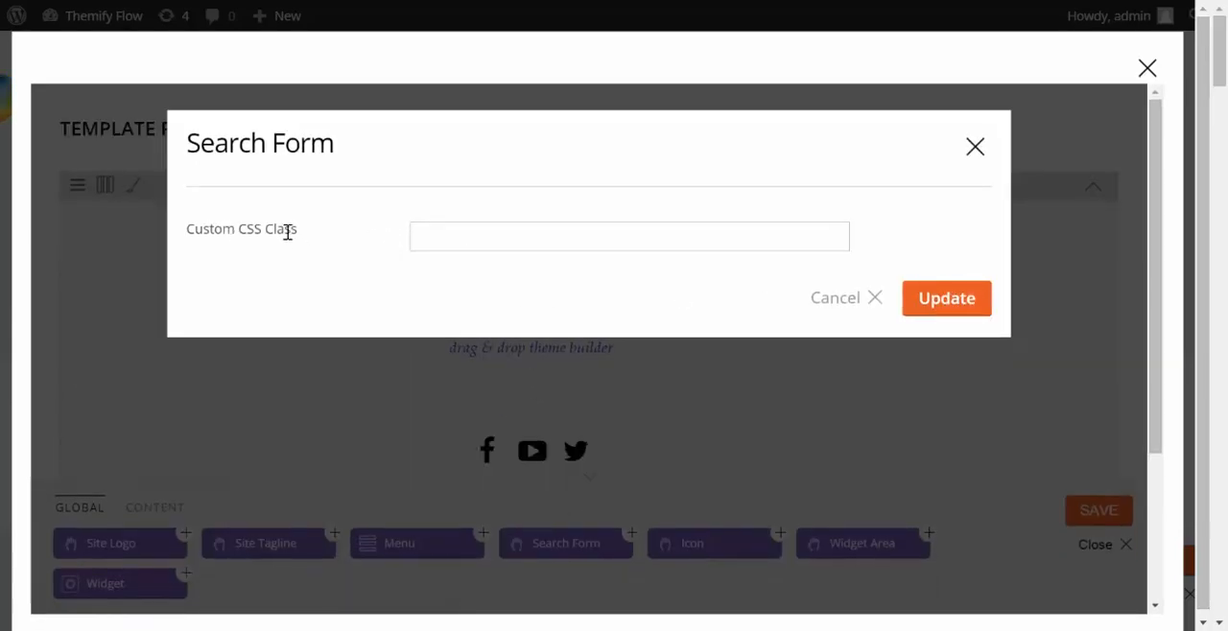
{"action": "mouse_move", "coordinate": [948, 299]}
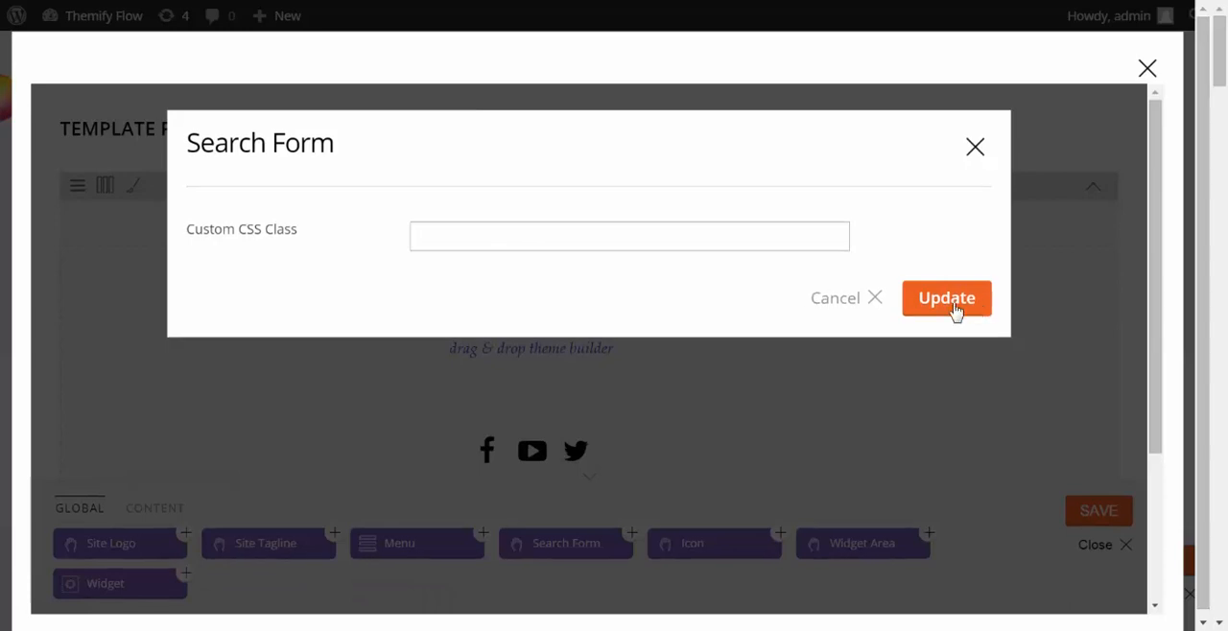
{"action": "left_click", "coordinate": [946, 297]}
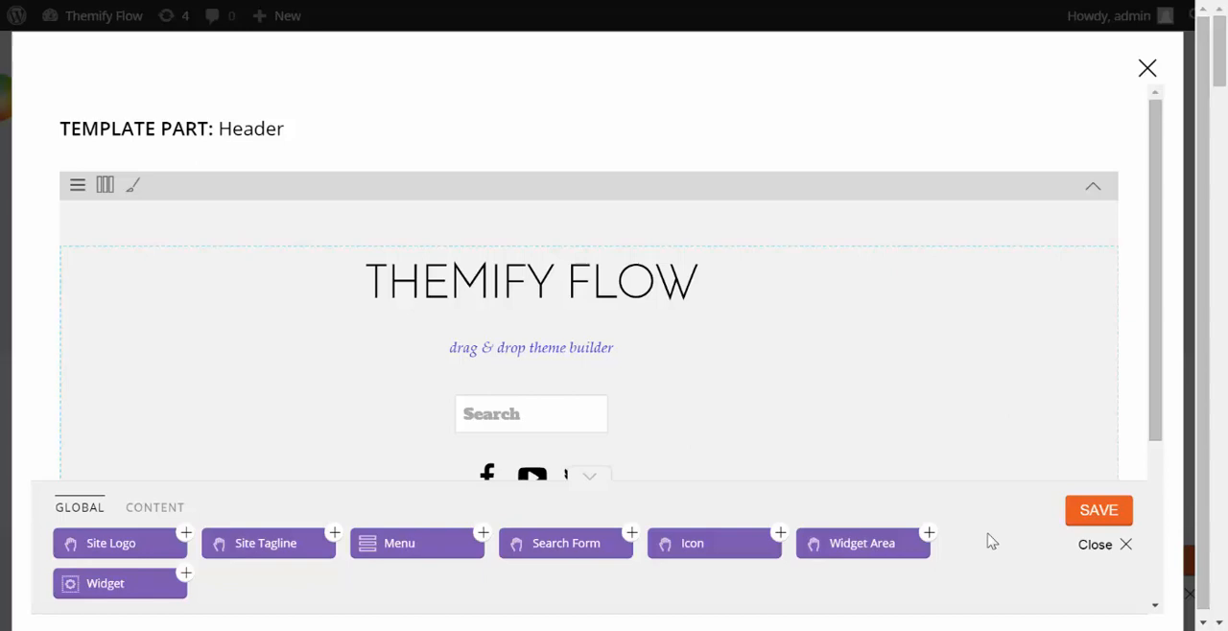
{"action": "mouse_move", "coordinate": [132, 186]}
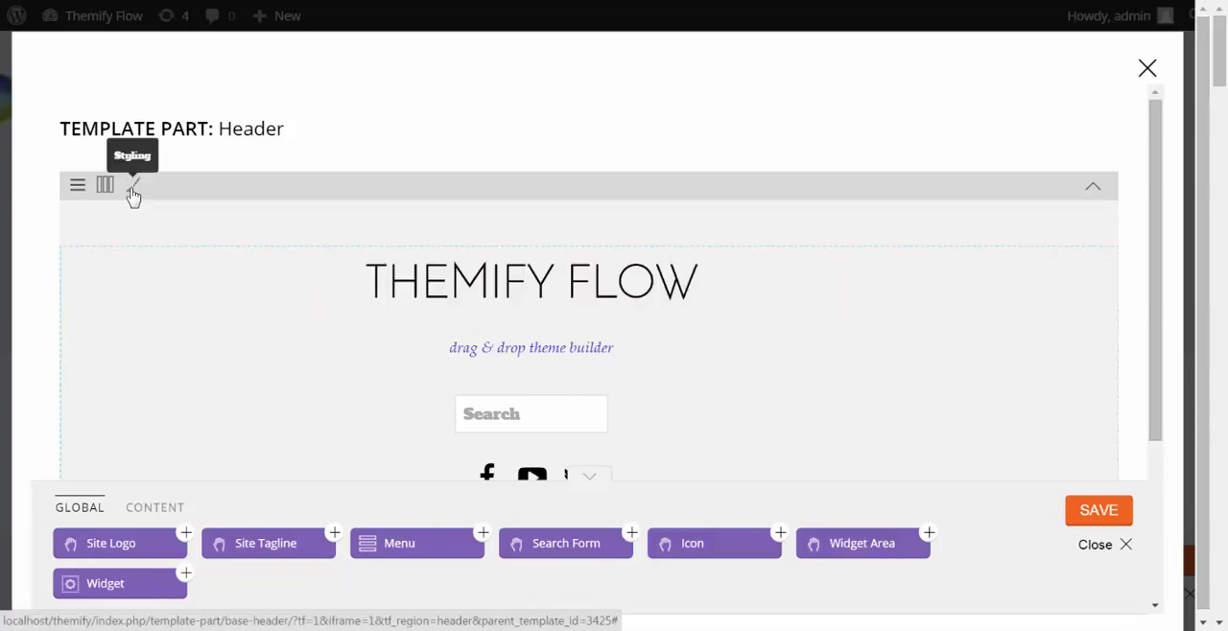
Style the header Row Container with background #307db0 and font colour #ffffff
{"action": "left_click", "coordinate": [134, 190]}
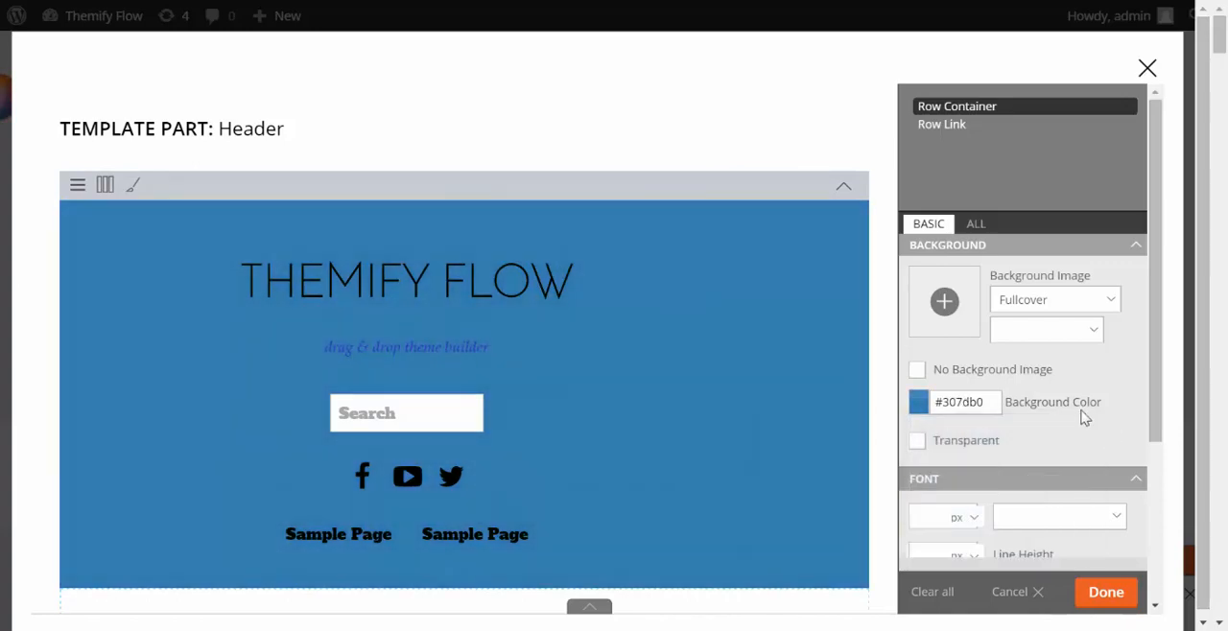
{"action": "scroll", "scroll_direction": "down", "scroll_amount": 3}
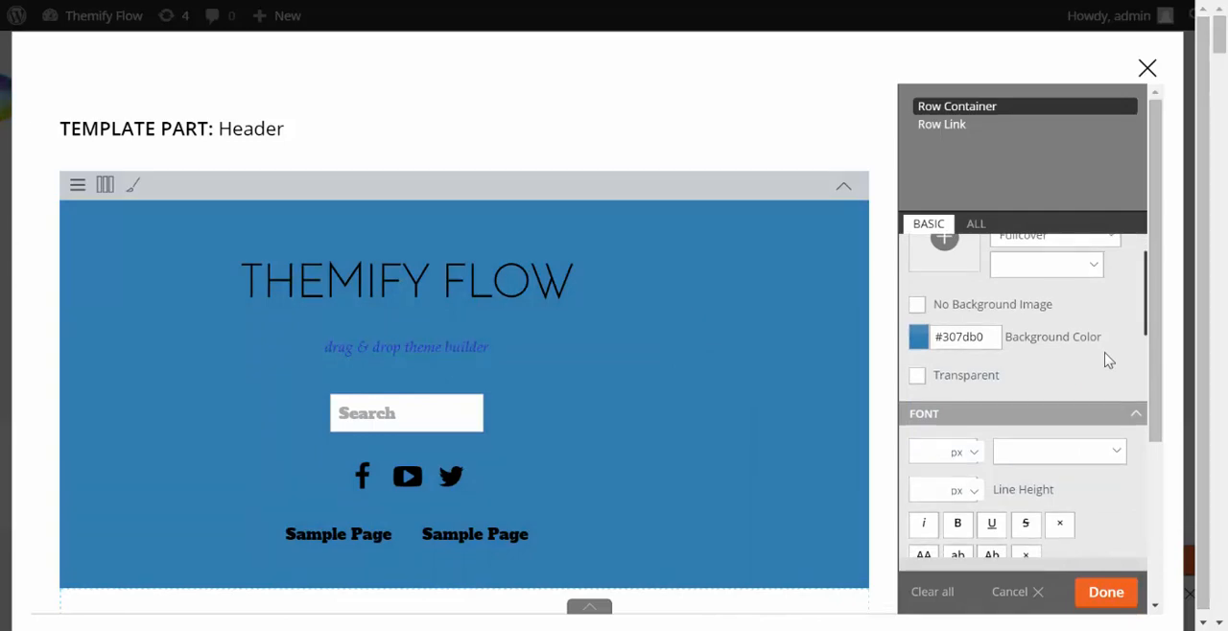
{"action": "scroll", "scroll_direction": "down", "scroll_amount": 3}
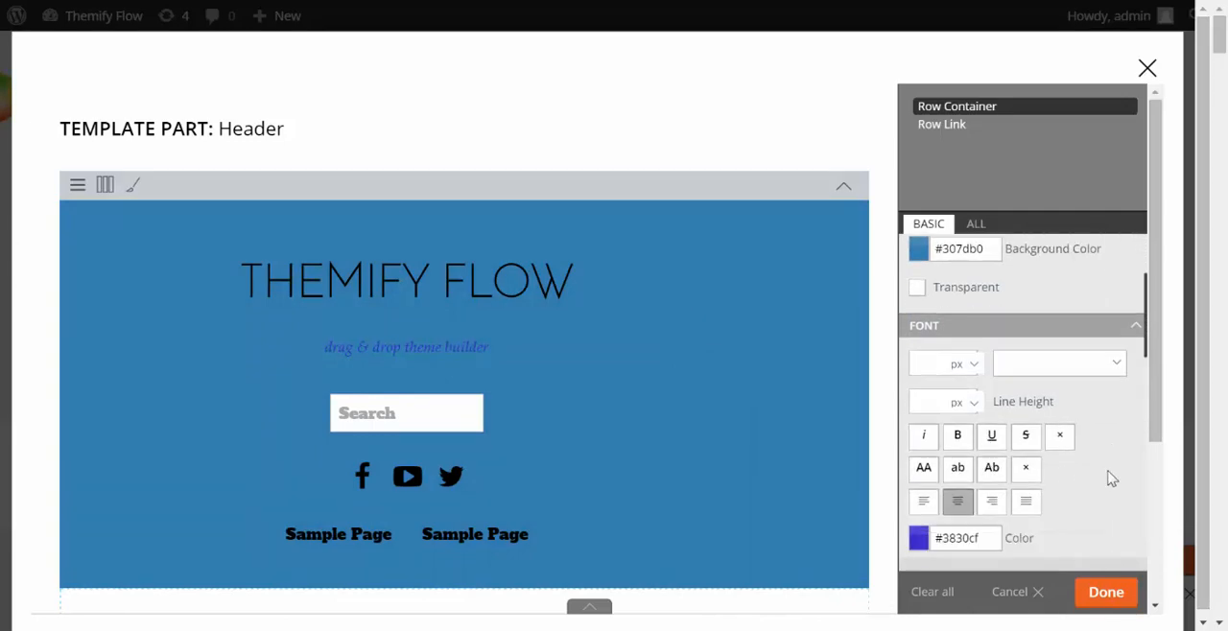
{"action": "left_click", "coordinate": [917, 537]}
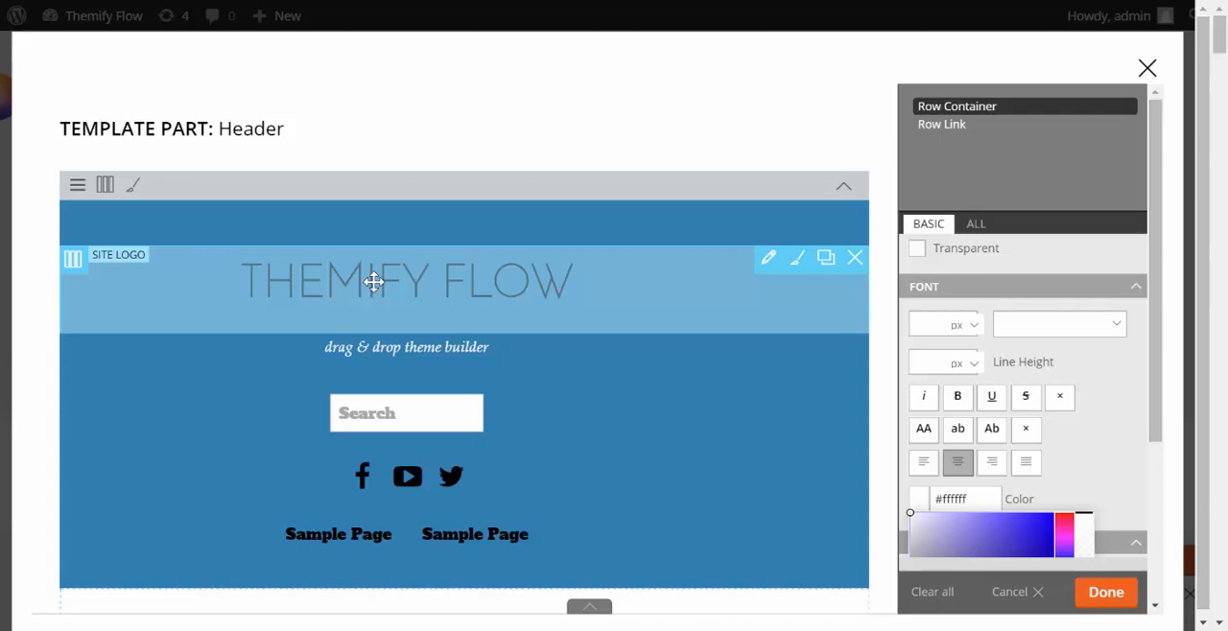
{"action": "mouse_move", "coordinate": [1135, 442]}
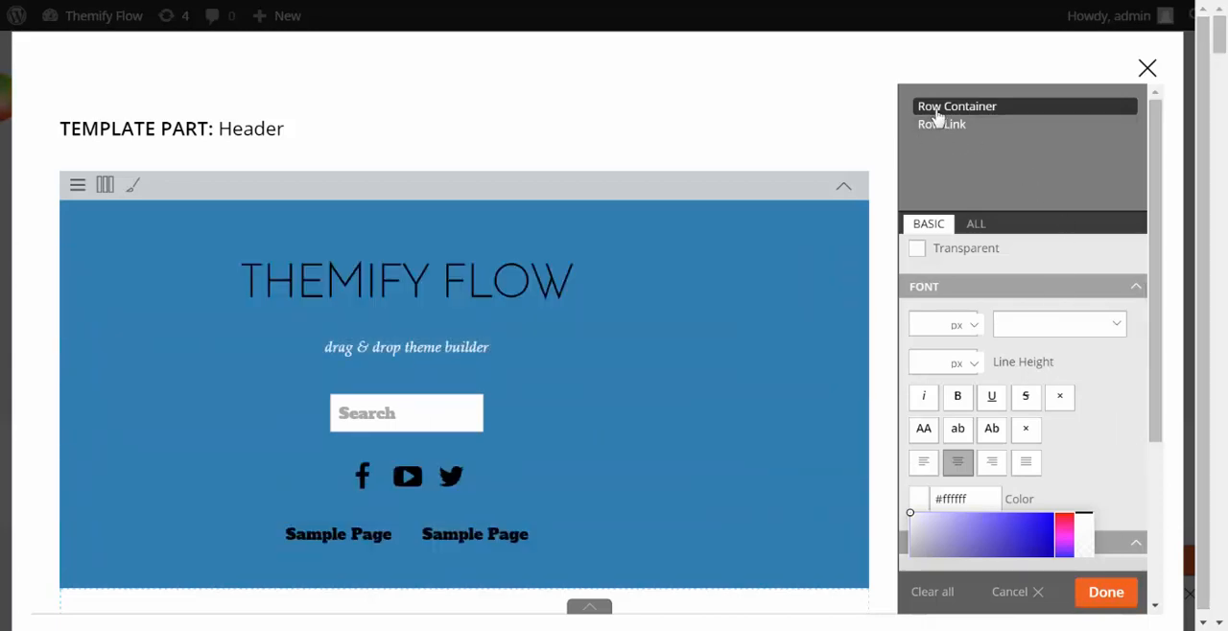
{"action": "mouse_move", "coordinate": [940, 123]}
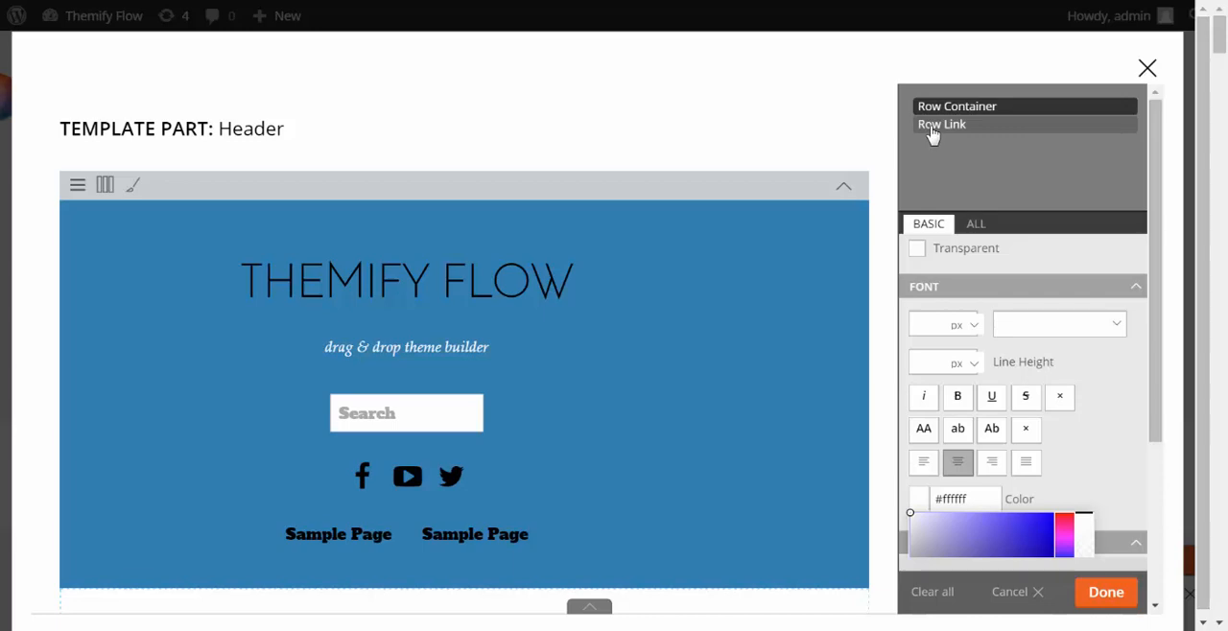
Set the header Row Link colour to #ffffff and apply the row styling
{"action": "left_click", "coordinate": [969, 123]}
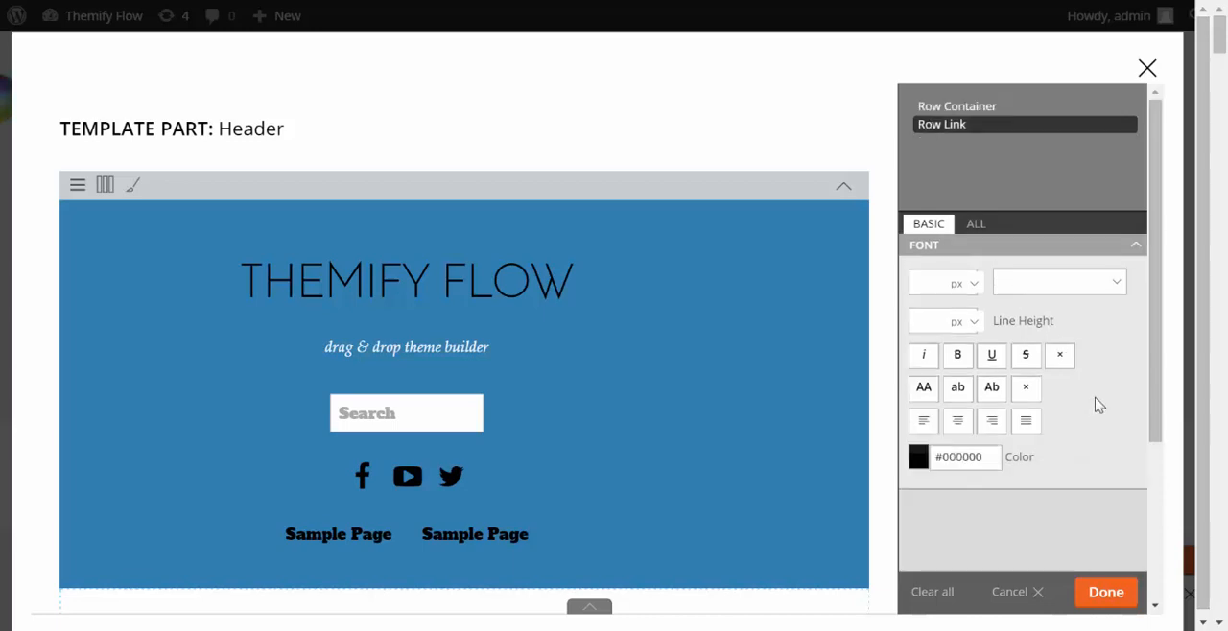
{"action": "left_click", "coordinate": [917, 457]}
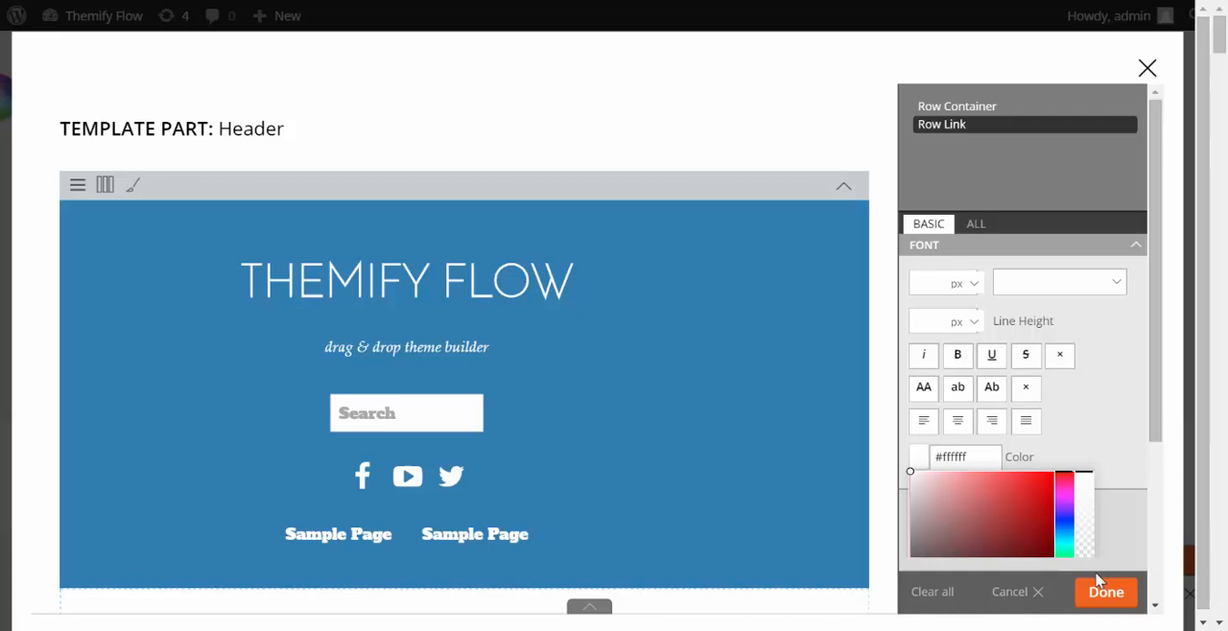
{"action": "left_click", "coordinate": [1105, 591]}
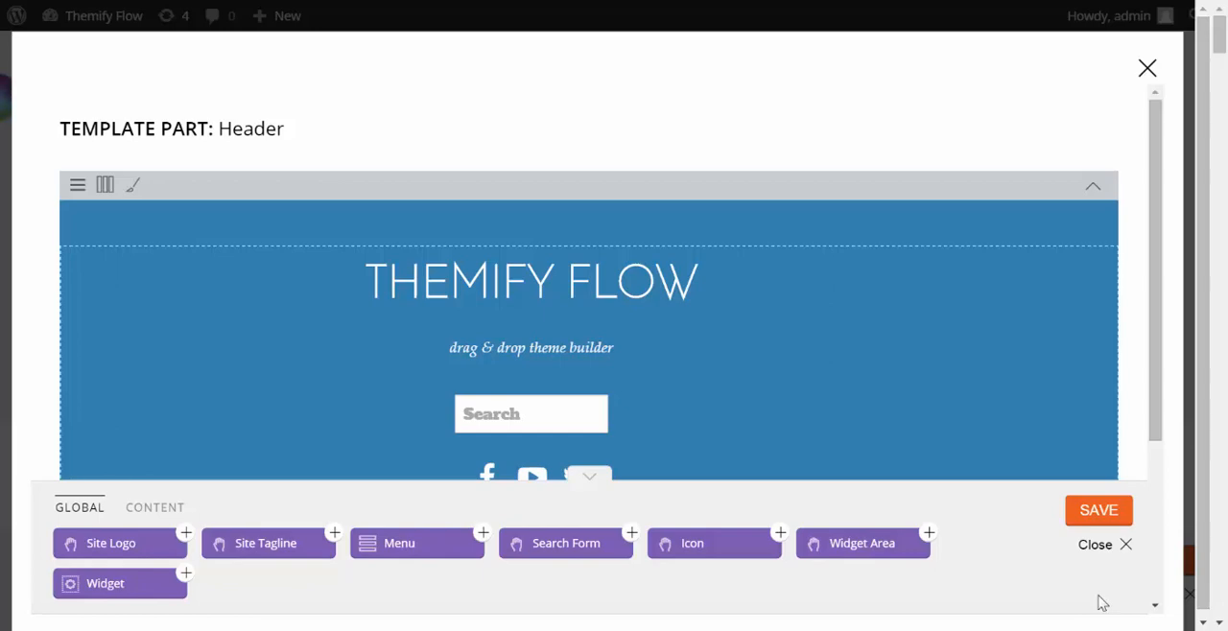
{"action": "mouse_move", "coordinate": [1158, 564]}
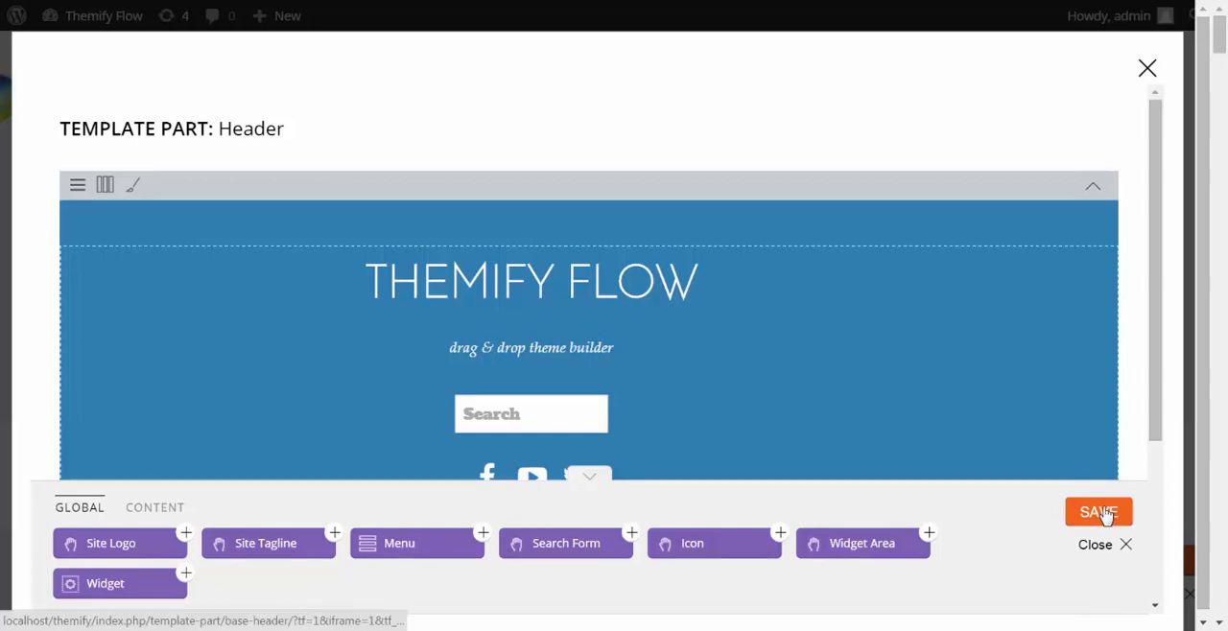
Bring up the Archive Post module's styling, showing the Posts Wrapper settings
{"action": "left_click", "coordinate": [1097, 510]}
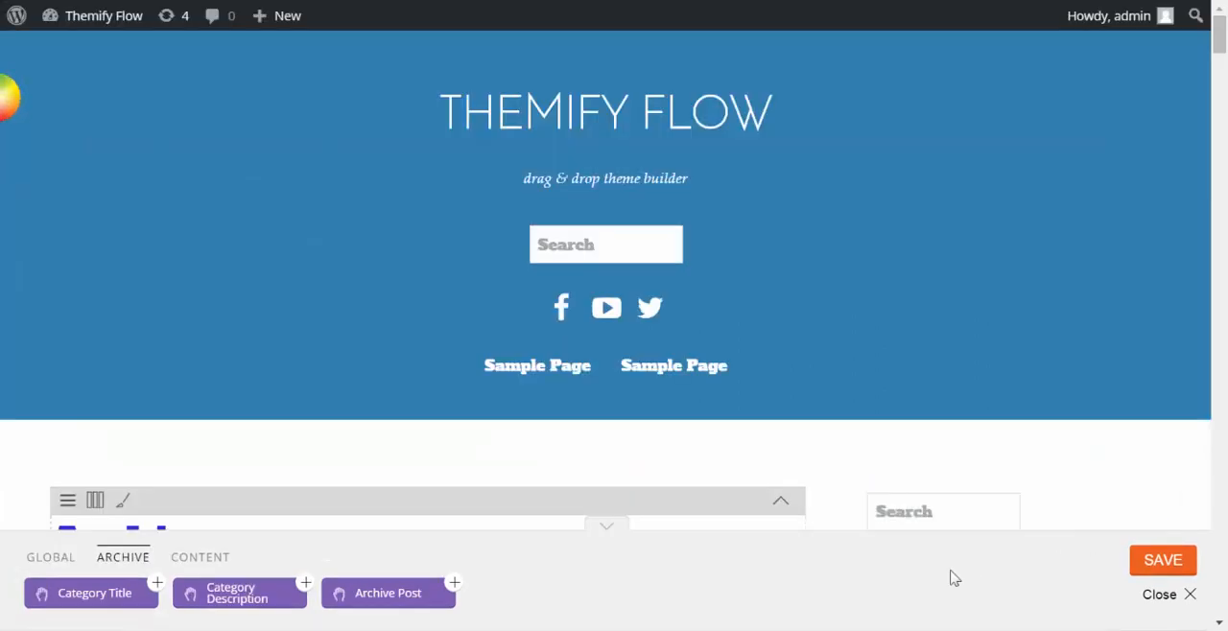
{"action": "mouse_move", "coordinate": [829, 469]}
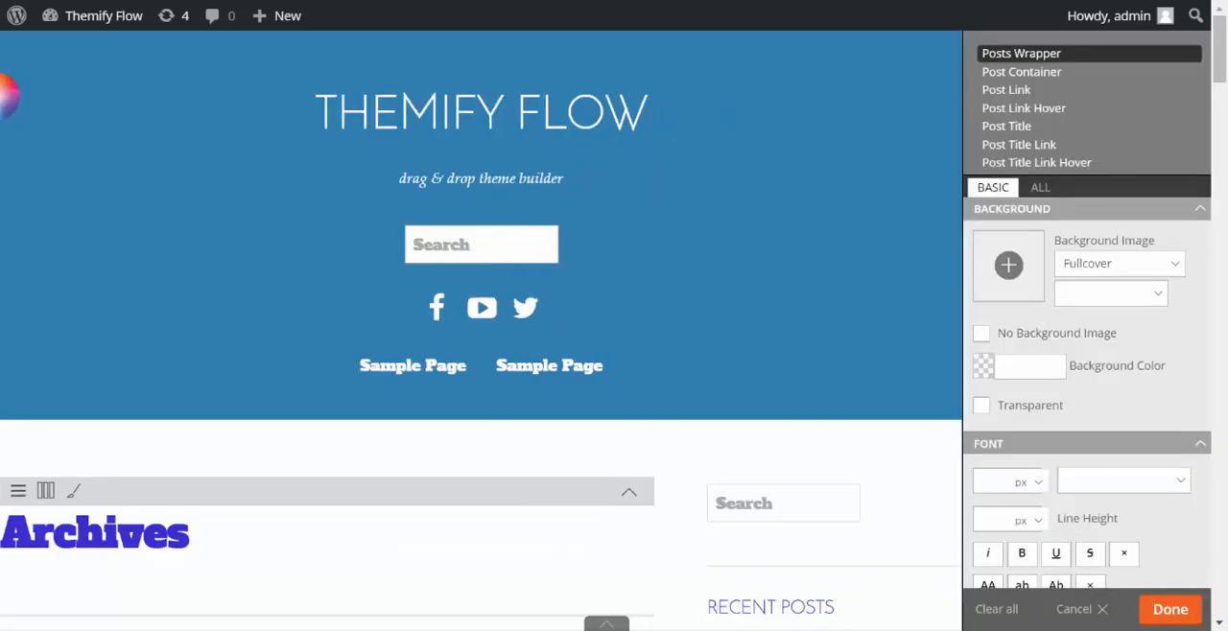
{"action": "mouse_move", "coordinate": [1178, 236]}
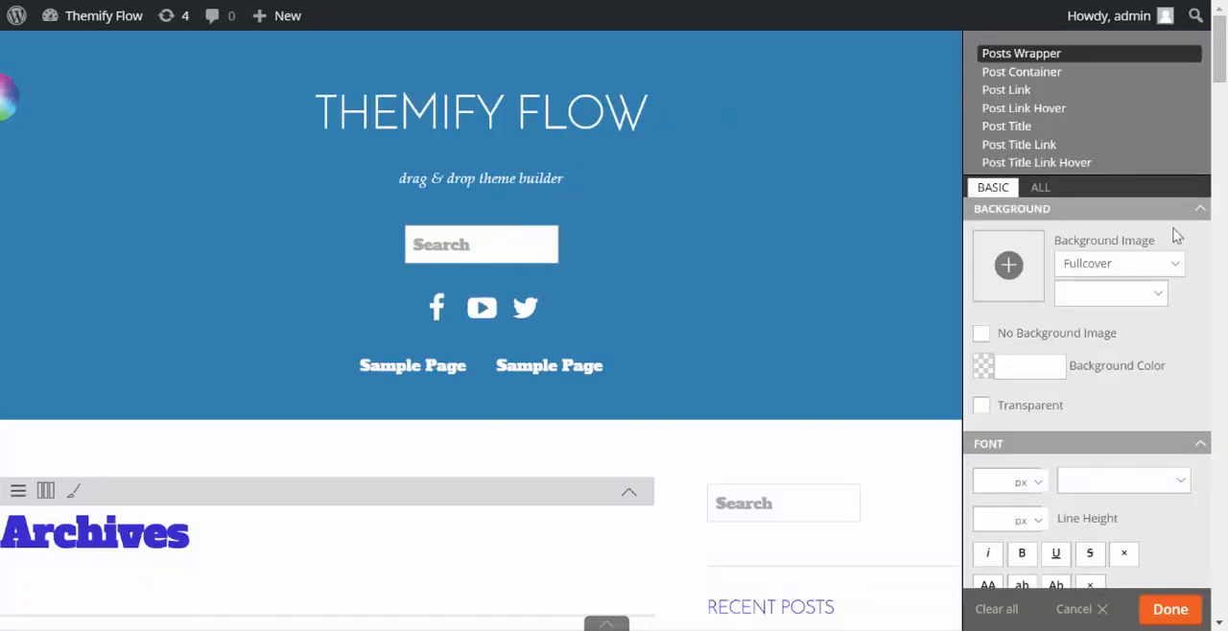
{"action": "mouse_move", "coordinate": [917, 461]}
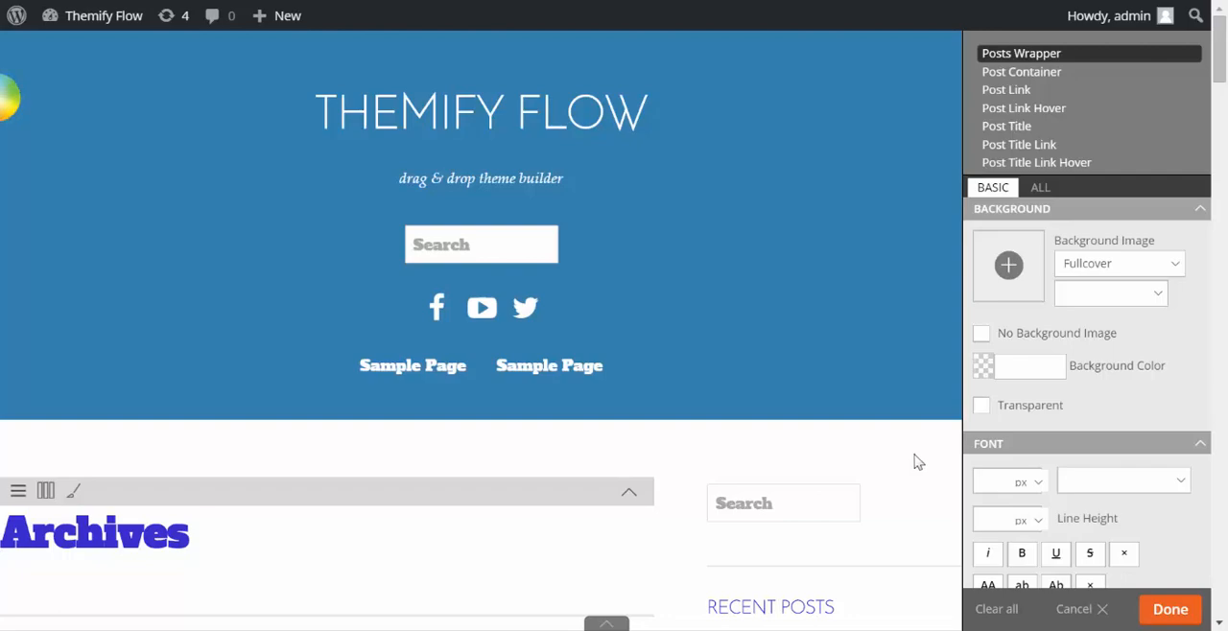
{"action": "scroll", "scroll_direction": "down", "scroll_amount": 3}
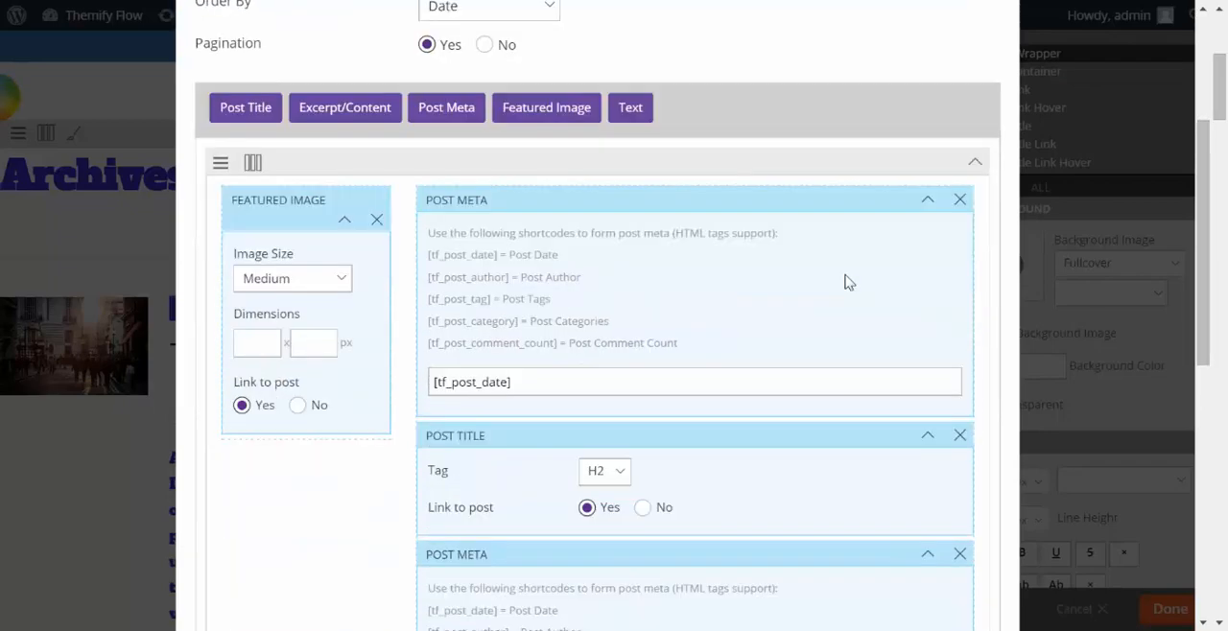
{"action": "mouse_move", "coordinate": [269, 259]}
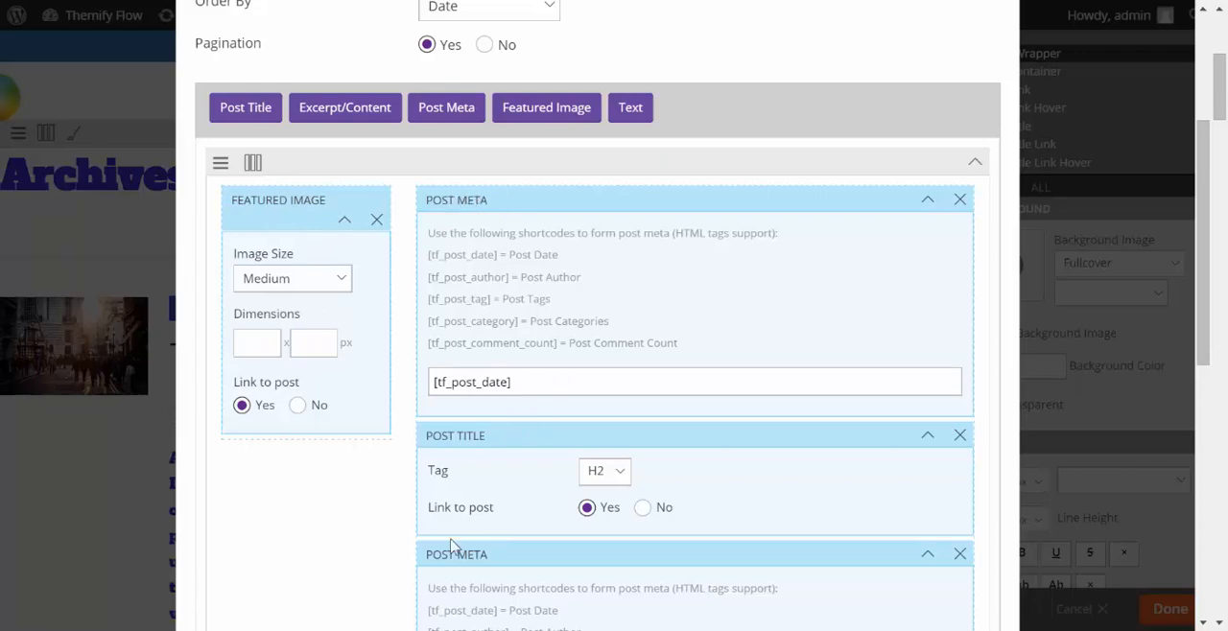
Make the archive post row one column with Large featured images and update the module
{"action": "scroll", "scroll_direction": "down", "scroll_amount": 3}
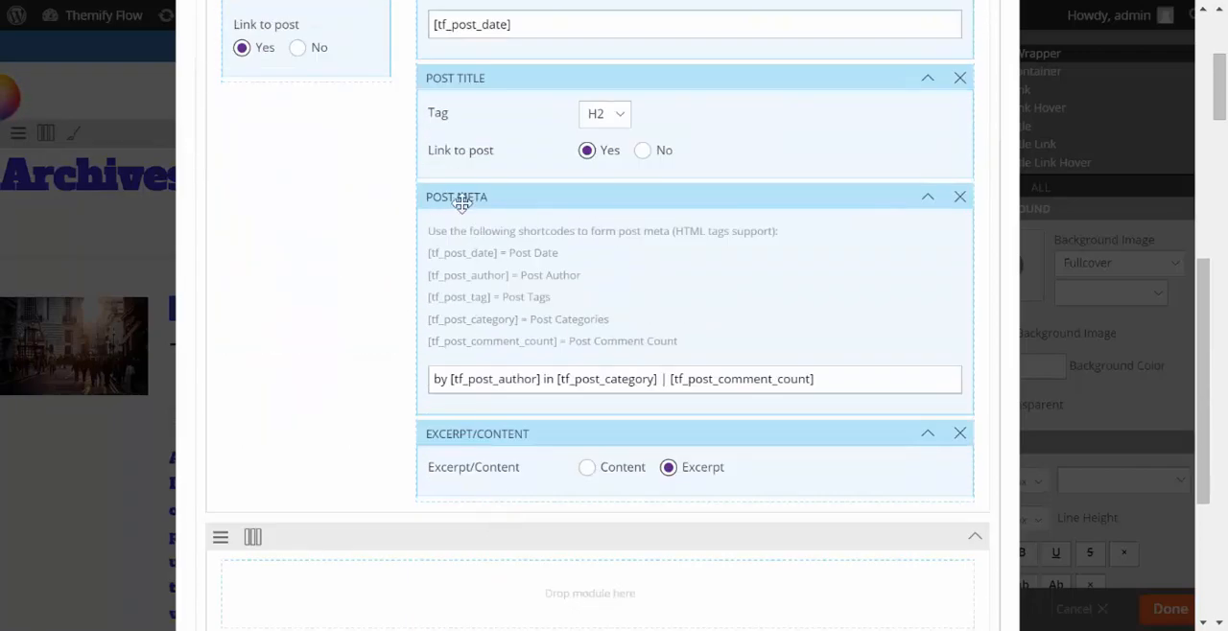
{"action": "mouse_move", "coordinate": [418, 424]}
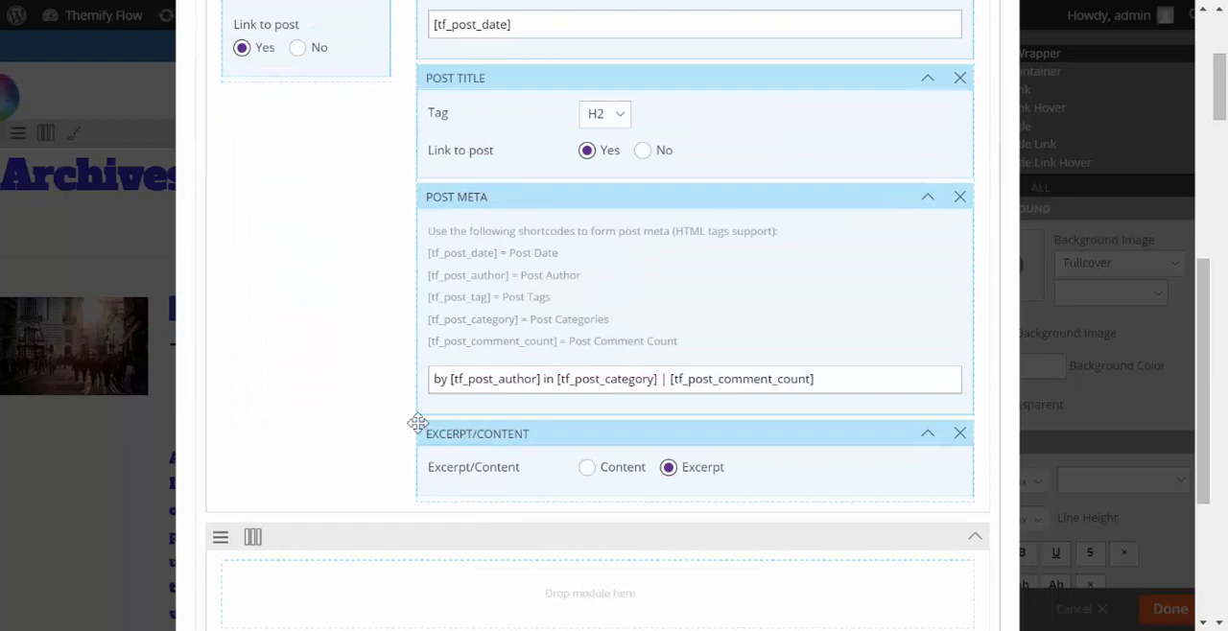
{"action": "left_click", "coordinate": [254, 253]}
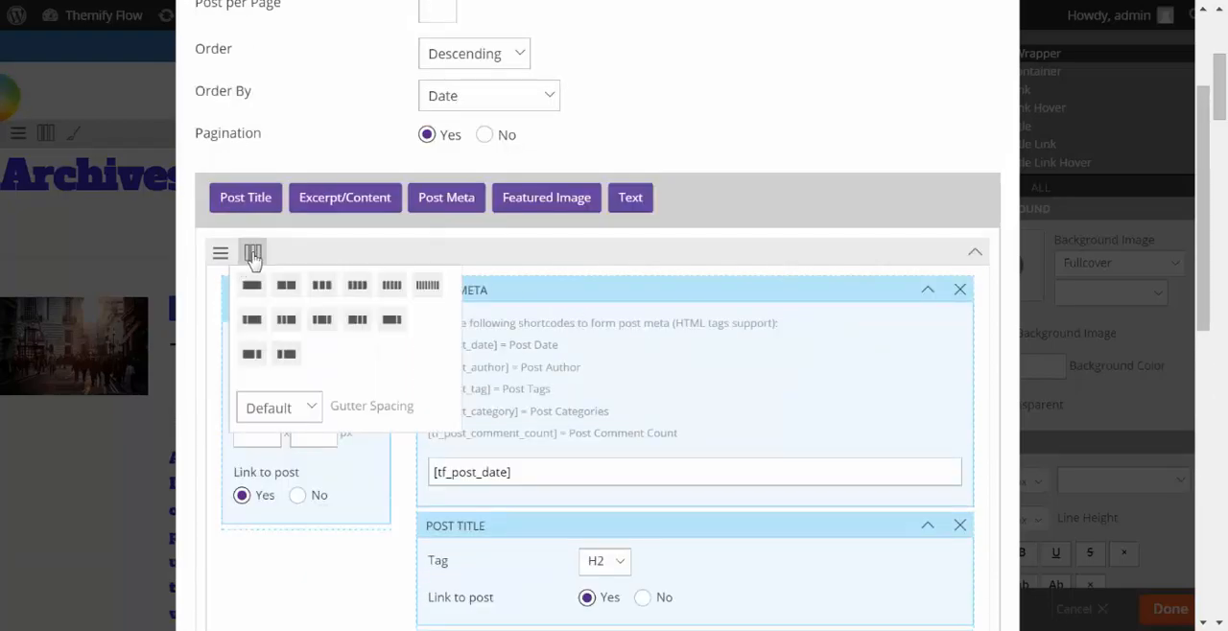
{"action": "left_click", "coordinate": [251, 284]}
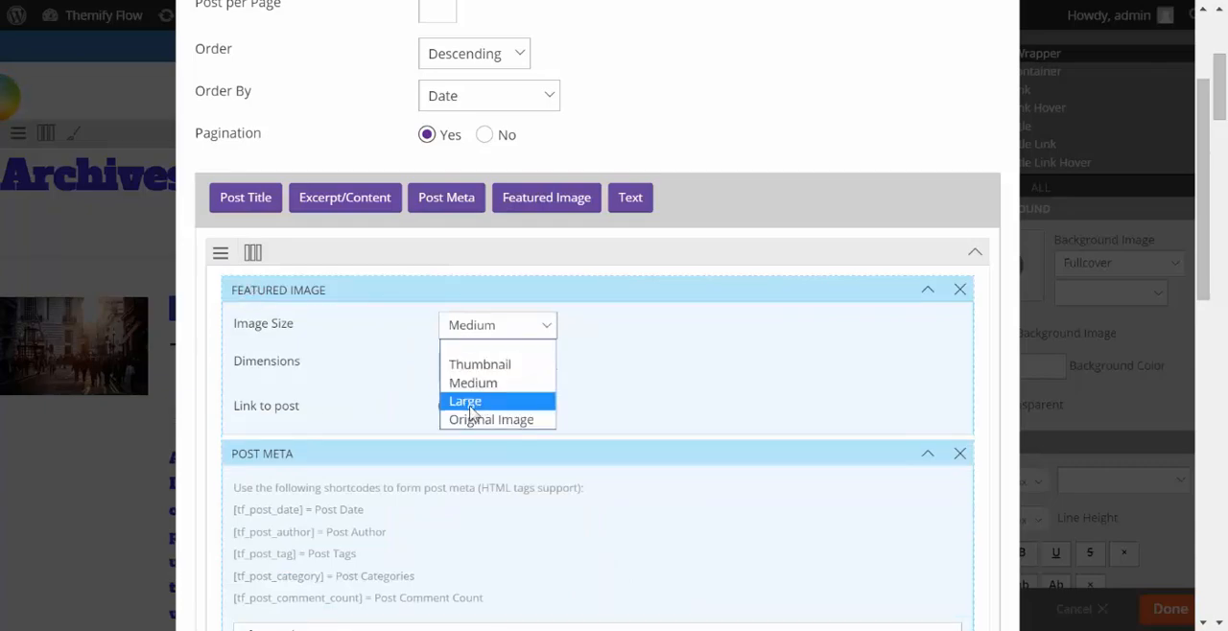
{"action": "left_click", "coordinate": [465, 401]}
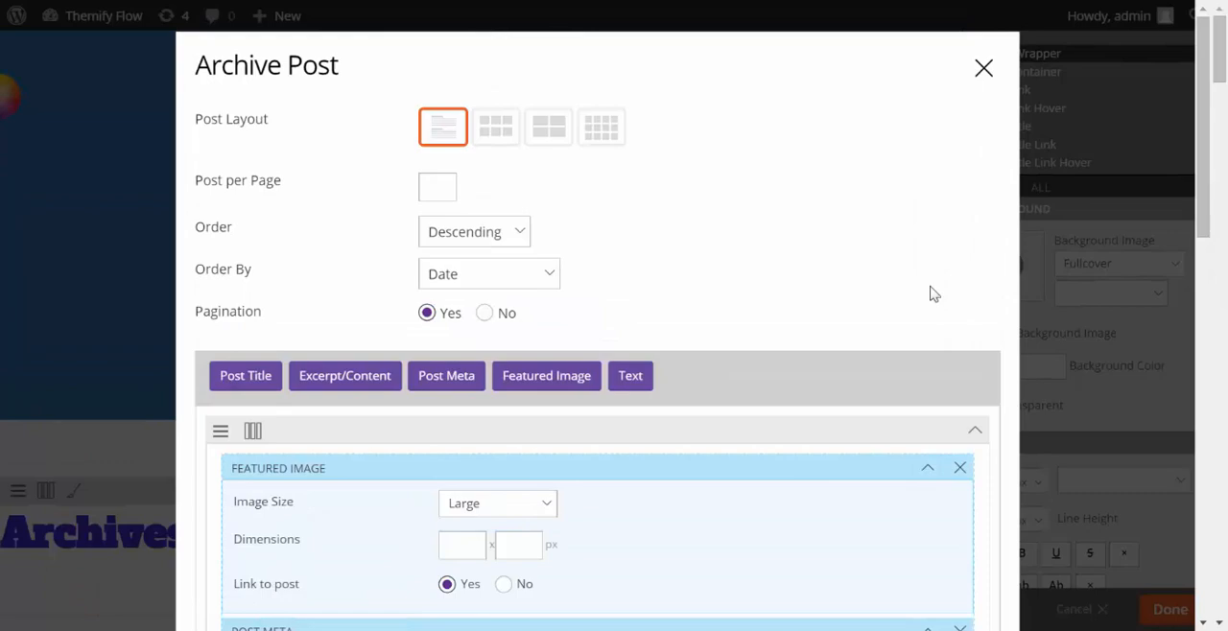
{"action": "scroll", "scroll_direction": "down", "scroll_amount": 3}
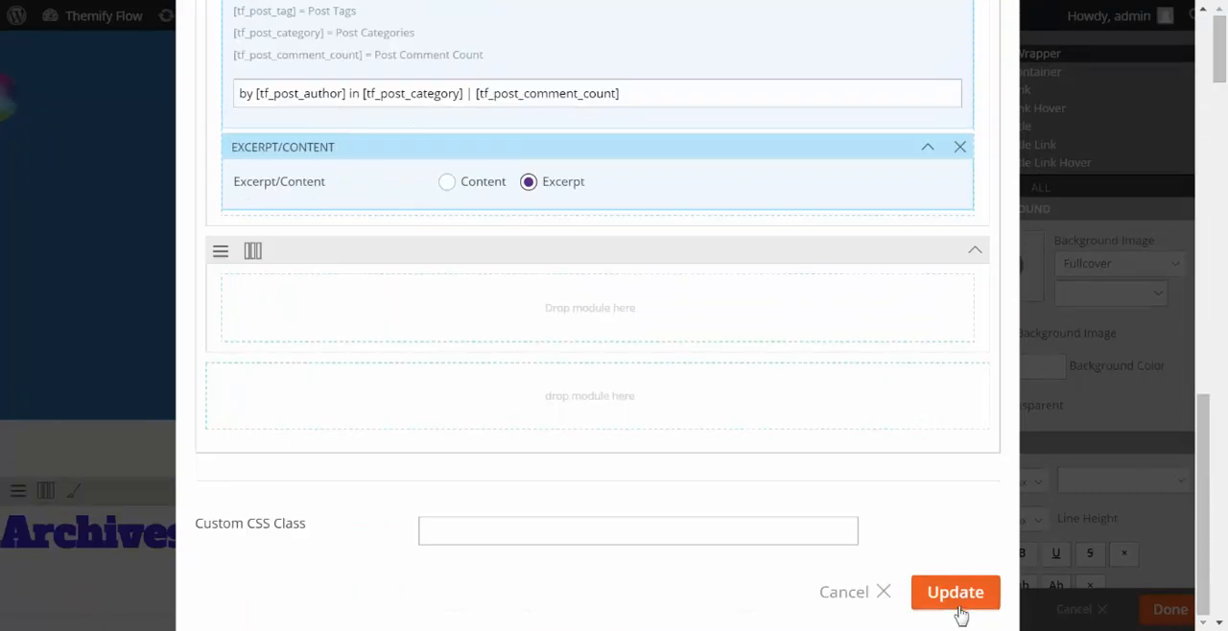
{"action": "left_click", "coordinate": [955, 591]}
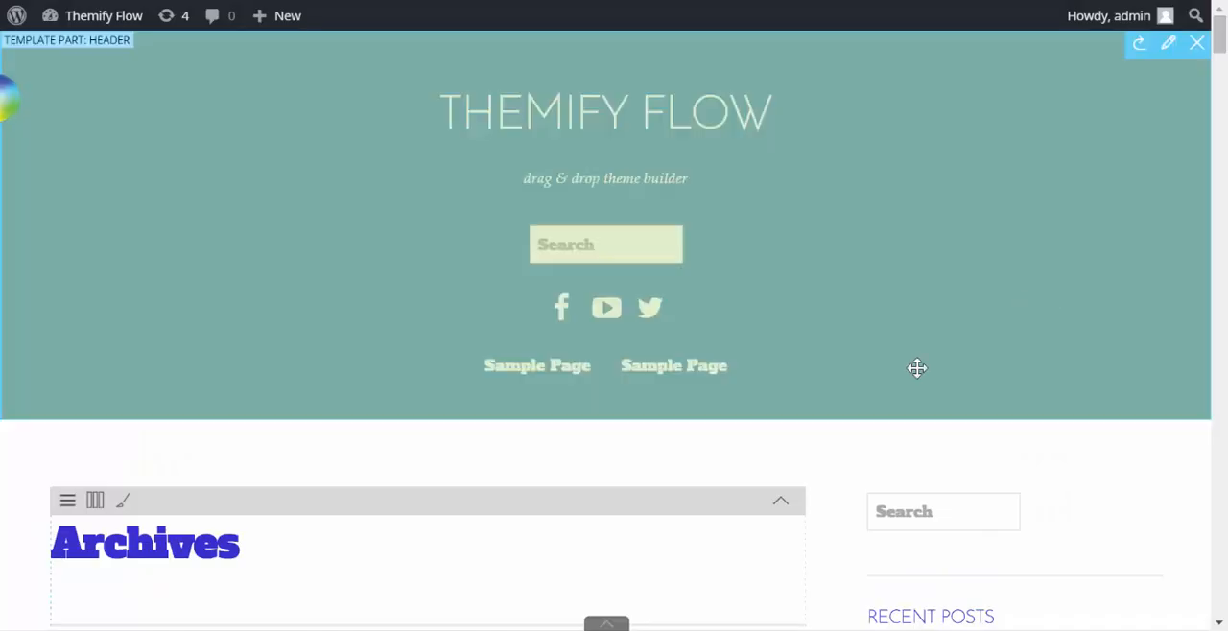
{"action": "scroll", "scroll_direction": "down", "scroll_amount": 3}
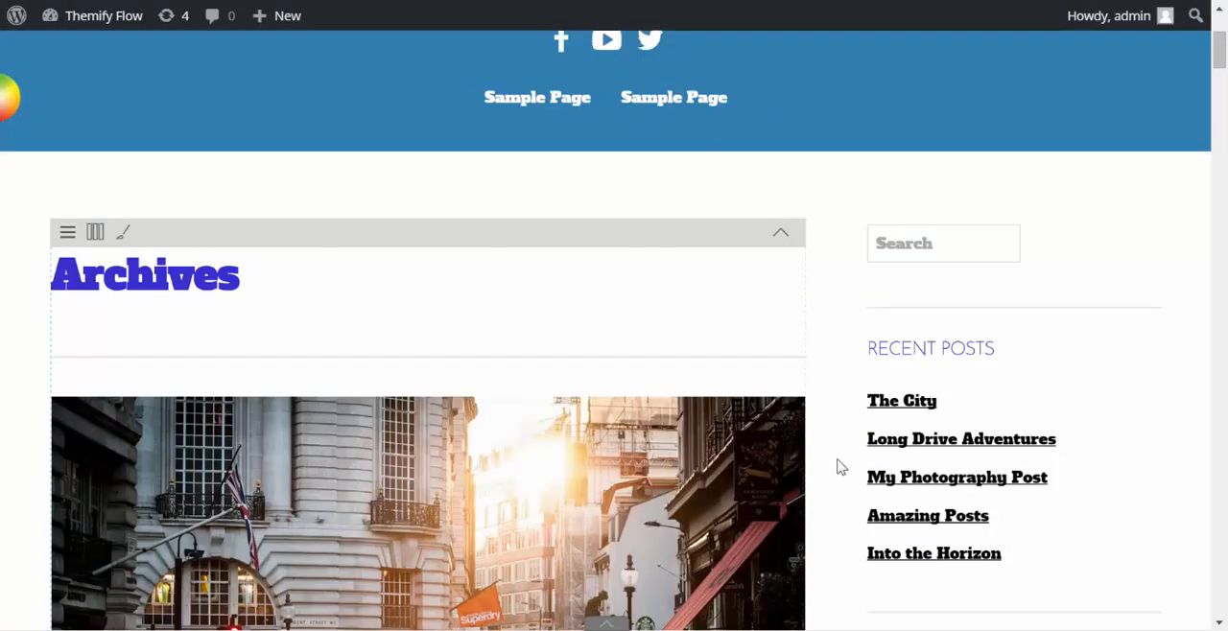
{"action": "scroll", "scroll_direction": "down", "scroll_amount": 3}
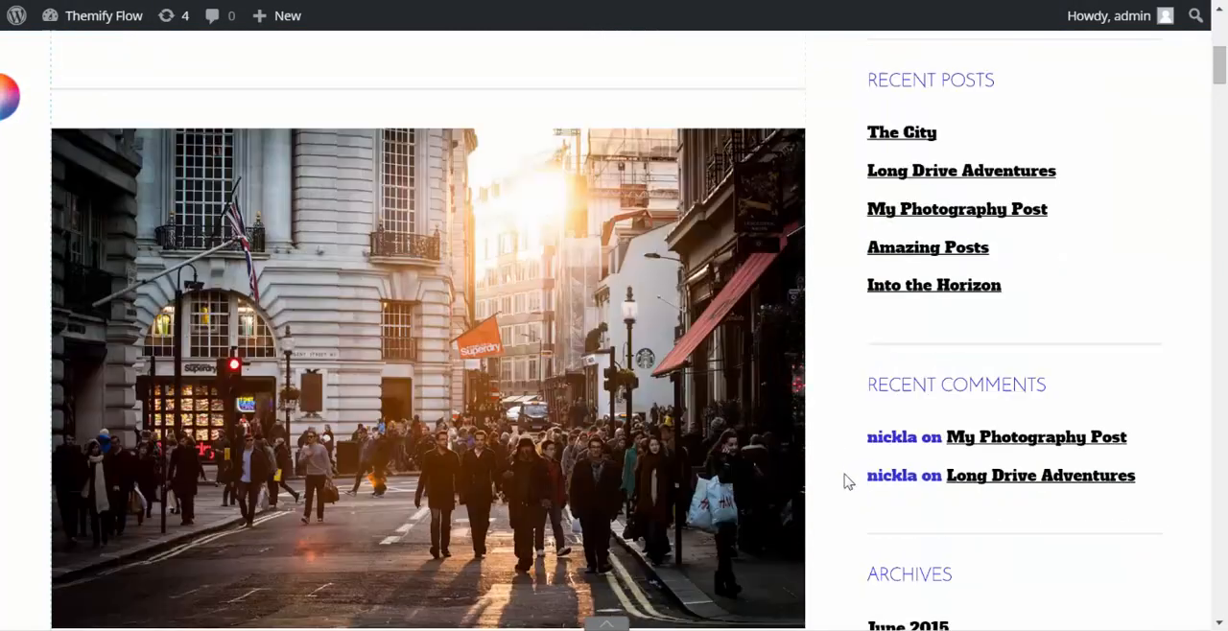
{"action": "scroll", "scroll_direction": "down", "scroll_amount": 3}
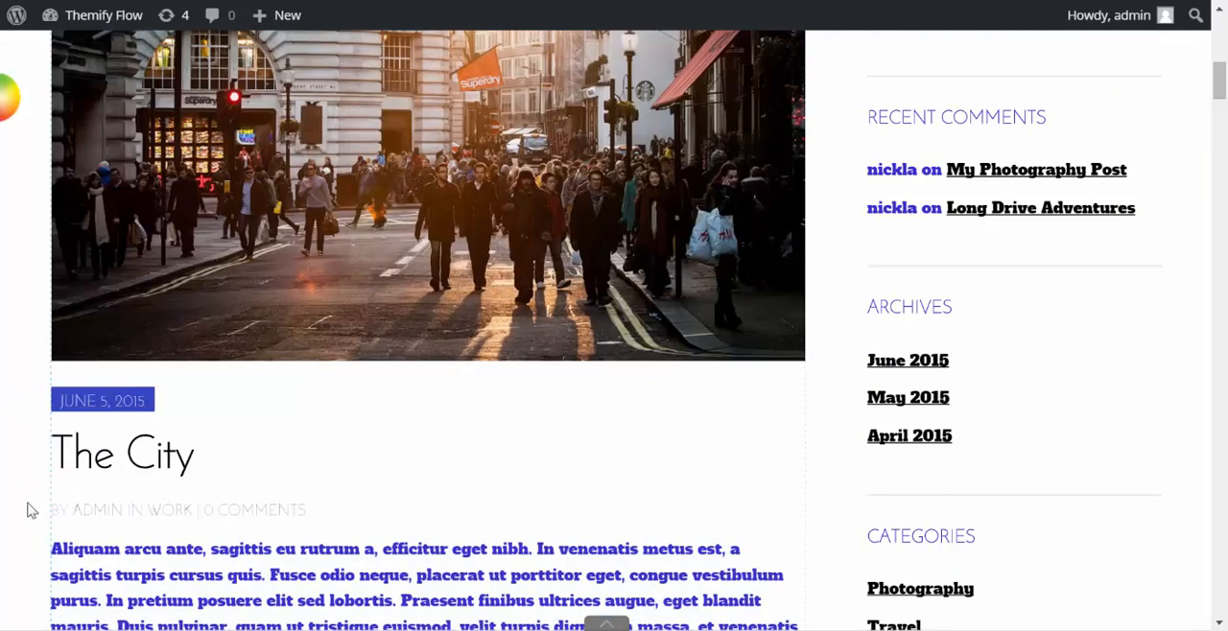
{"action": "scroll", "scroll_direction": "down", "scroll_amount": 3}
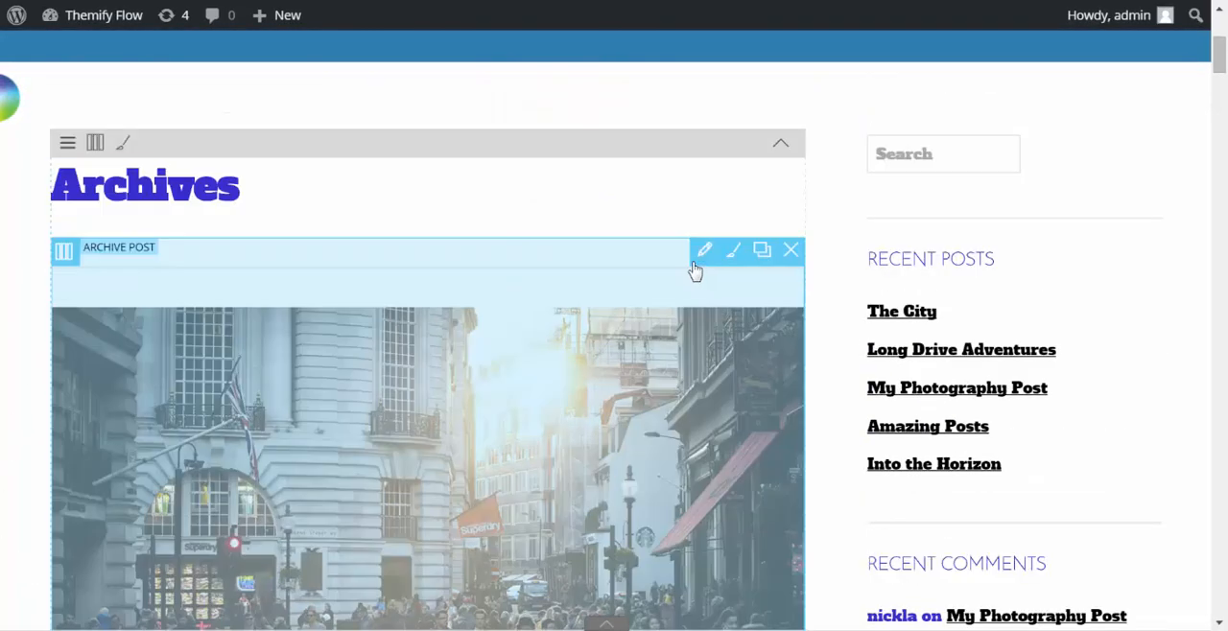
{"action": "mouse_move", "coordinate": [733, 268]}
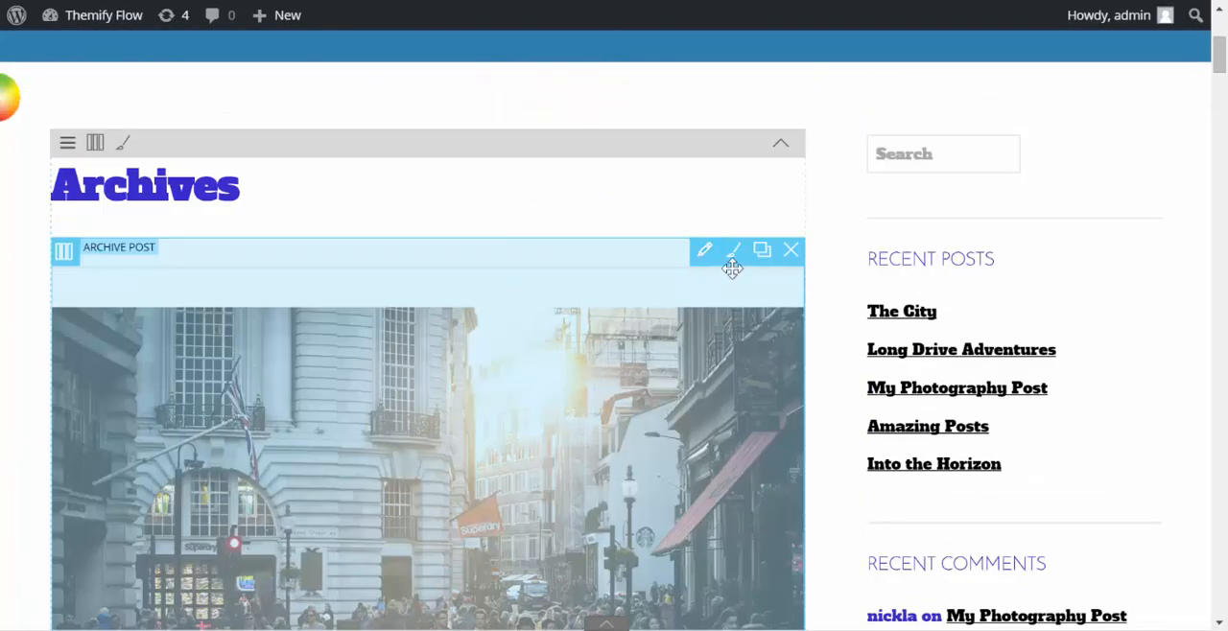
{"action": "mouse_move", "coordinate": [733, 249]}
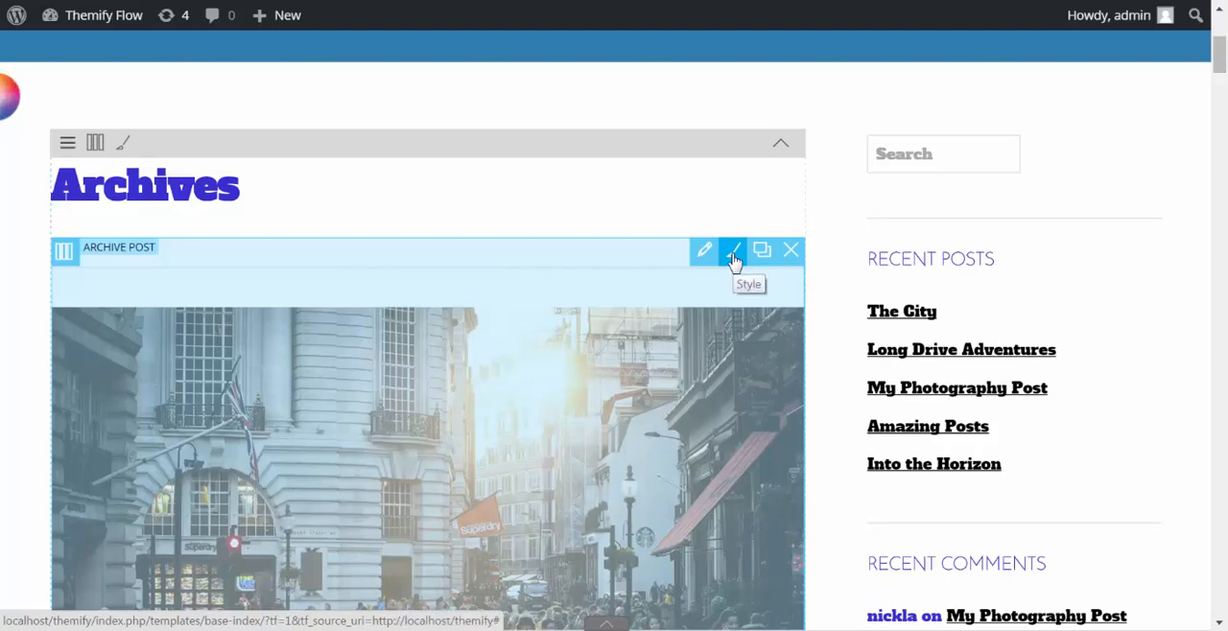
Style the Archive Post titles with a bold slab font in place of Josefin Sans
{"action": "left_click", "coordinate": [732, 249]}
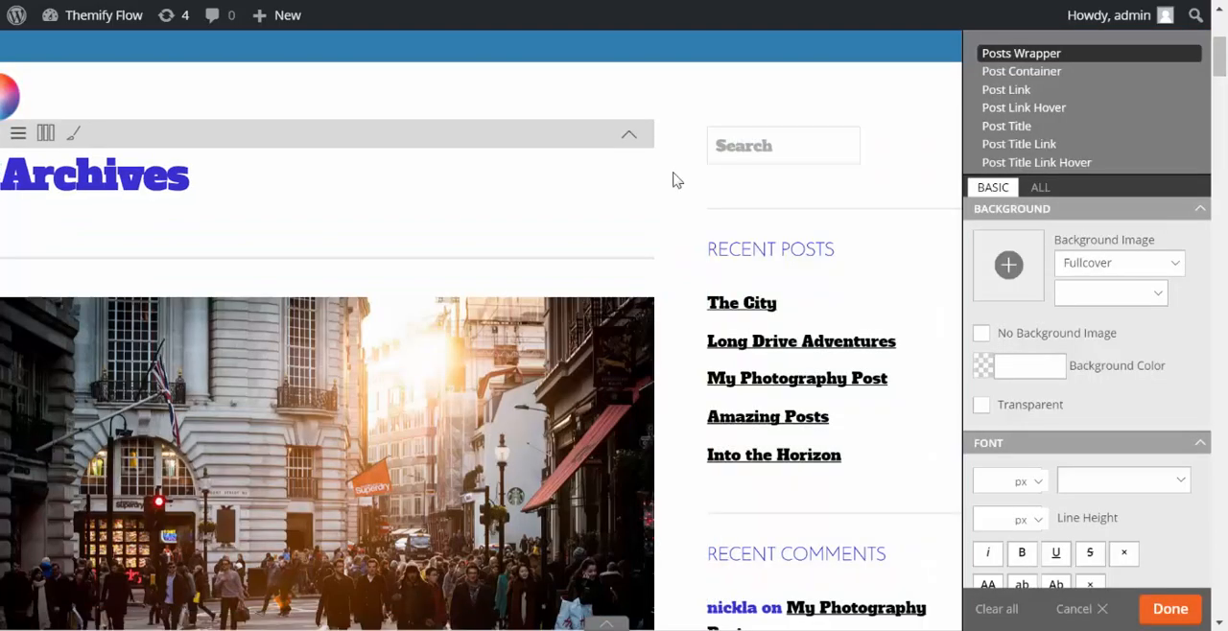
{"action": "scroll", "scroll_direction": "down", "scroll_amount": 3}
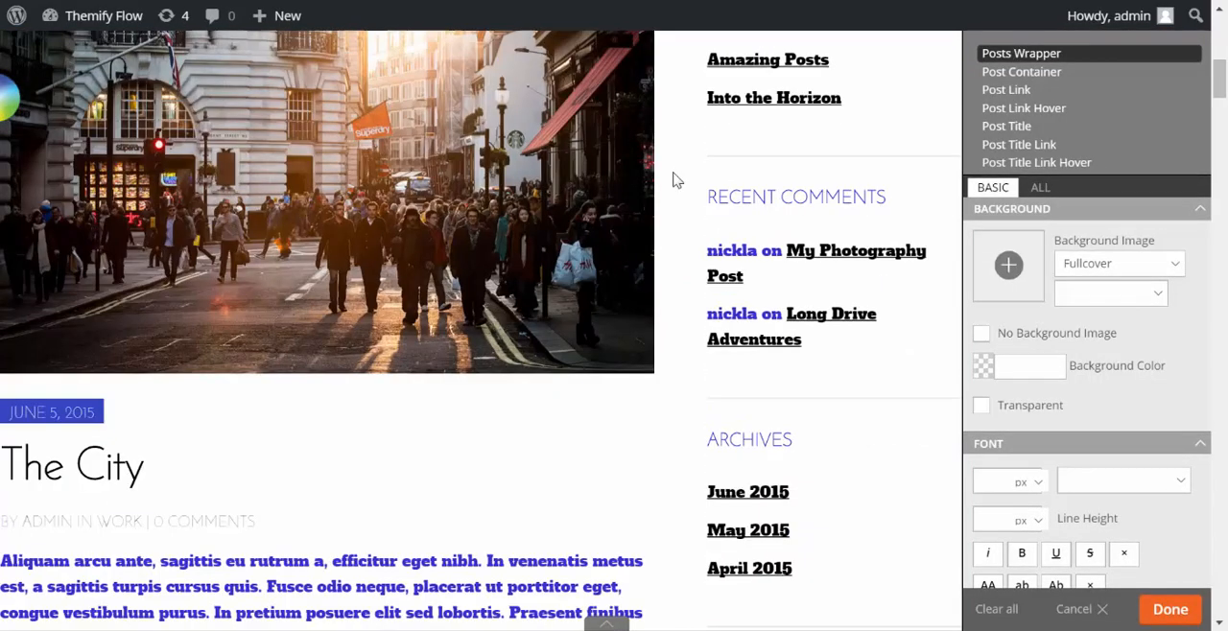
{"action": "left_click", "coordinate": [1005, 127]}
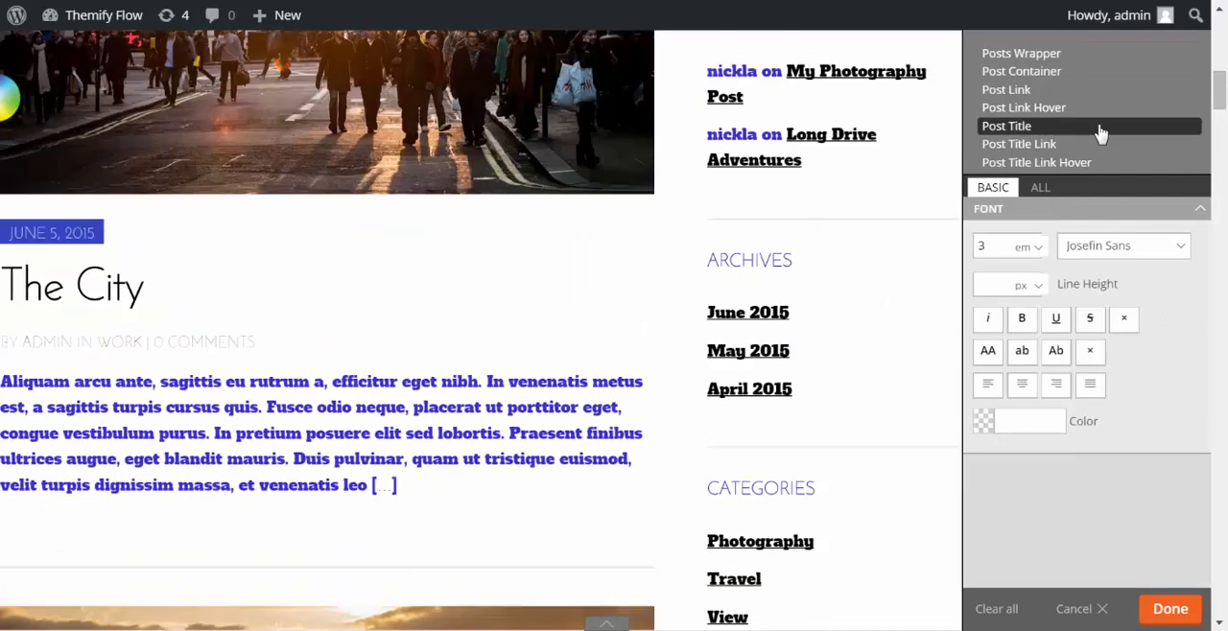
{"action": "mouse_move", "coordinate": [1182, 273]}
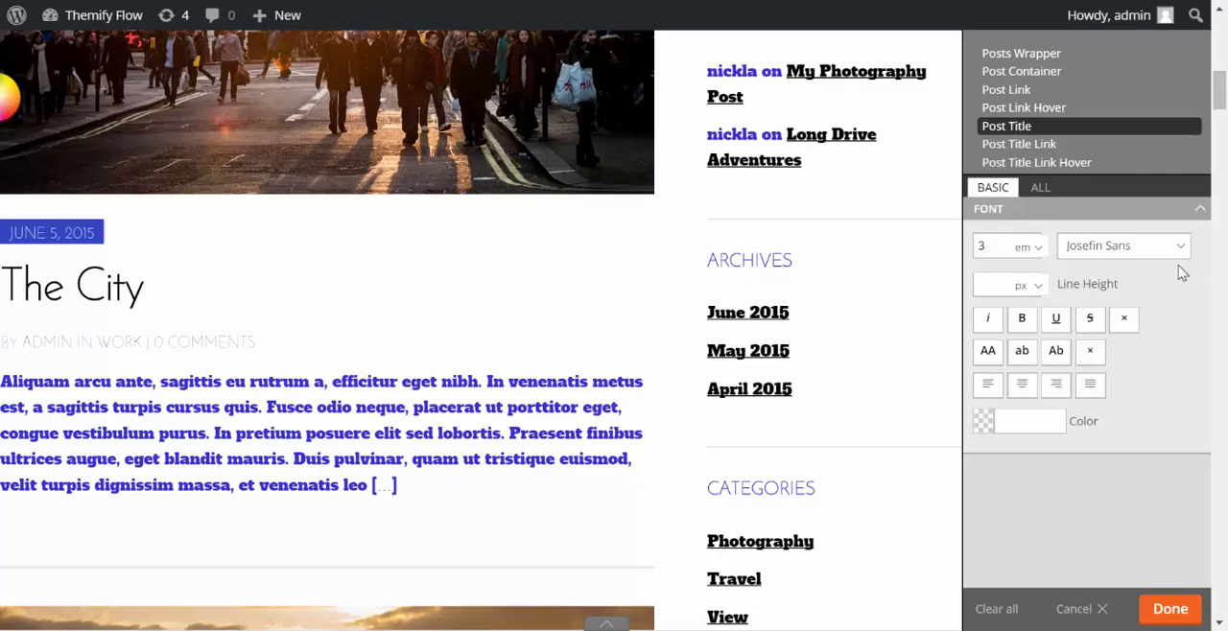
{"action": "left_click", "coordinate": [1123, 246]}
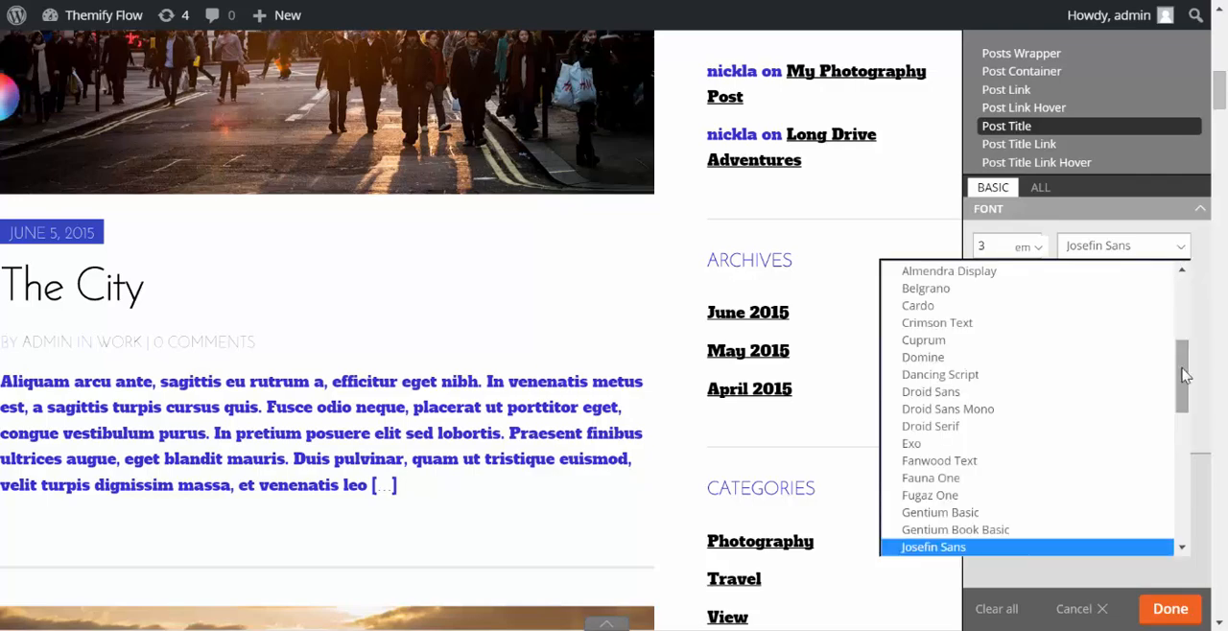
{"action": "scroll", "scroll_direction": "up", "scroll_amount": 3}
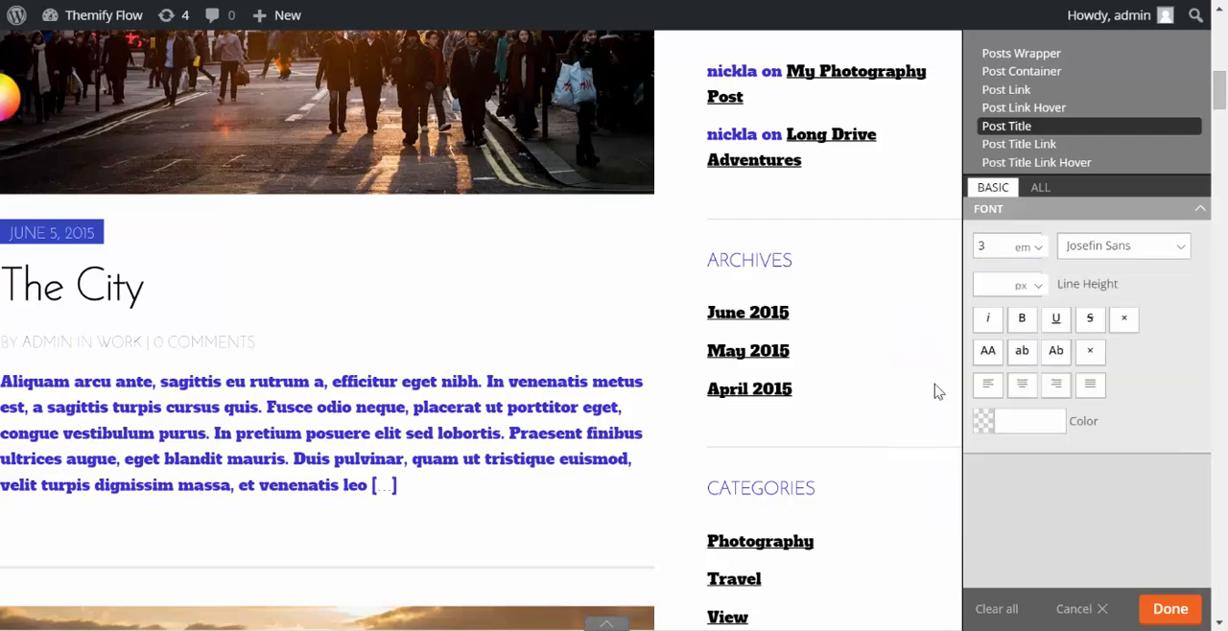
{"action": "left_click", "coordinate": [1122, 246]}
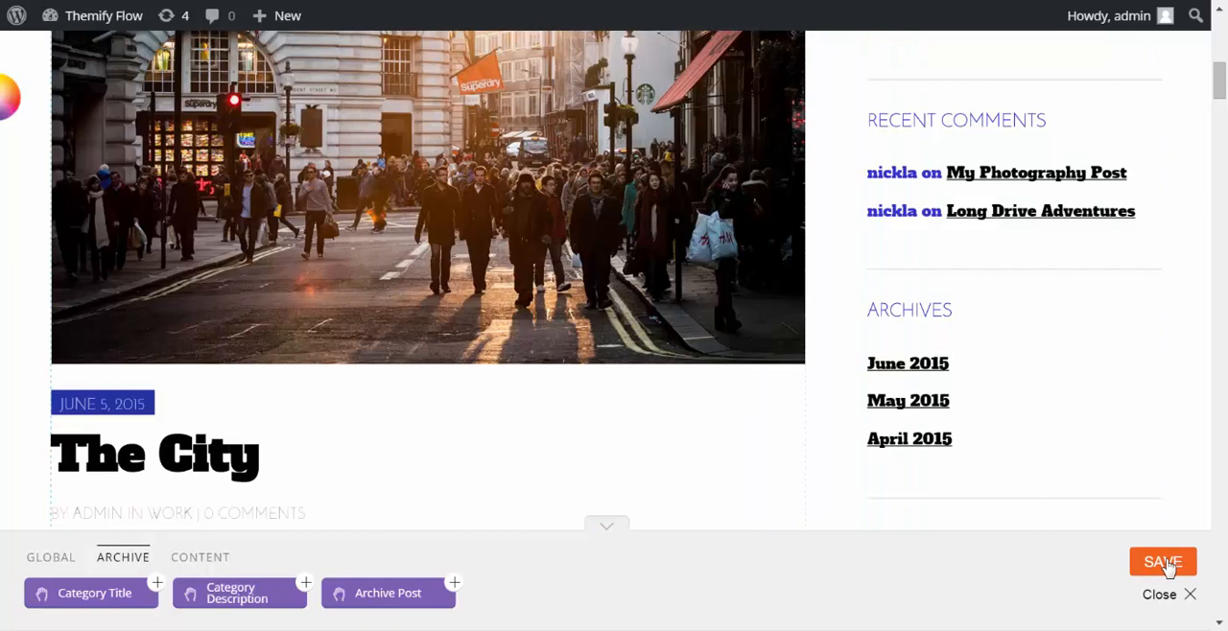
{"action": "mouse_move", "coordinate": [754, 561]}
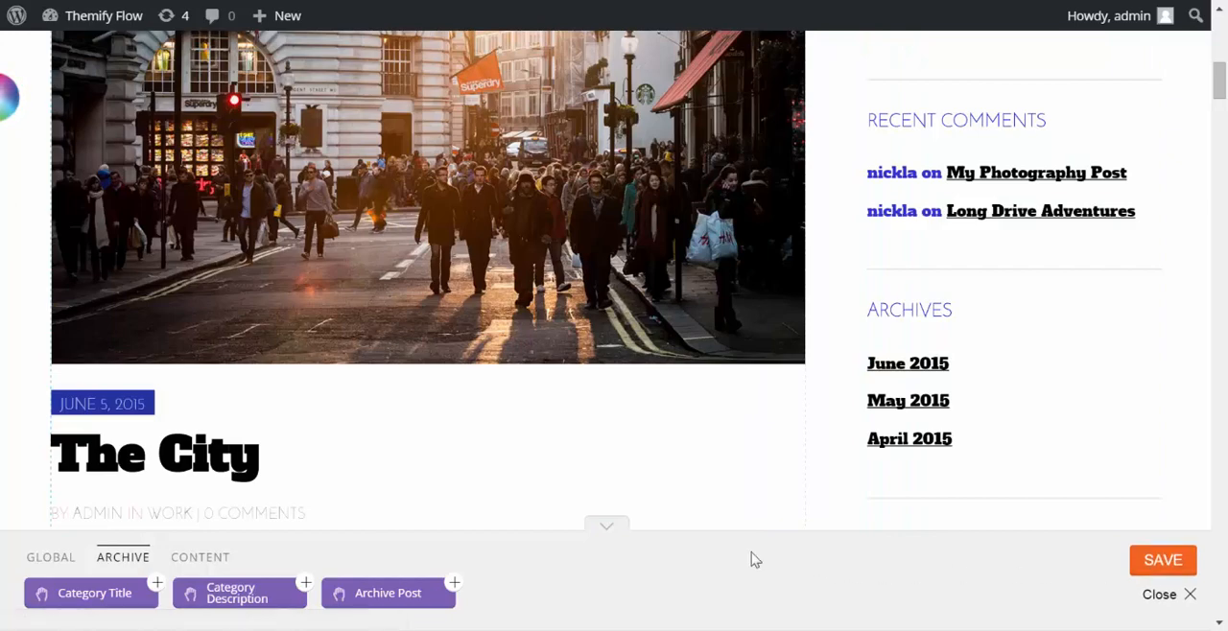
Save the archive template, close the builder and review the styled Archives page
{"action": "left_click", "coordinate": [1163, 560]}
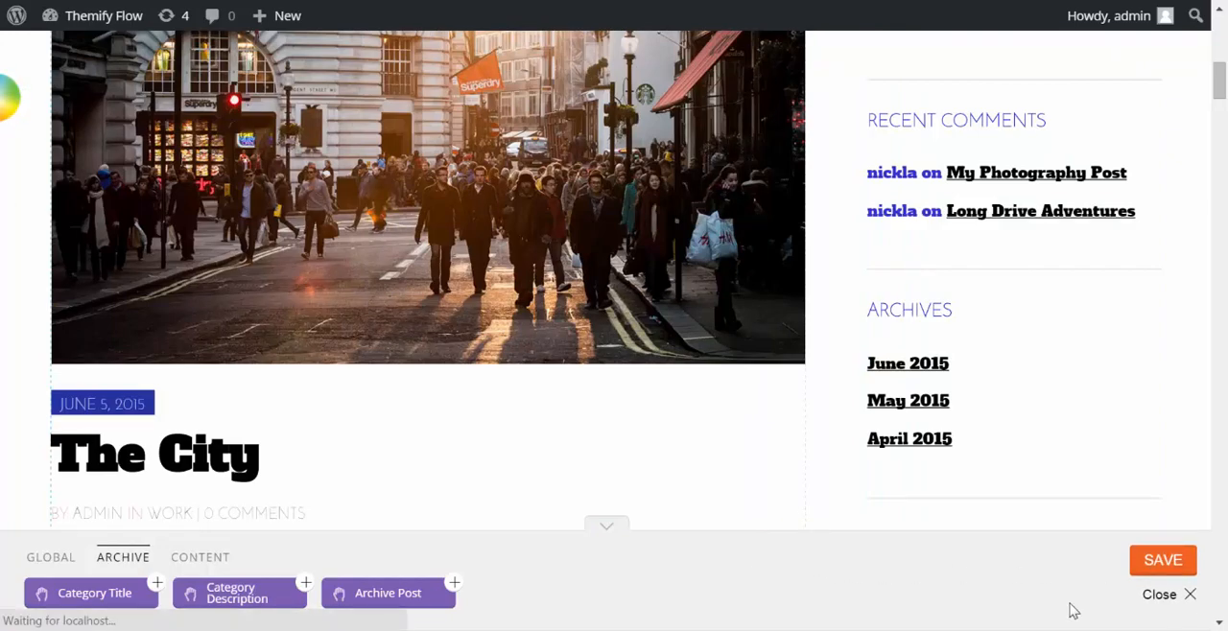
{"action": "left_click", "coordinate": [1159, 595]}
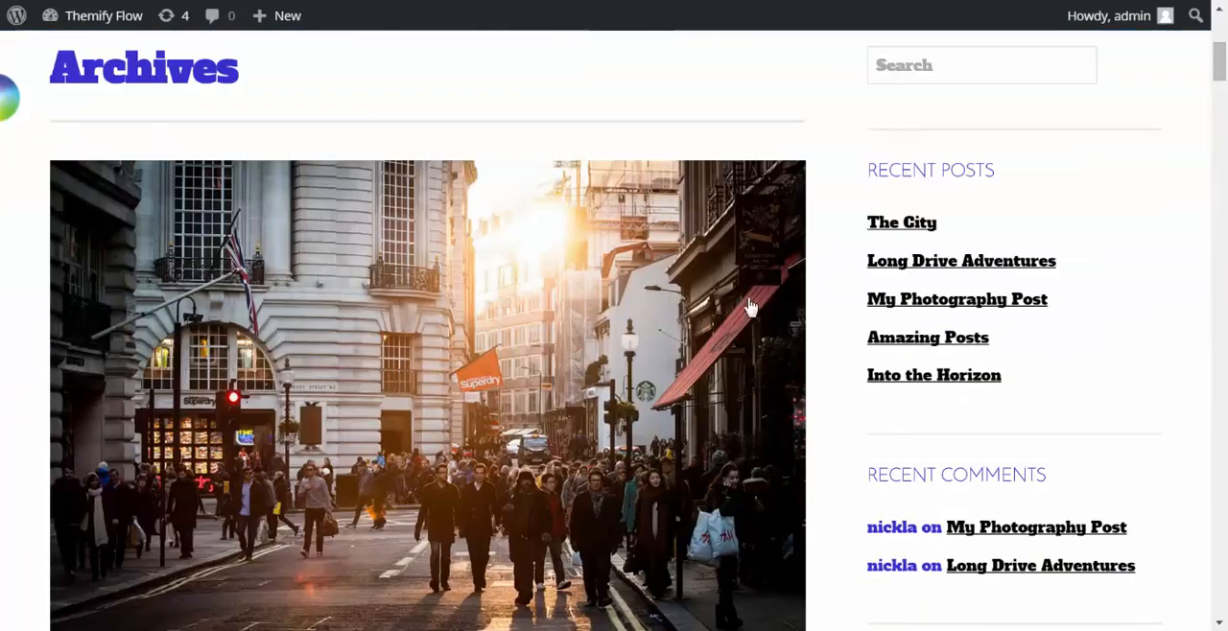
{"action": "scroll", "scroll_direction": "down", "scroll_amount": 3}
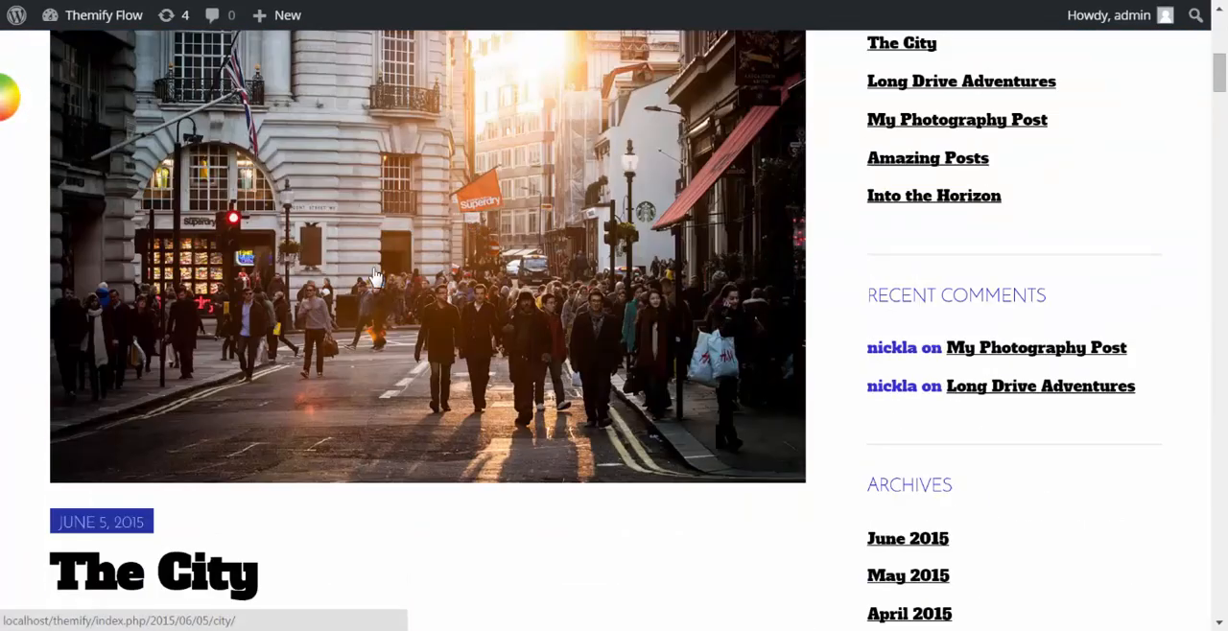
{"action": "scroll", "scroll_direction": "down", "scroll_amount": 3}
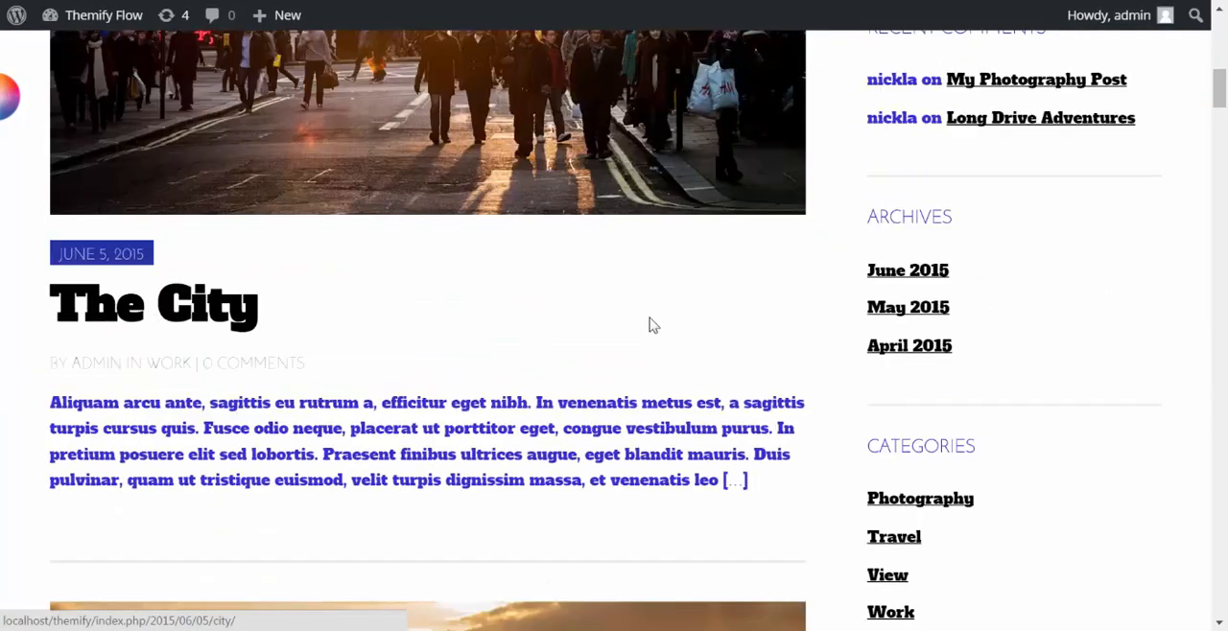
{"action": "scroll", "scroll_direction": "up", "scroll_amount": 3}
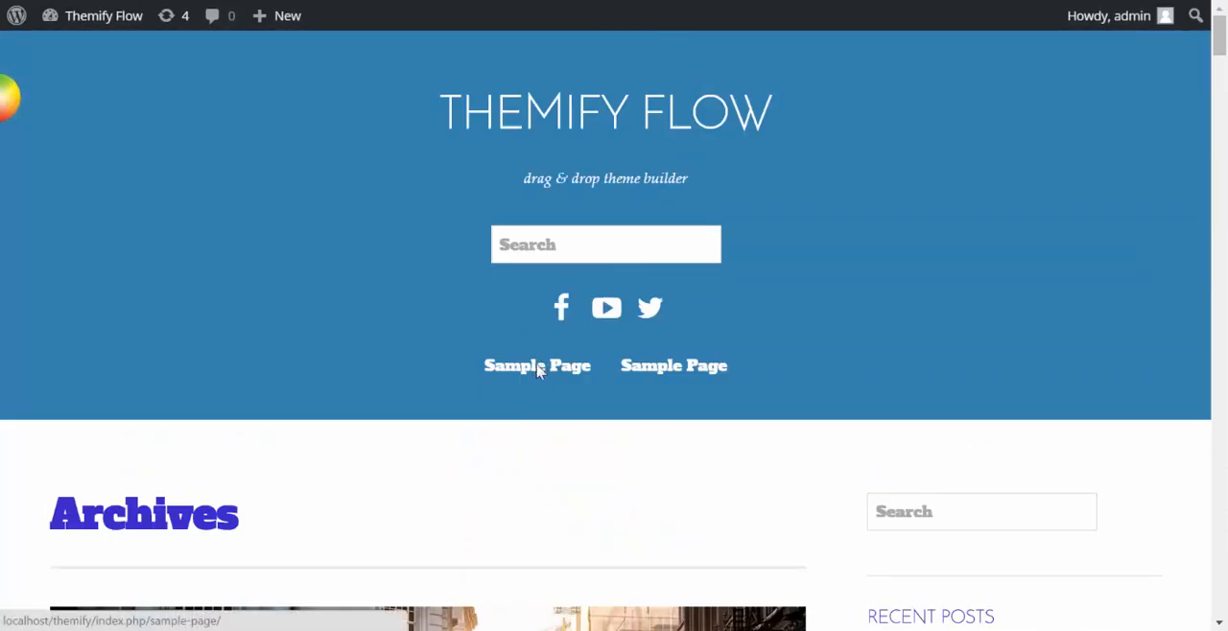
Check the Sample Page to confirm the new styling applies site-wide
{"action": "left_click", "coordinate": [537, 365]}
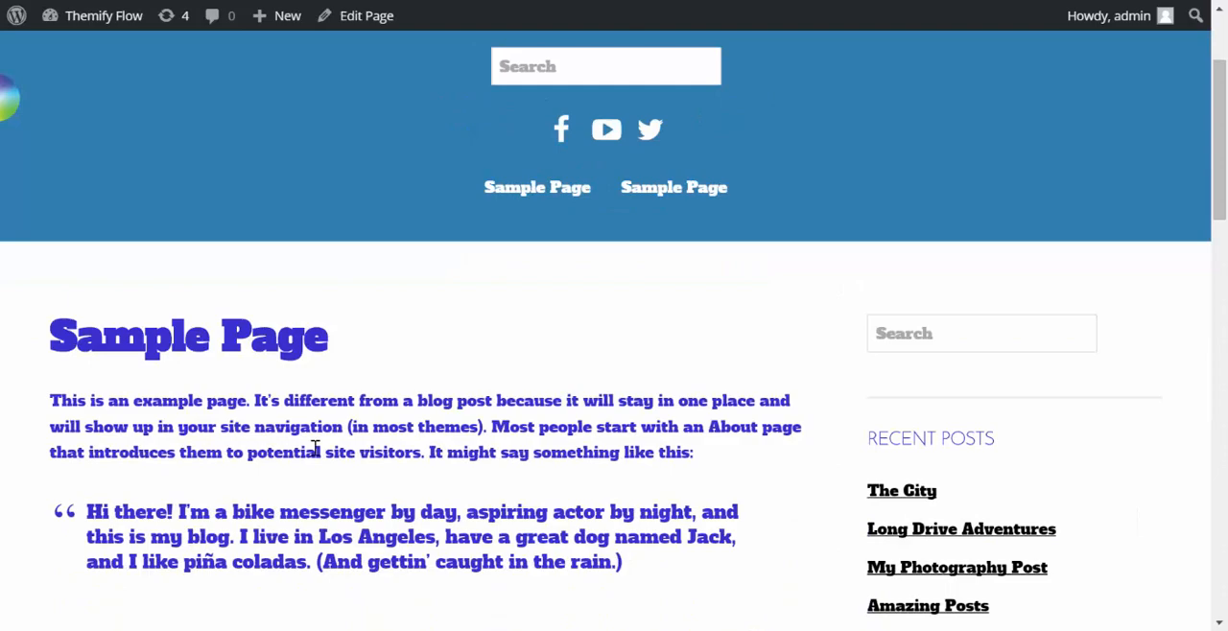
{"action": "mouse_move", "coordinate": [518, 458]}
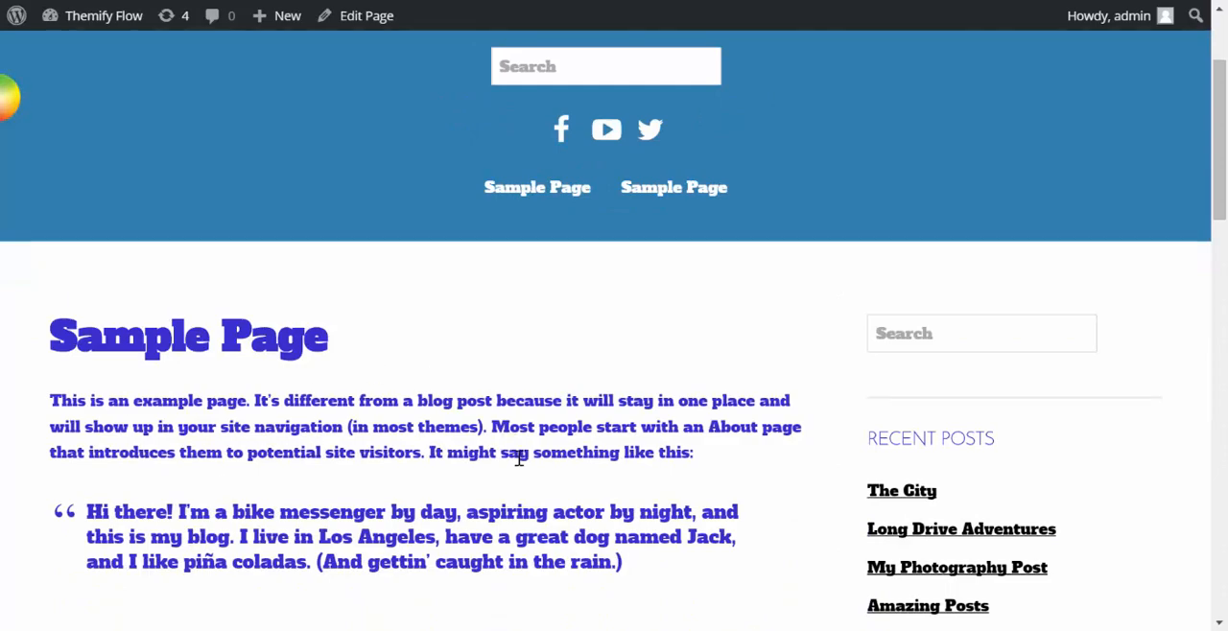
{"action": "scroll", "scroll_direction": "up", "scroll_amount": 3}
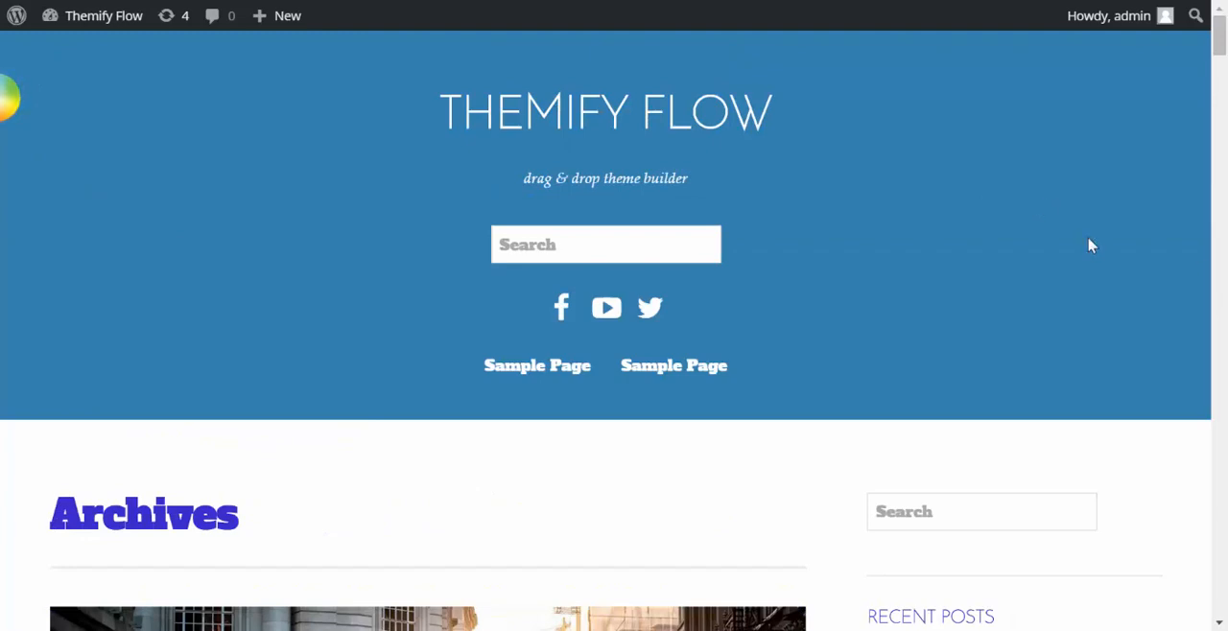
{"action": "mouse_move", "coordinate": [829, 495]}
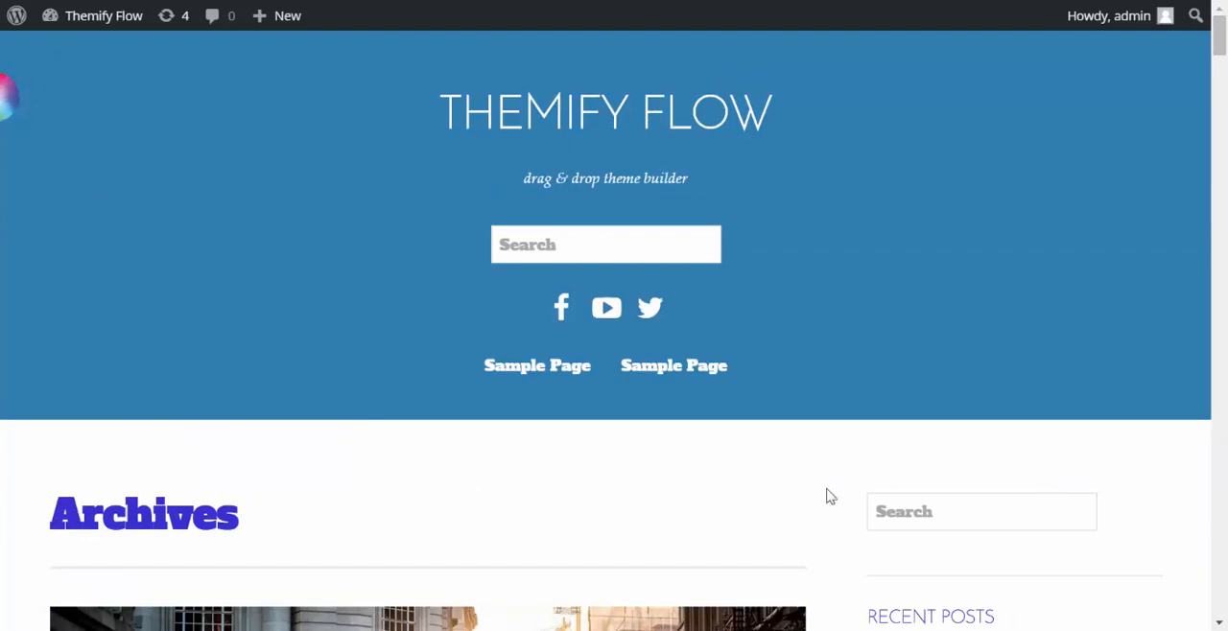
{"action": "mouse_move", "coordinate": [257, 455]}
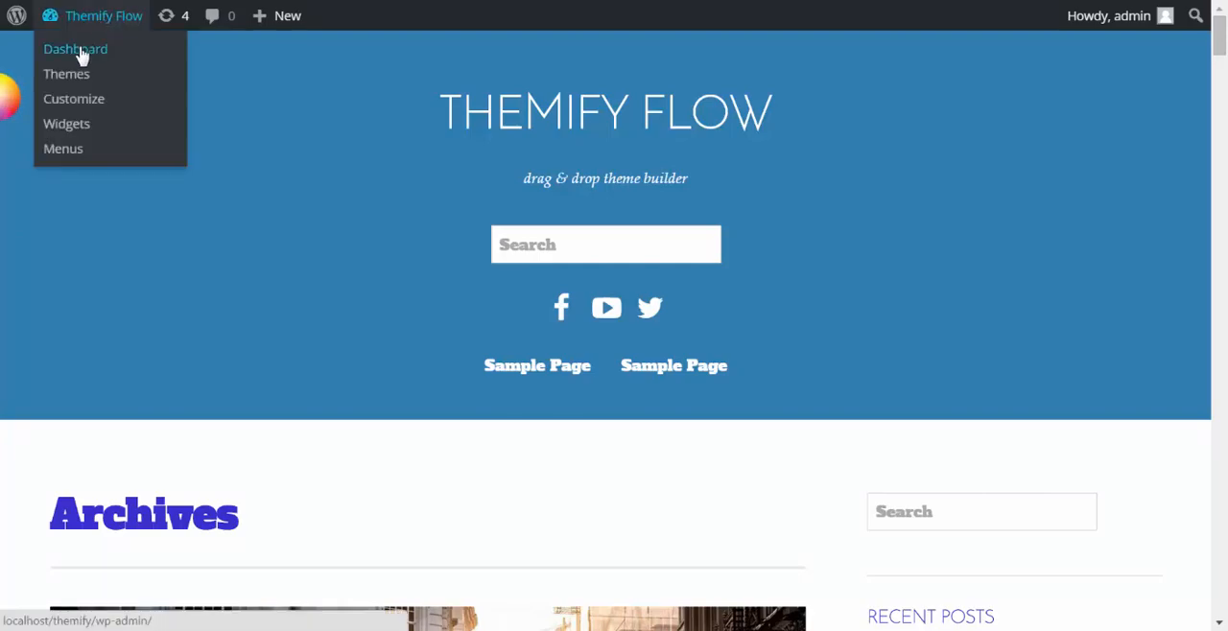
Export the Base Flow theme and save it as the zipped theme-base.2015-06-07 package
{"action": "left_click", "coordinate": [75, 48]}
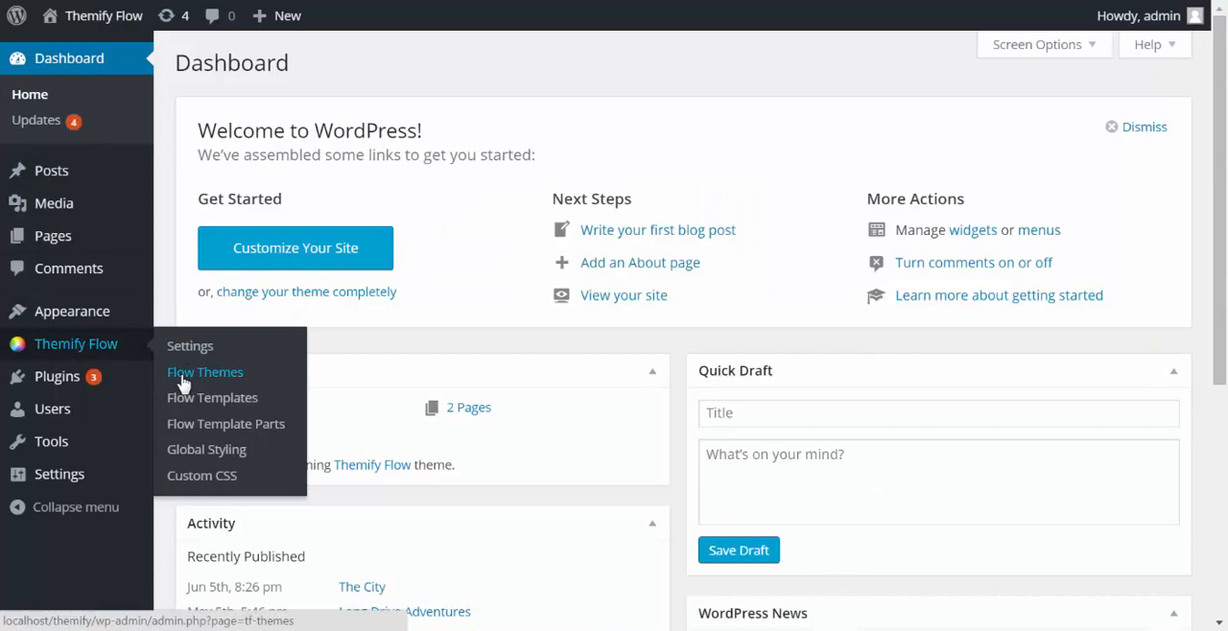
{"action": "left_click", "coordinate": [203, 372]}
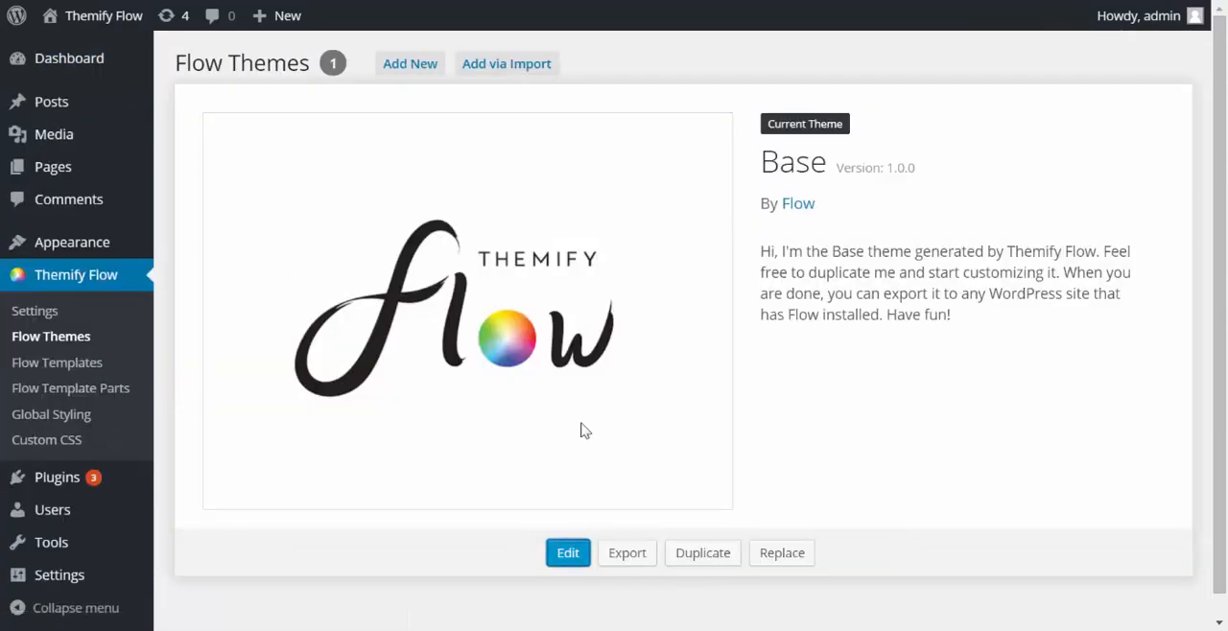
{"action": "mouse_move", "coordinate": [625, 553]}
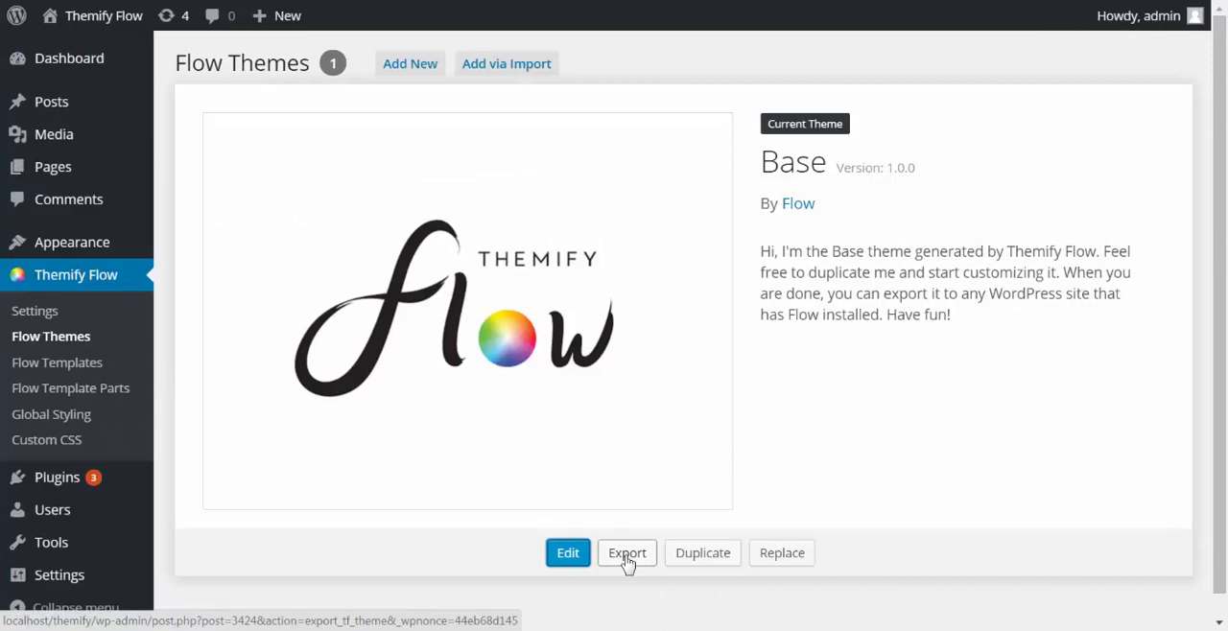
{"action": "left_click", "coordinate": [626, 552]}
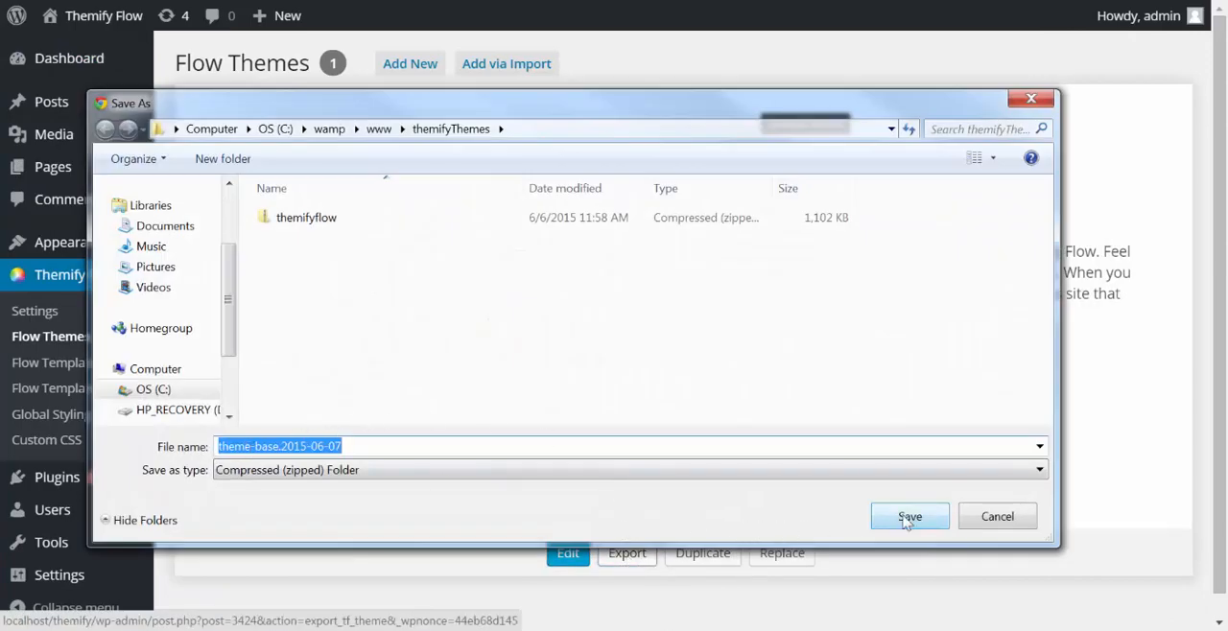
{"action": "left_click", "coordinate": [910, 516]}
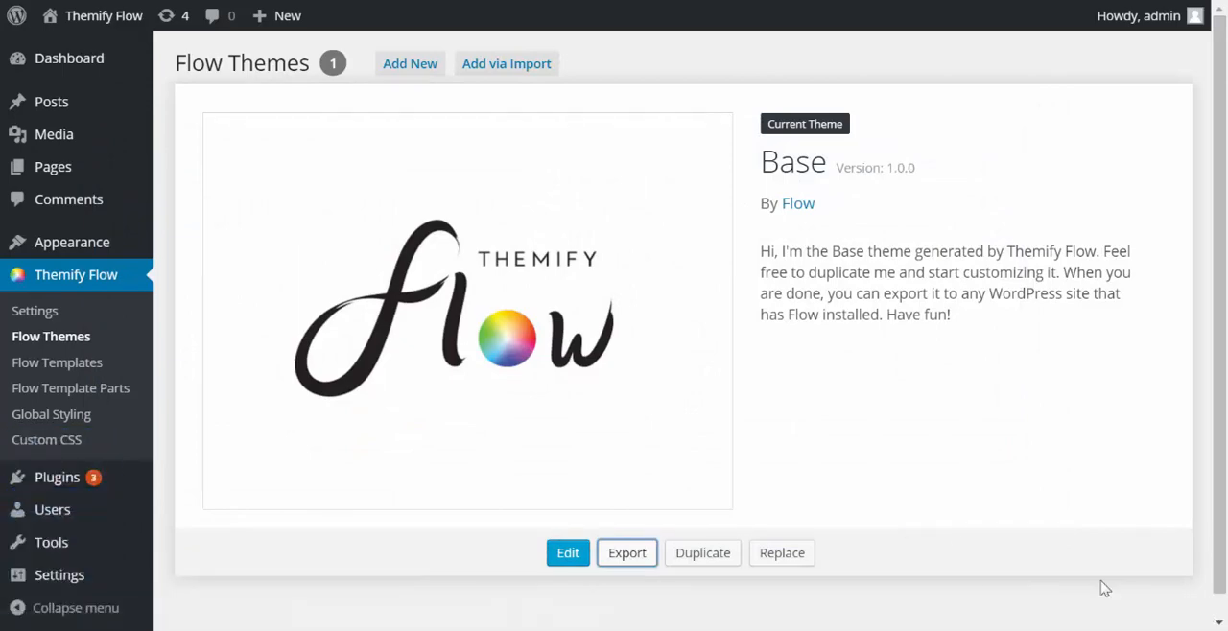
{"action": "mouse_move", "coordinate": [887, 446]}
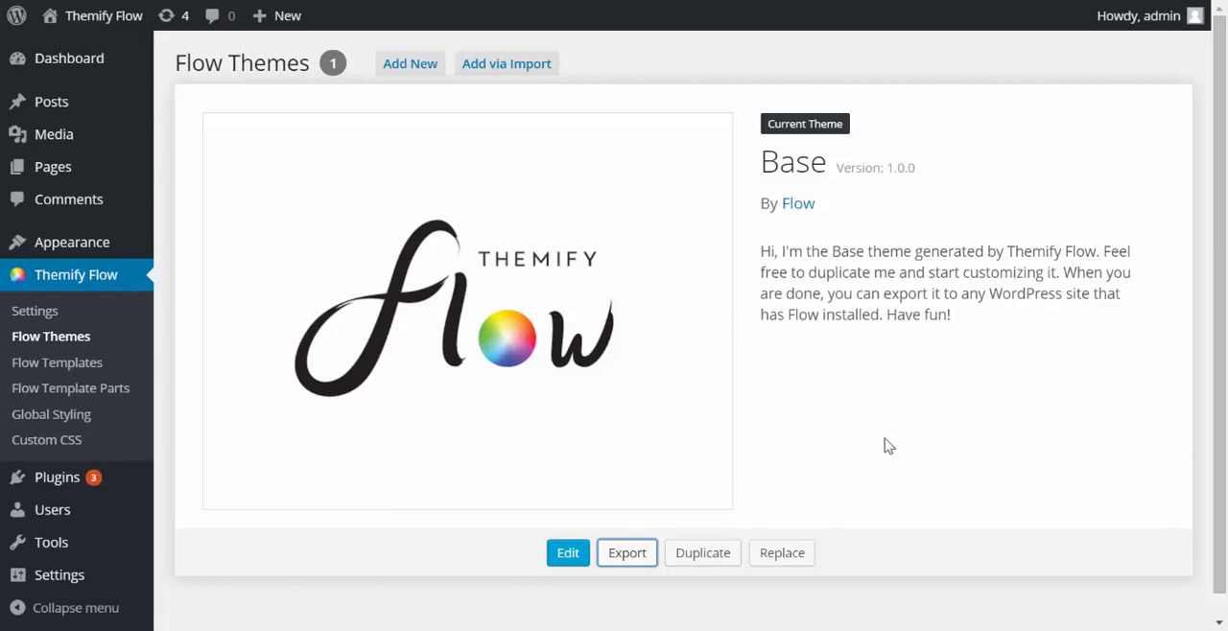
{"action": "mouse_move", "coordinate": [886, 445]}
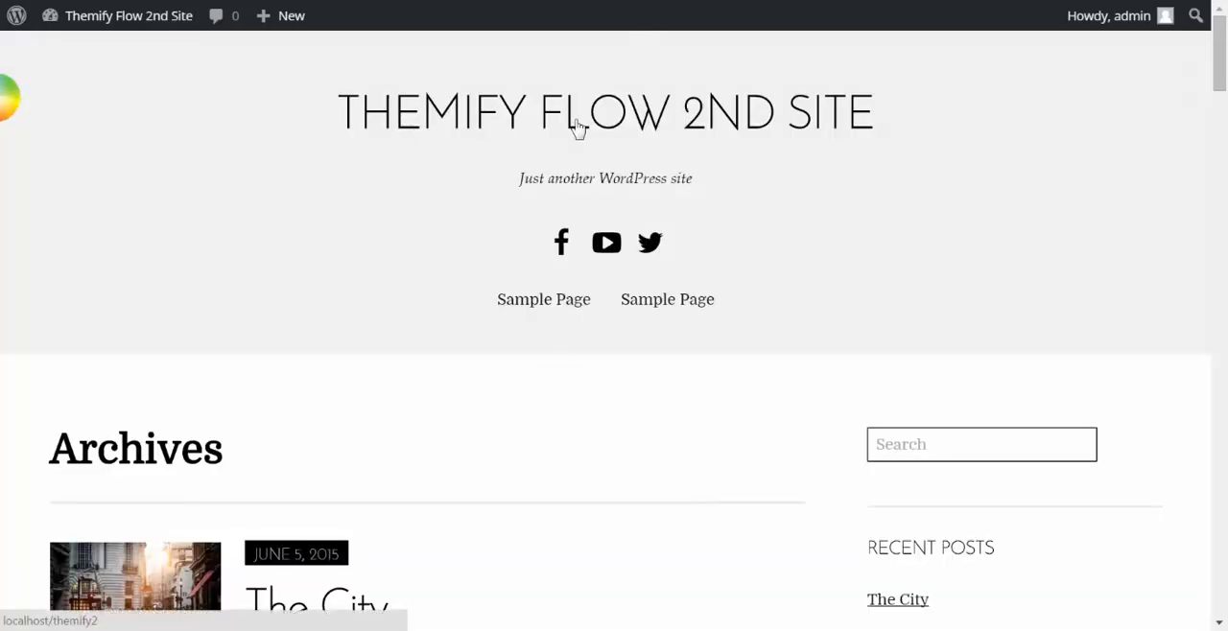
{"action": "mouse_move", "coordinate": [589, 391]}
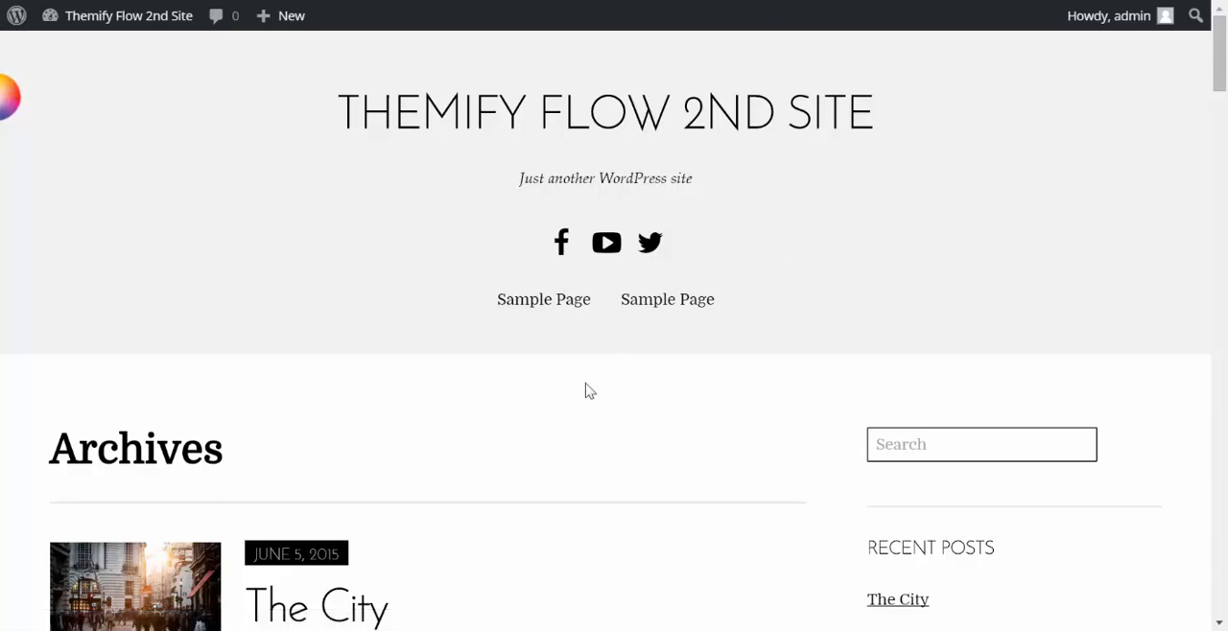
{"action": "mouse_move", "coordinate": [564, 392]}
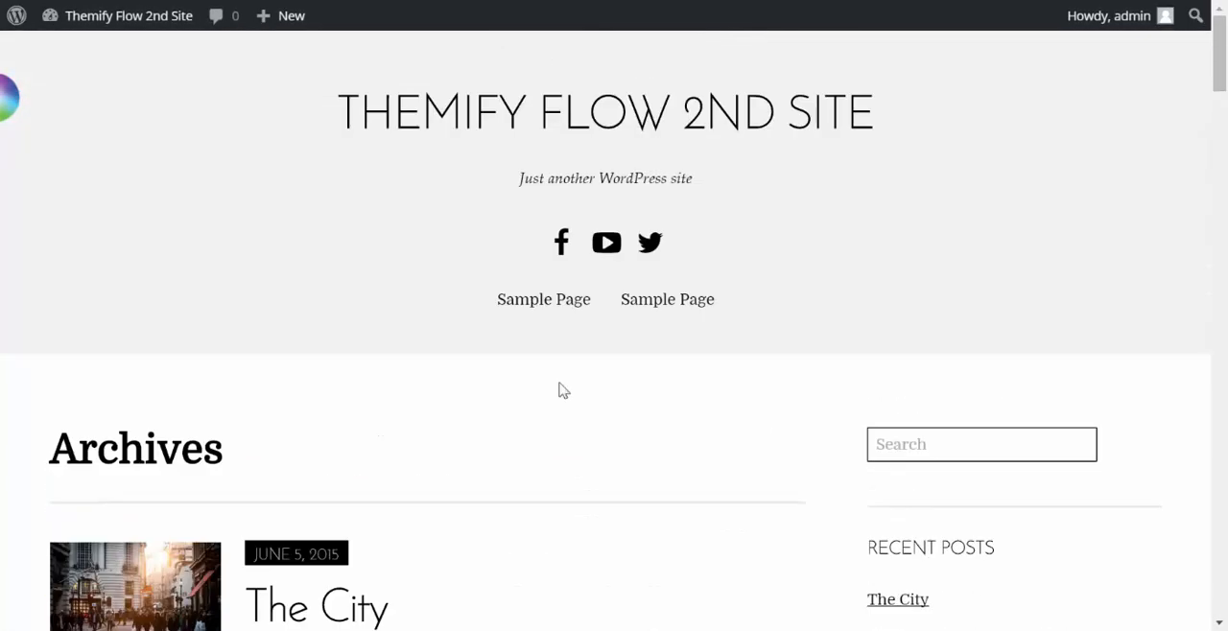
{"action": "mouse_move", "coordinate": [427, 385]}
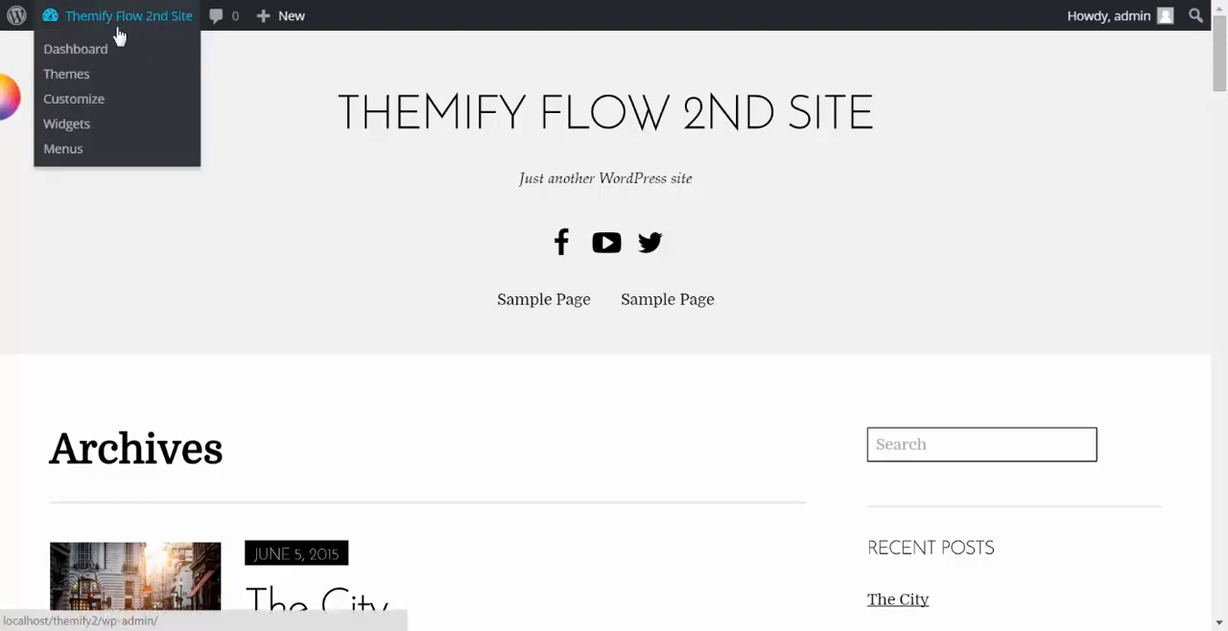
Go to the second site's Flow Themes page showing its Base theme
{"action": "left_click", "coordinate": [75, 50]}
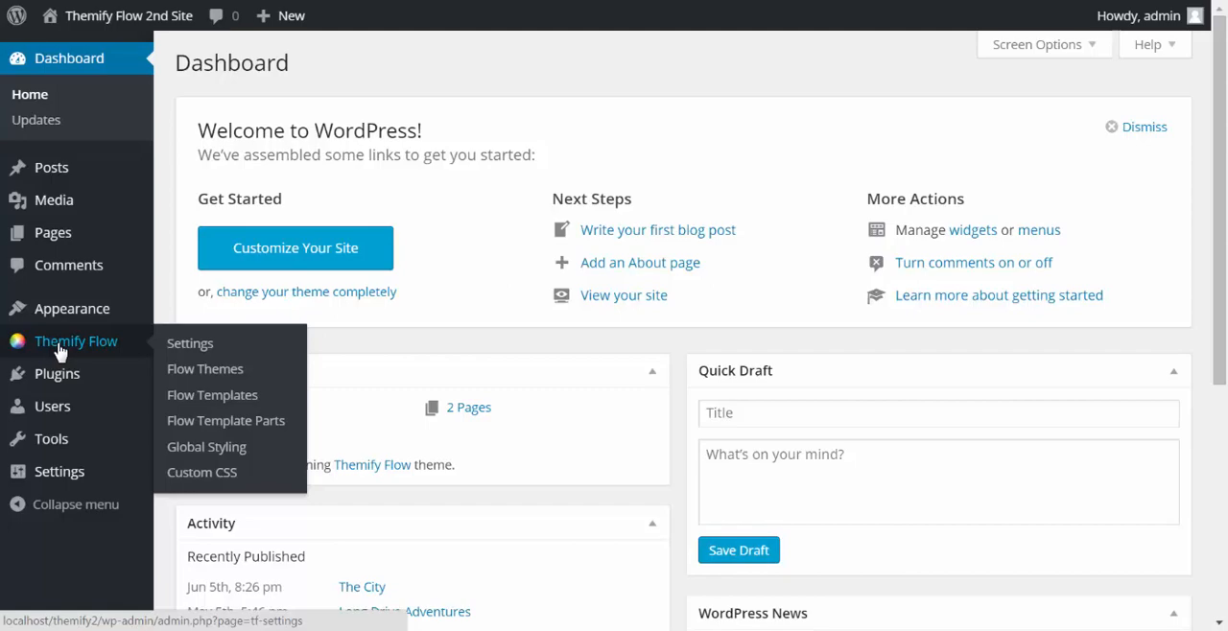
{"action": "left_click", "coordinate": [205, 369]}
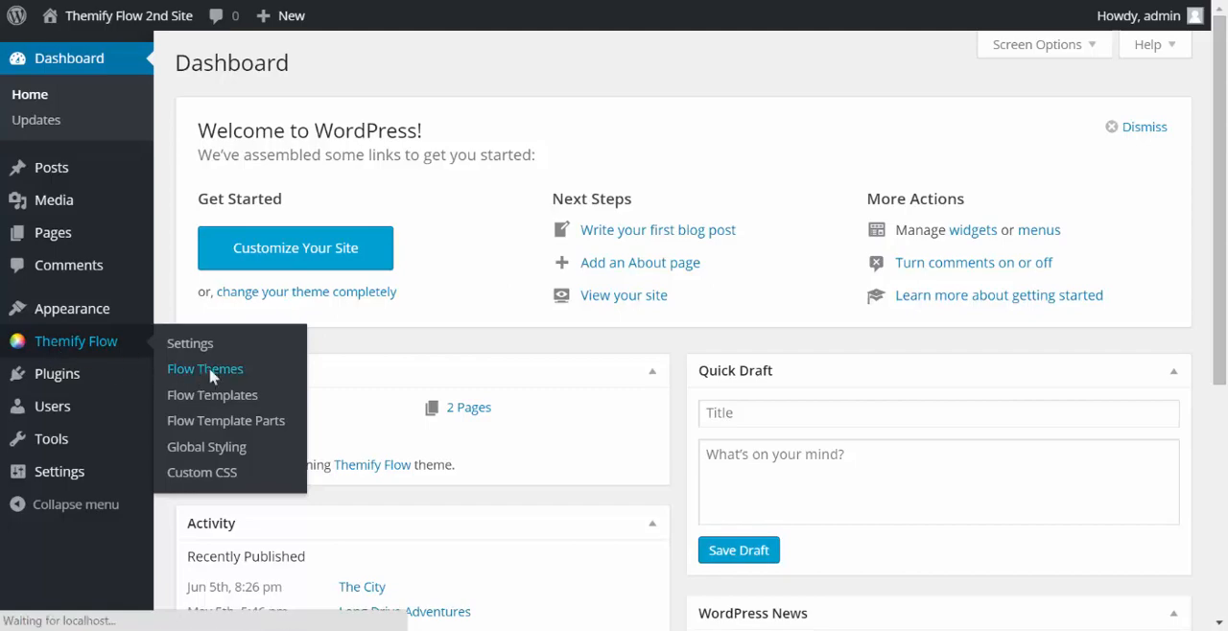
{"action": "left_click", "coordinate": [204, 368]}
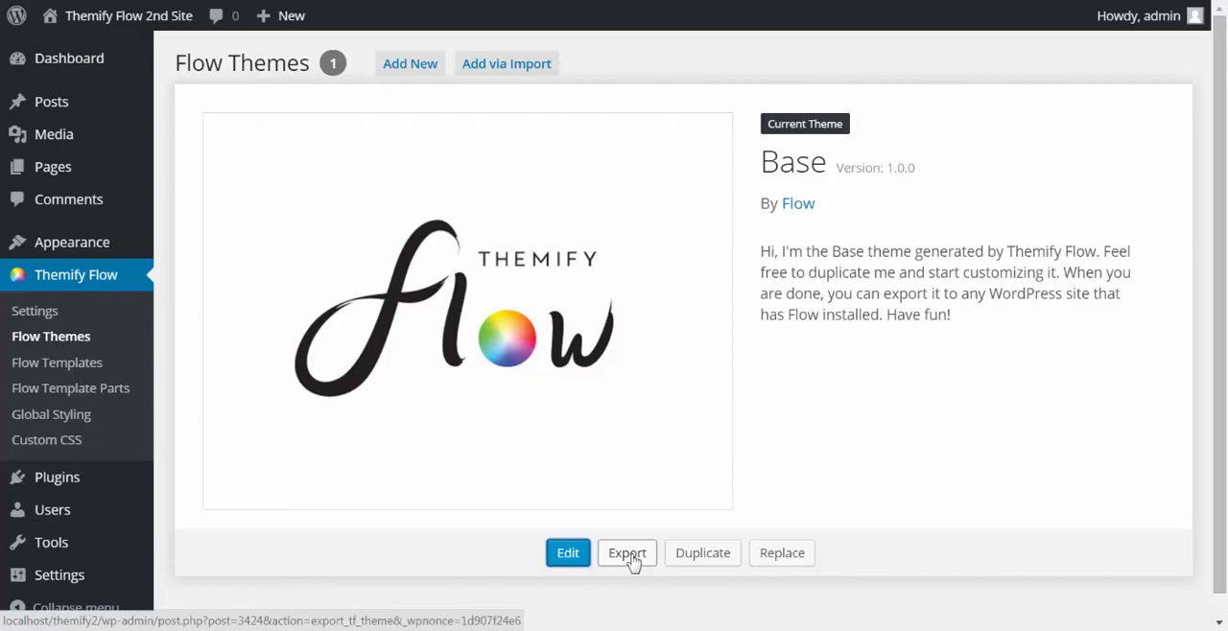
{"action": "mouse_move", "coordinate": [714, 211]}
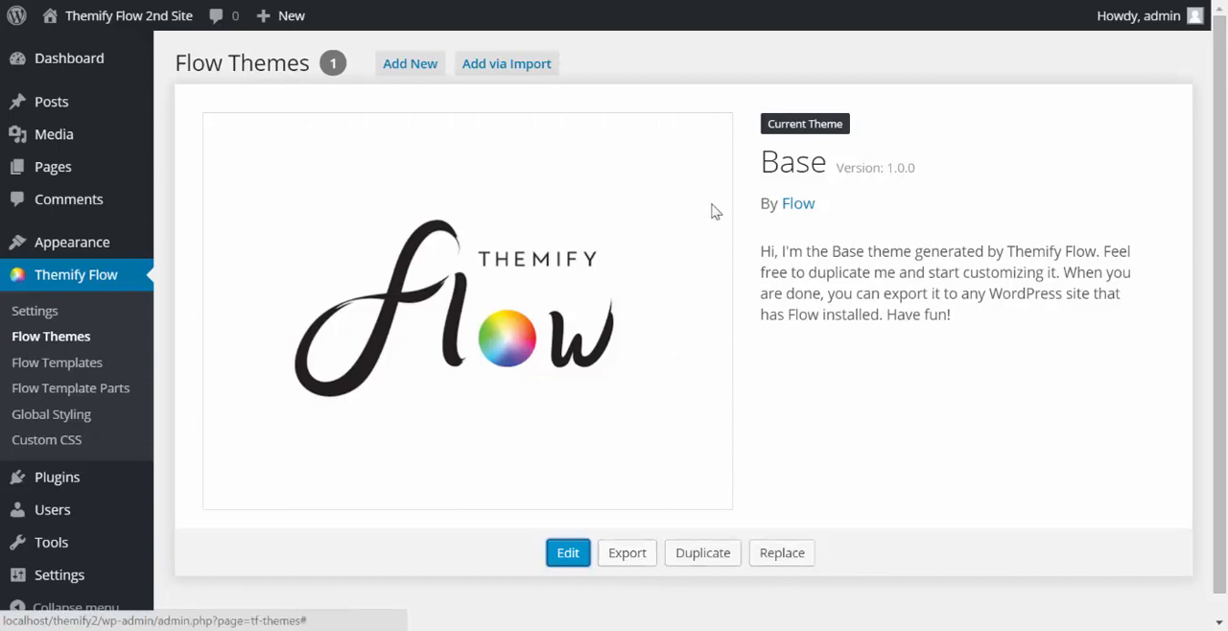
{"action": "mouse_move", "coordinate": [399, 311]}
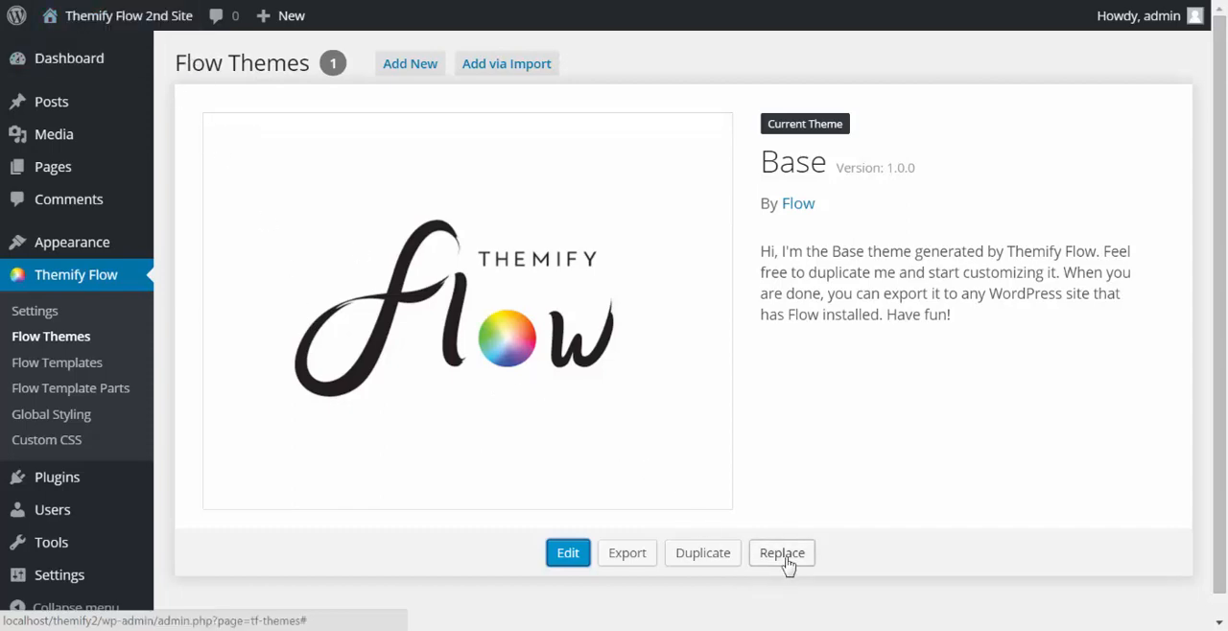
Replace the second site's Base theme by uploading the theme-base.2015-06-07 package
{"action": "left_click", "coordinate": [783, 553]}
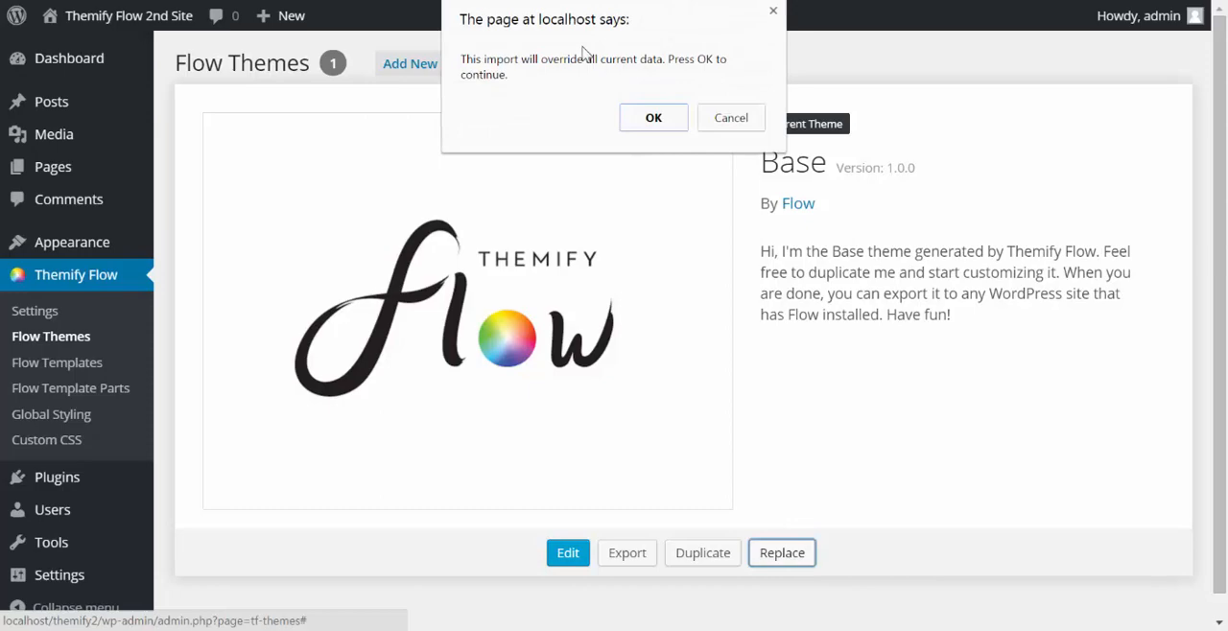
{"action": "left_click", "coordinate": [730, 117]}
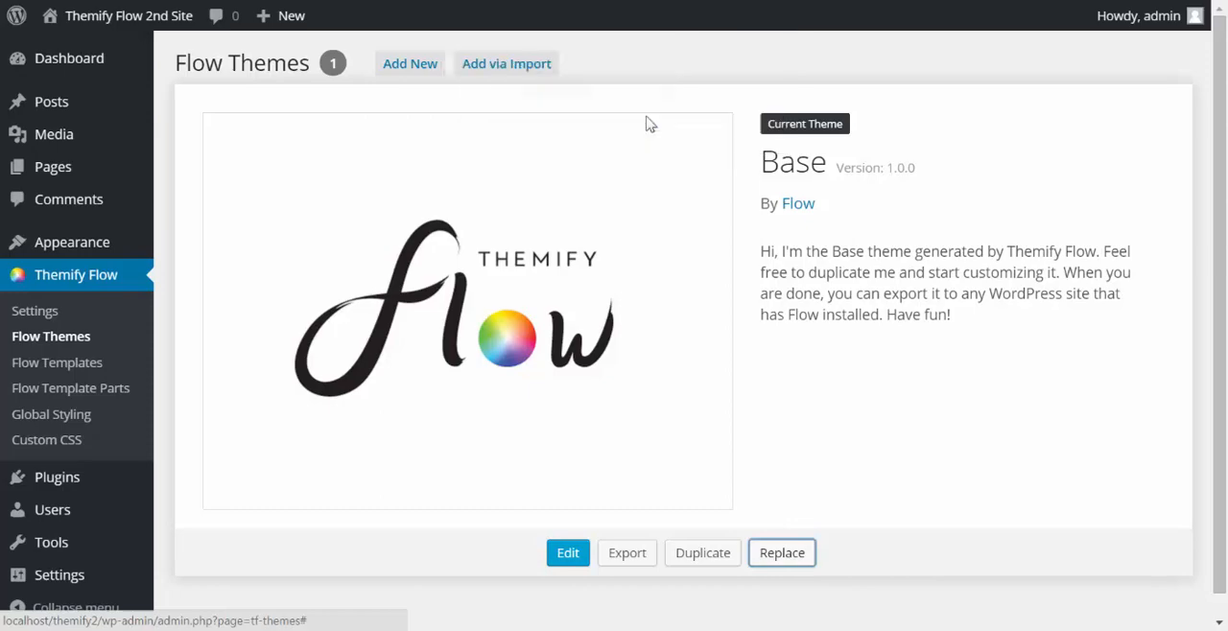
{"action": "left_click", "coordinate": [782, 552]}
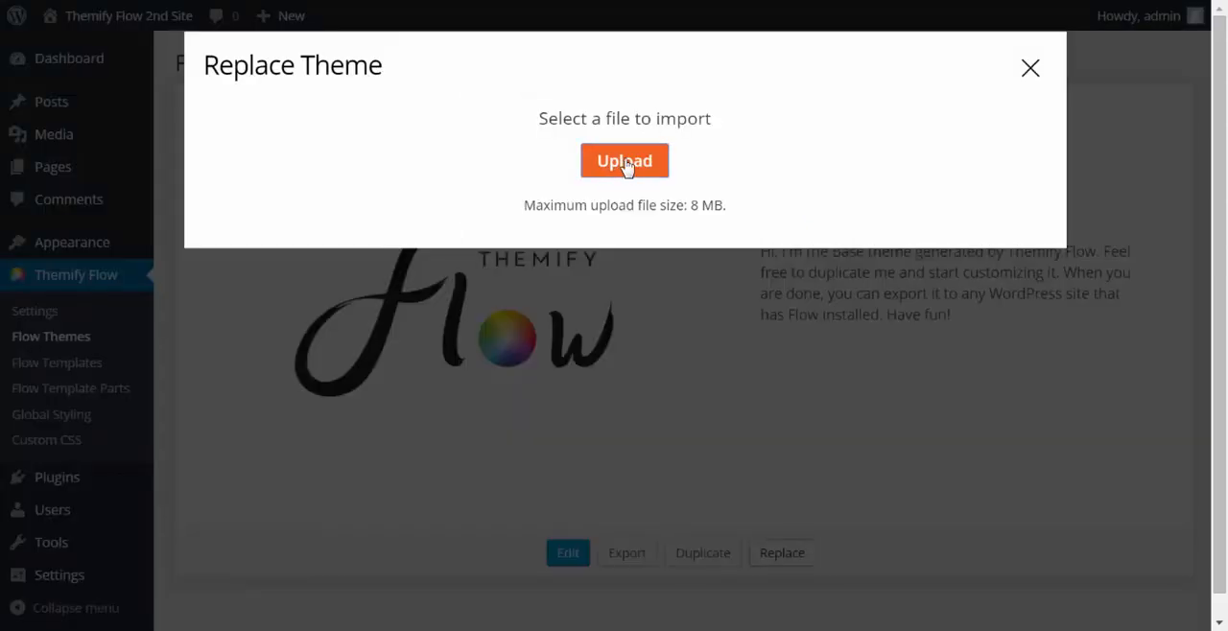
{"action": "left_click", "coordinate": [625, 161]}
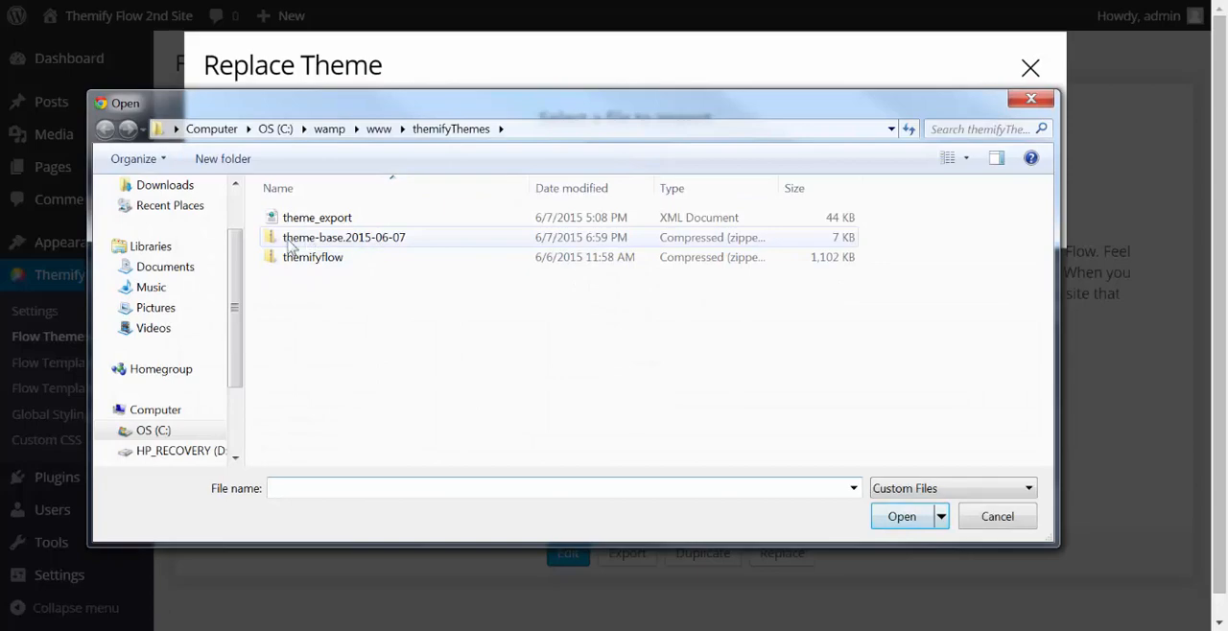
{"action": "left_click", "coordinate": [341, 238]}
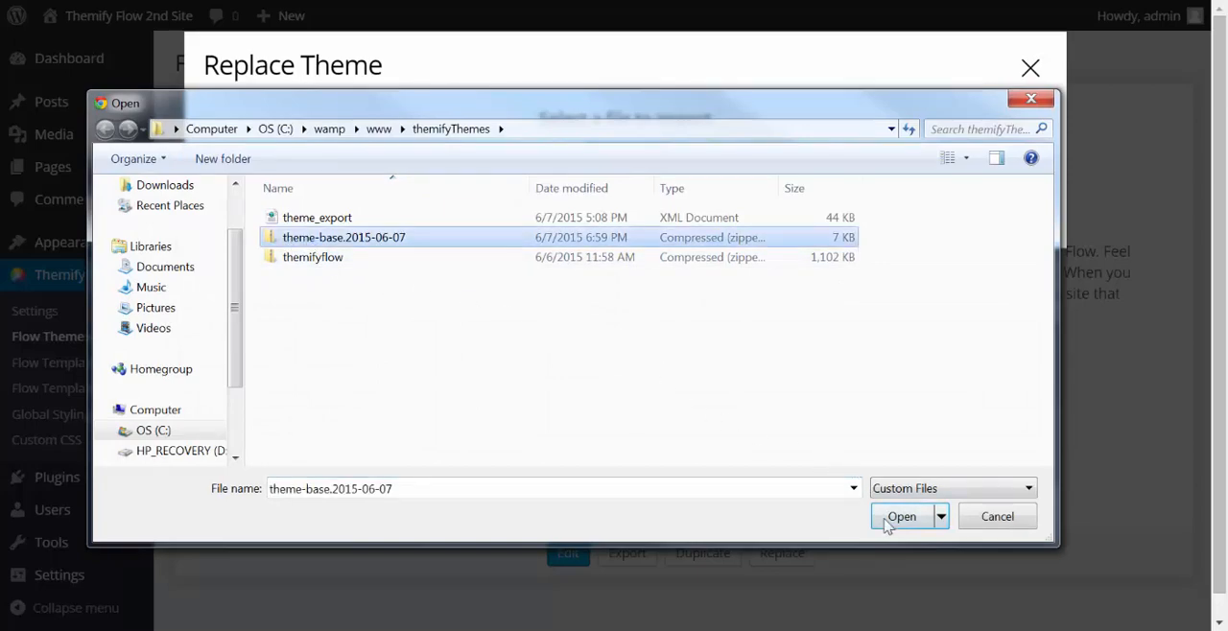
{"action": "left_click", "coordinate": [901, 516]}
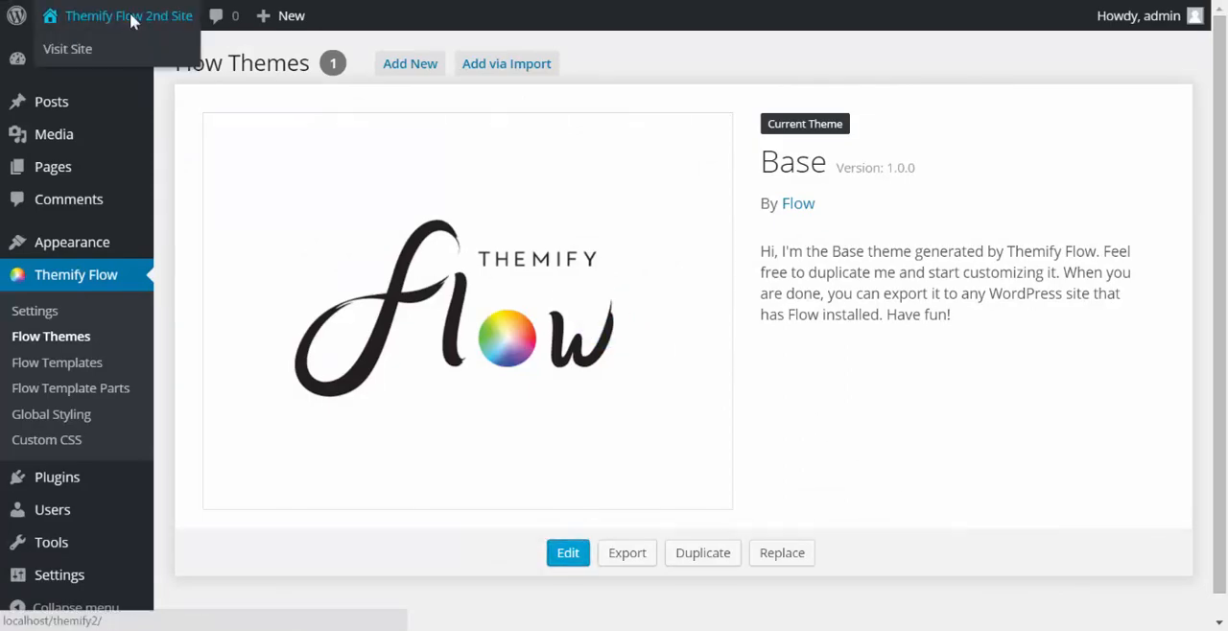
Visit the second site's front end and confirm the blue header, slab titles and large images
{"action": "left_click", "coordinate": [67, 48]}
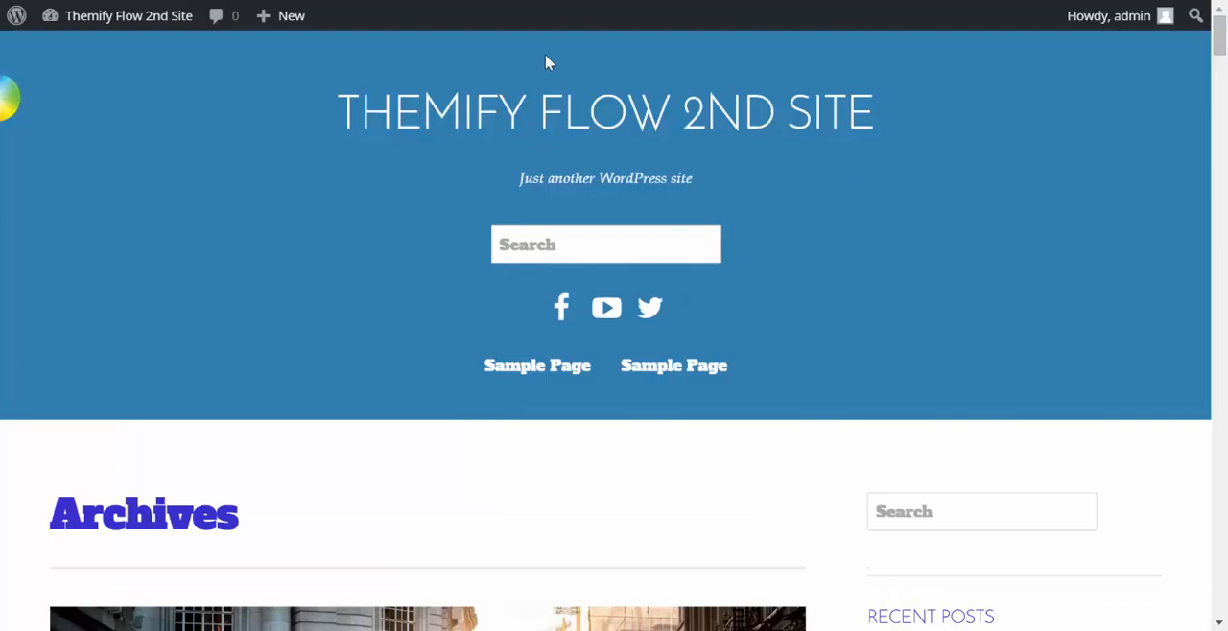
{"action": "scroll", "scroll_direction": "down", "scroll_amount": 3}
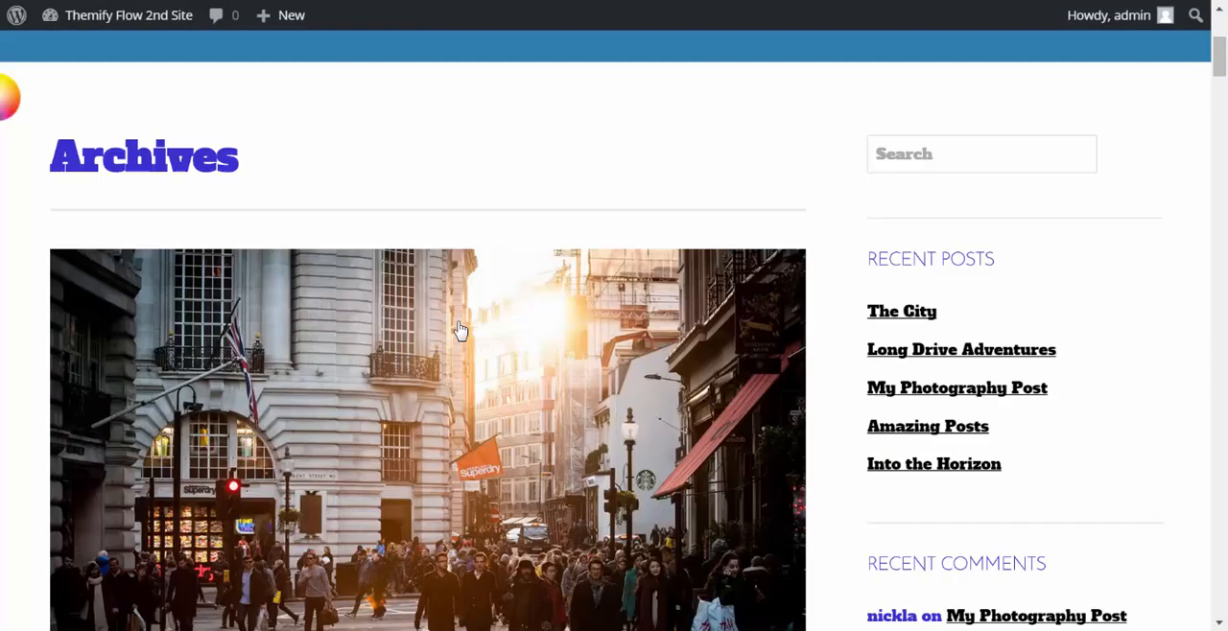
{"action": "scroll", "scroll_direction": "down", "scroll_amount": 3}
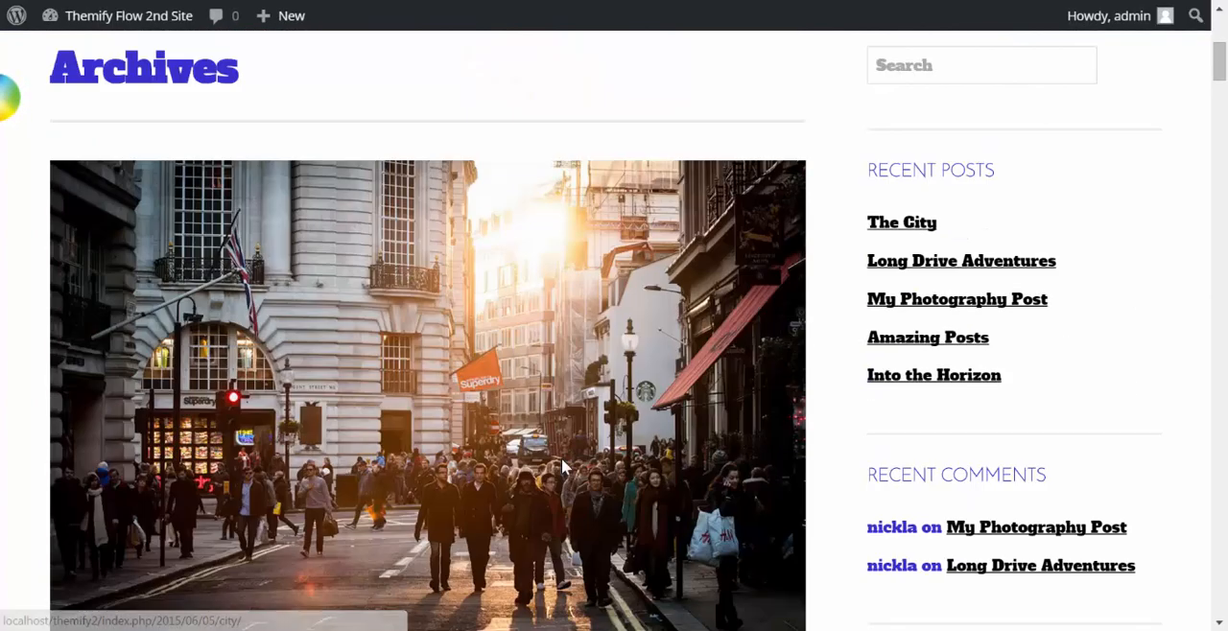
{"action": "scroll", "scroll_direction": "up", "scroll_amount": 3}
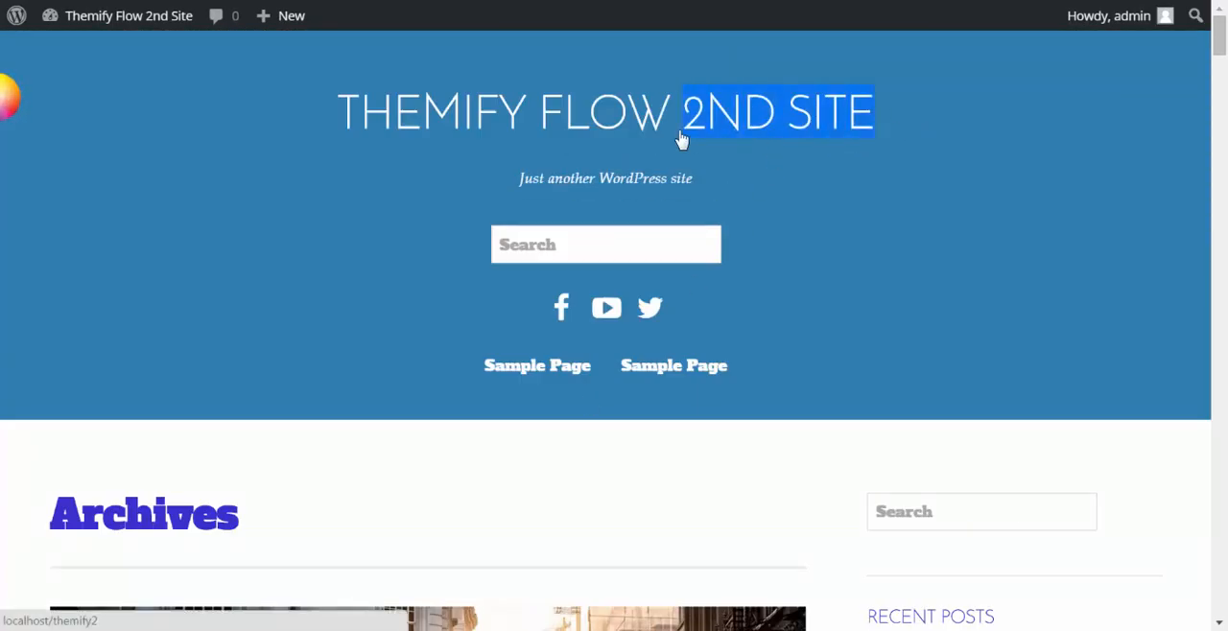